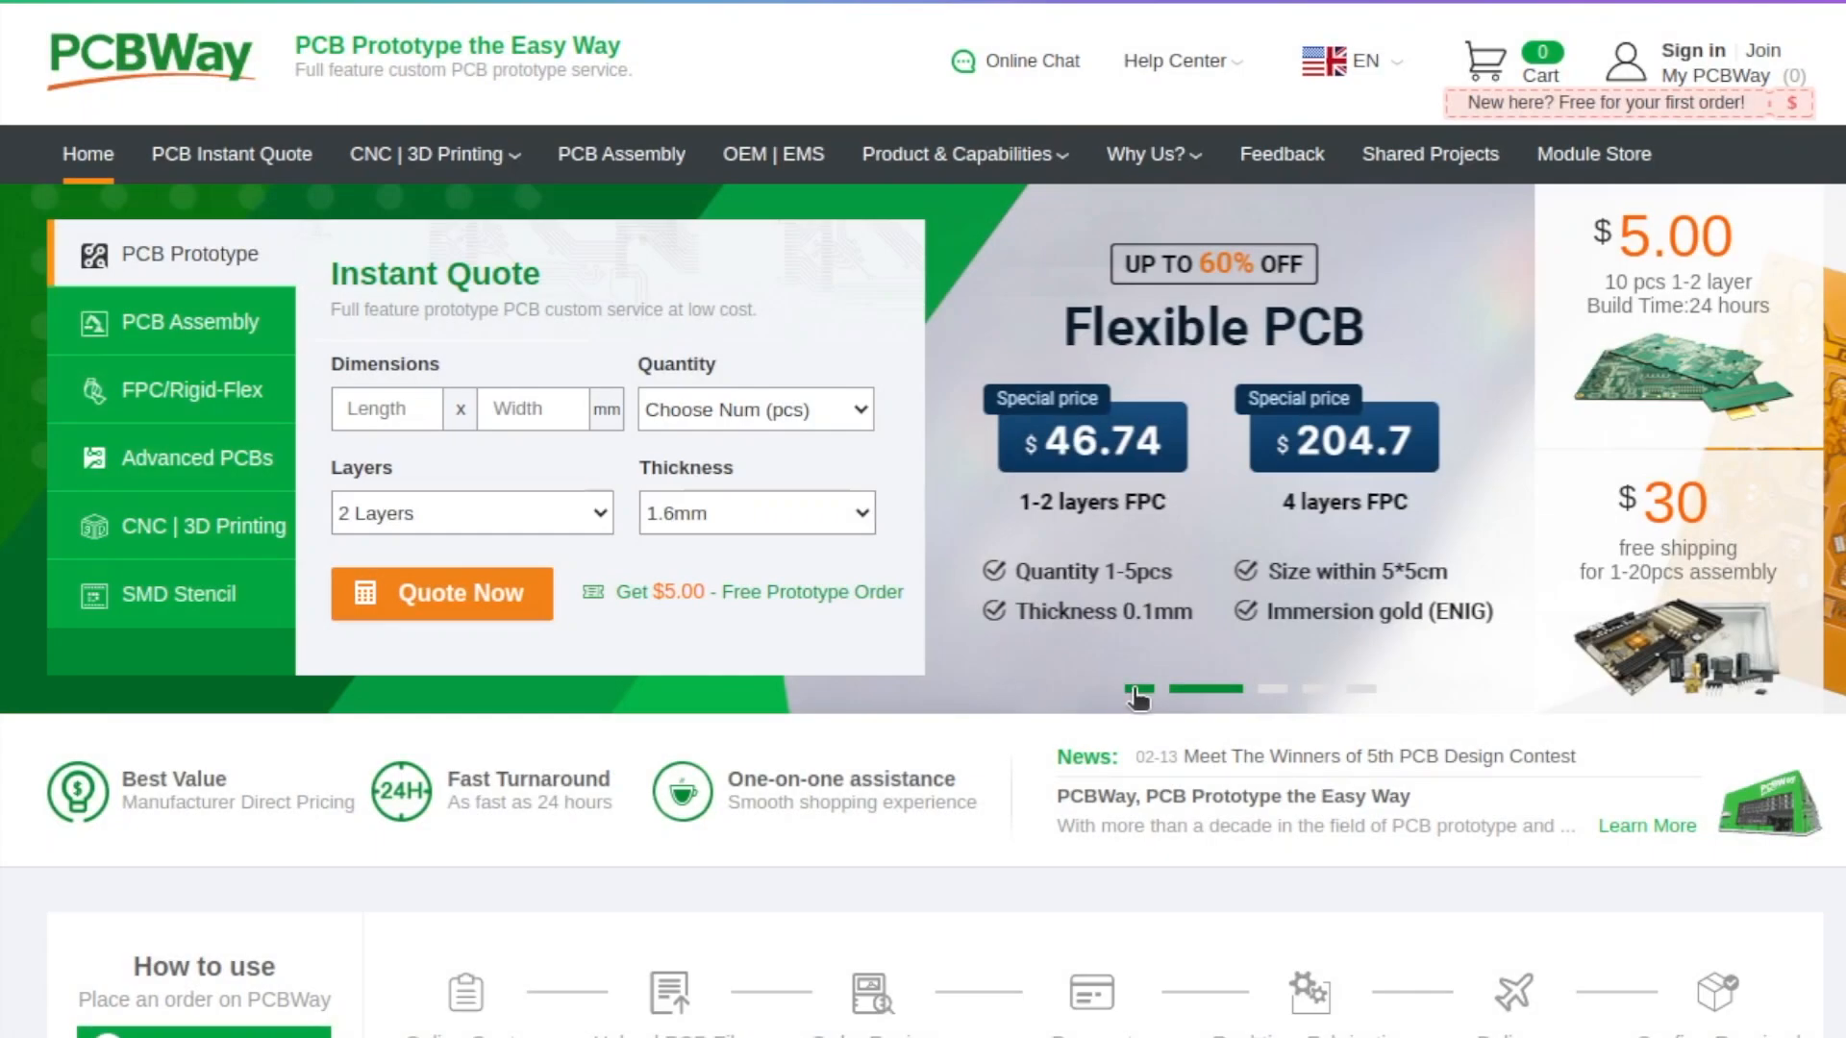
Cycle the PCBWay banner promotion and open the Computers & USB shared projects.
left_click(1239, 691)
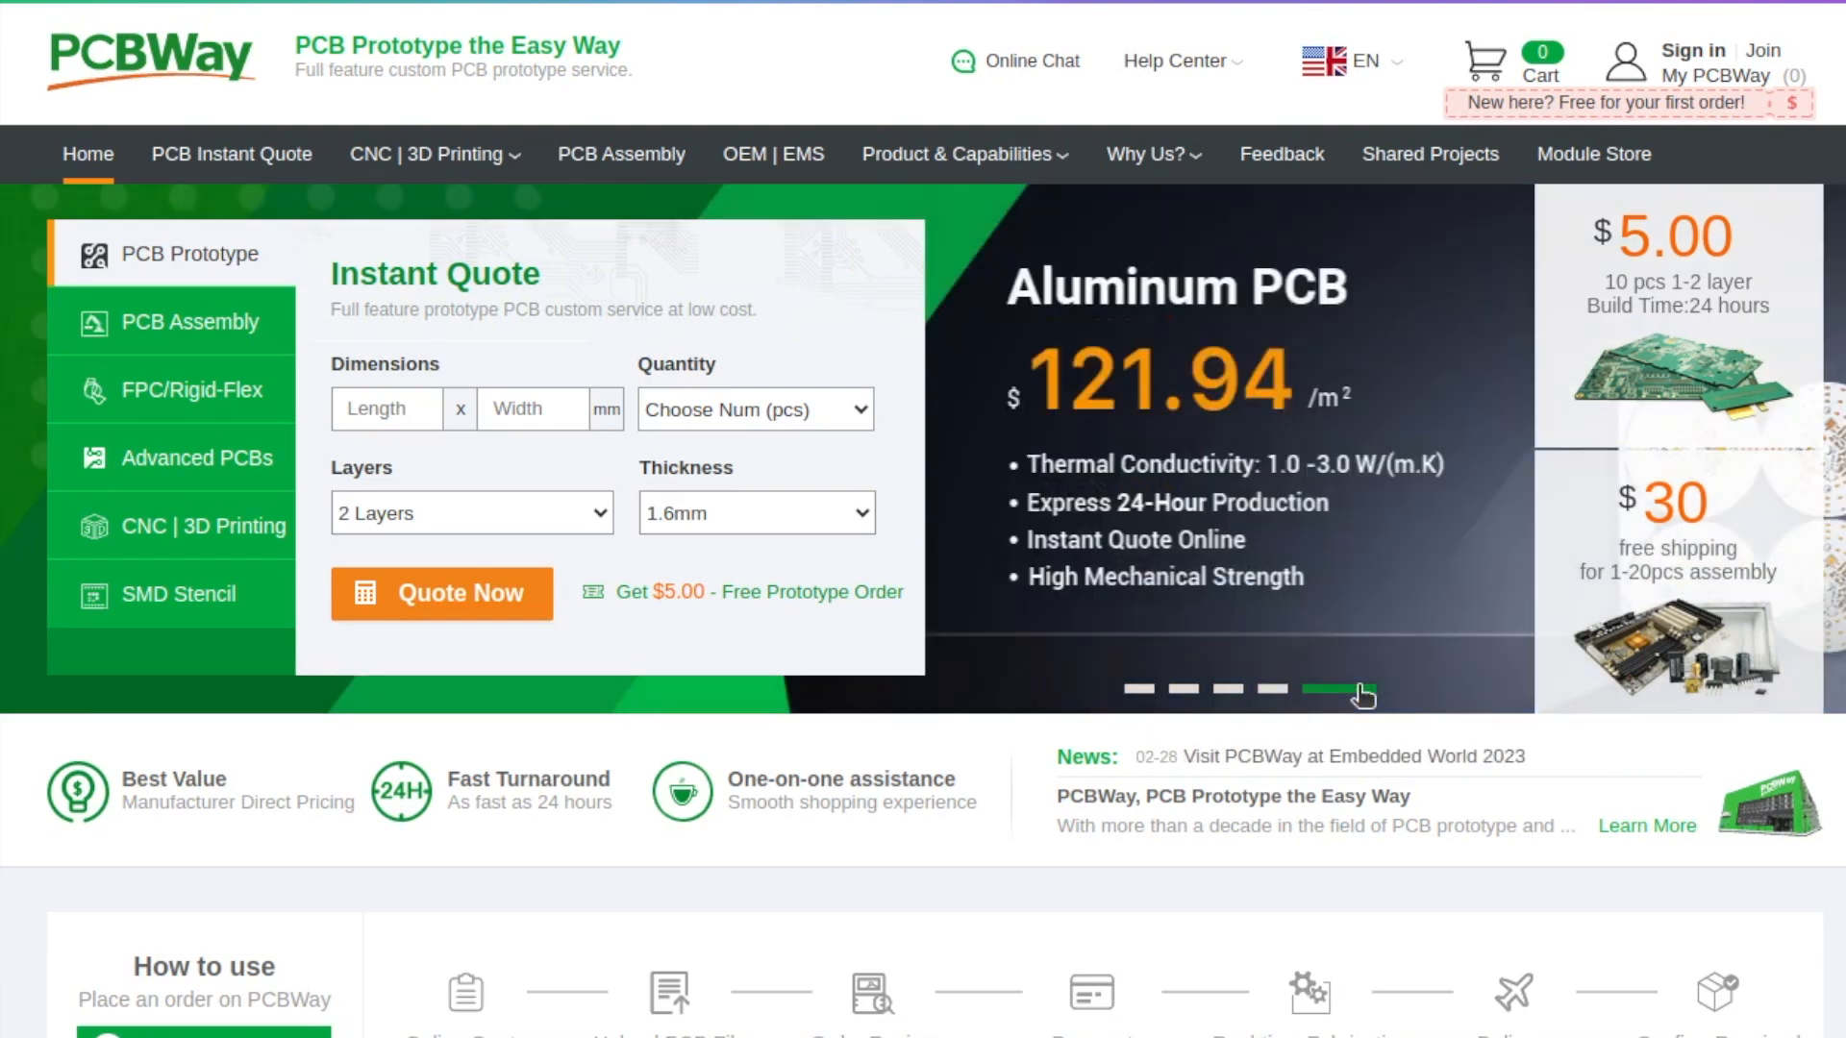
left_click(432, 153)
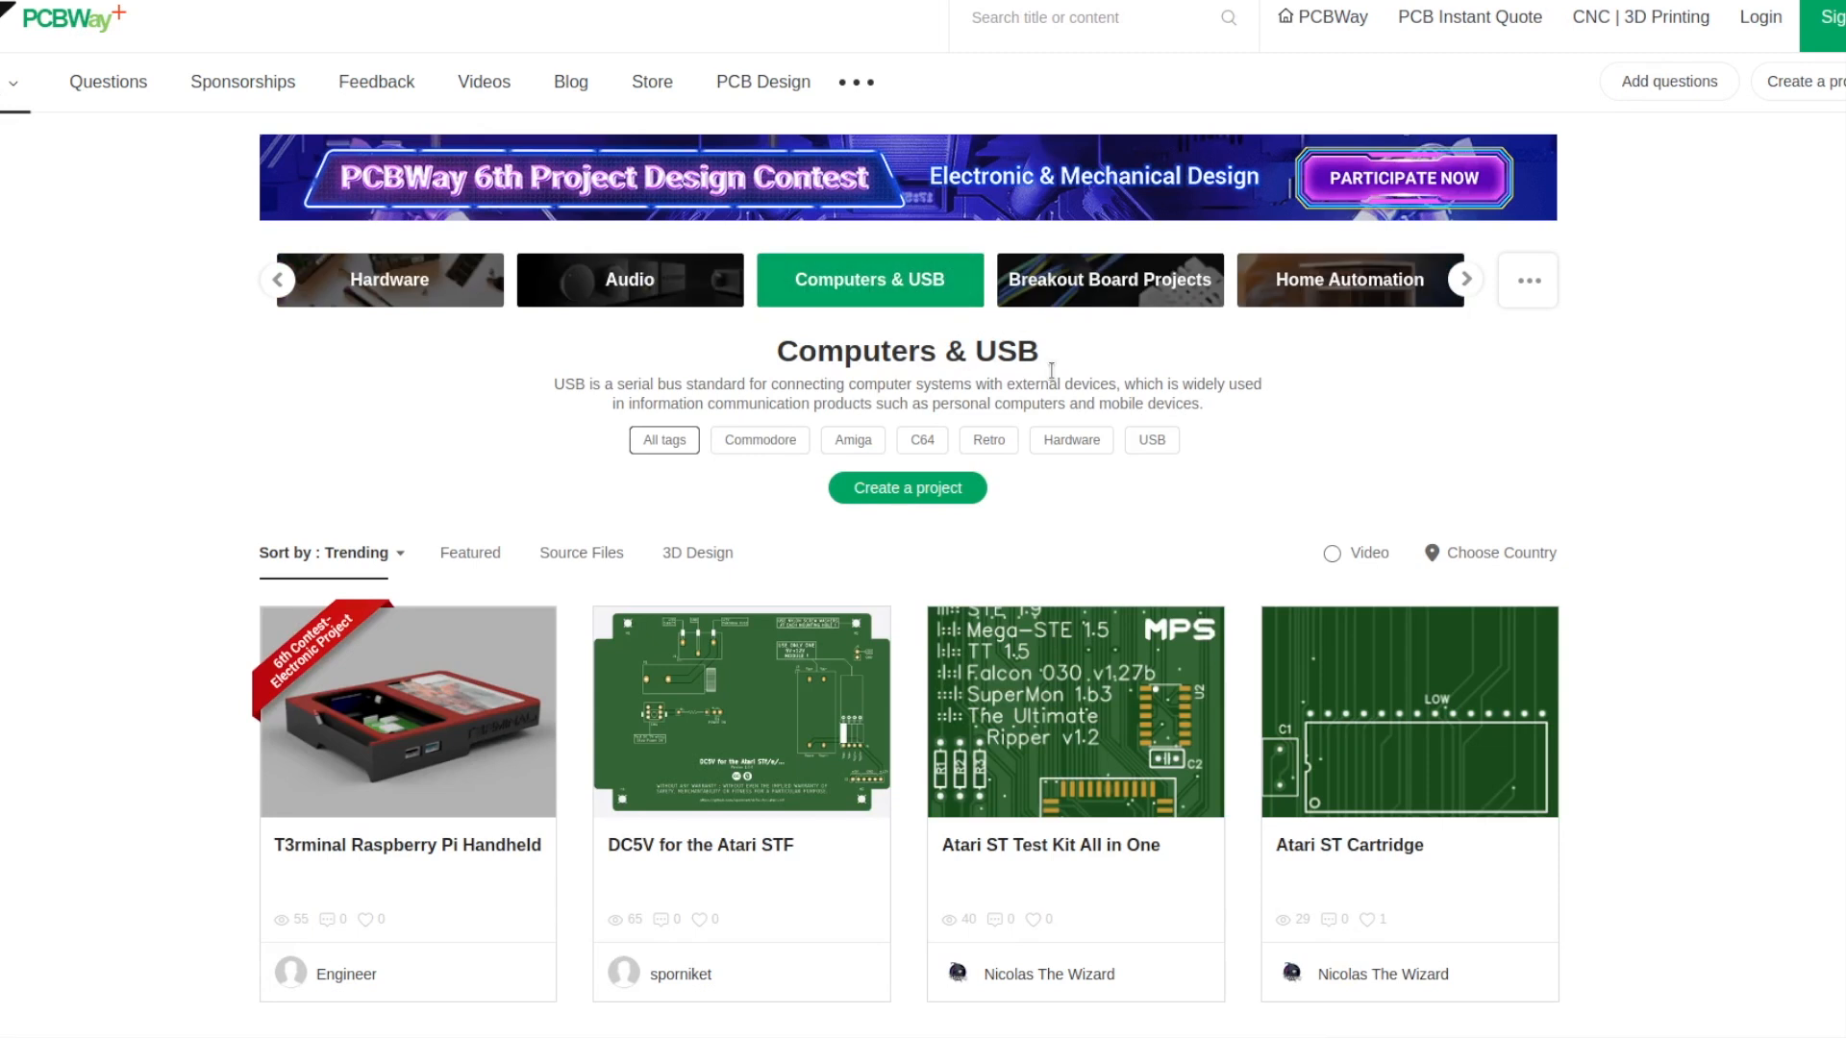
Go to page 3 of the Computers & USB project listings and scroll through it.
scroll("down", 3)
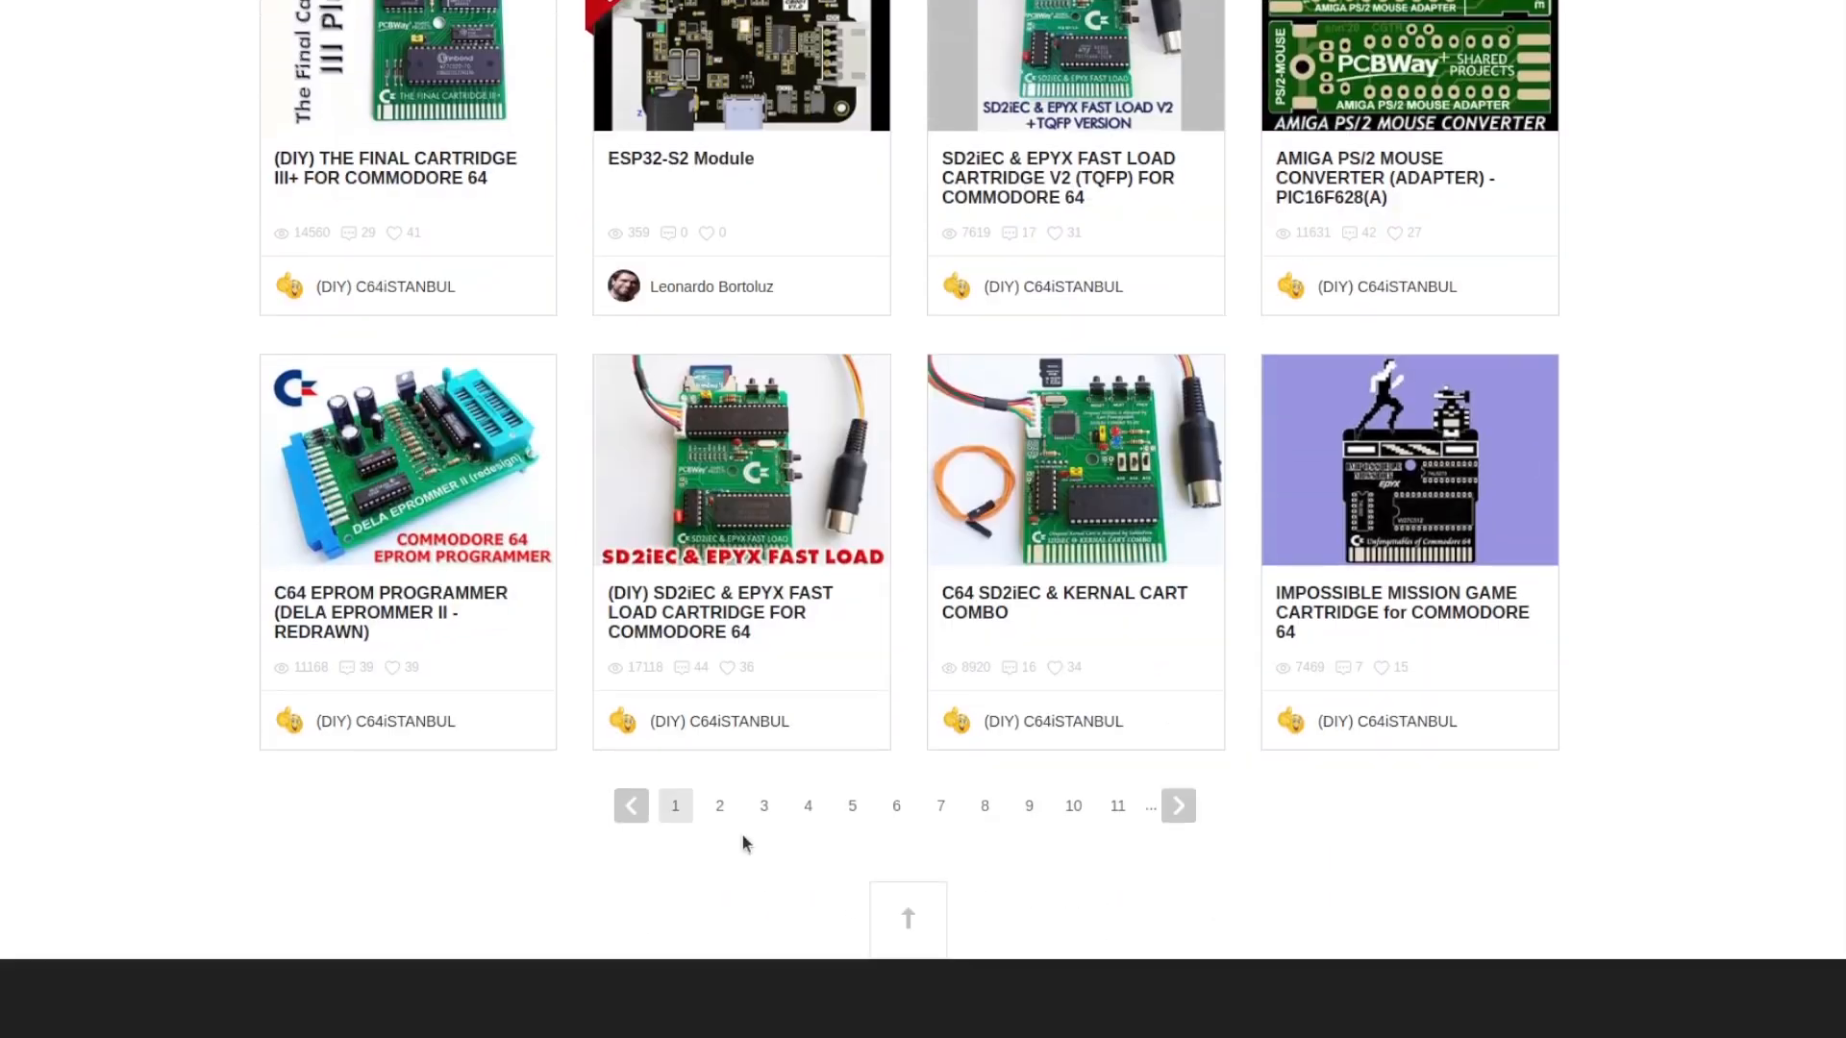
left_click(720, 806)
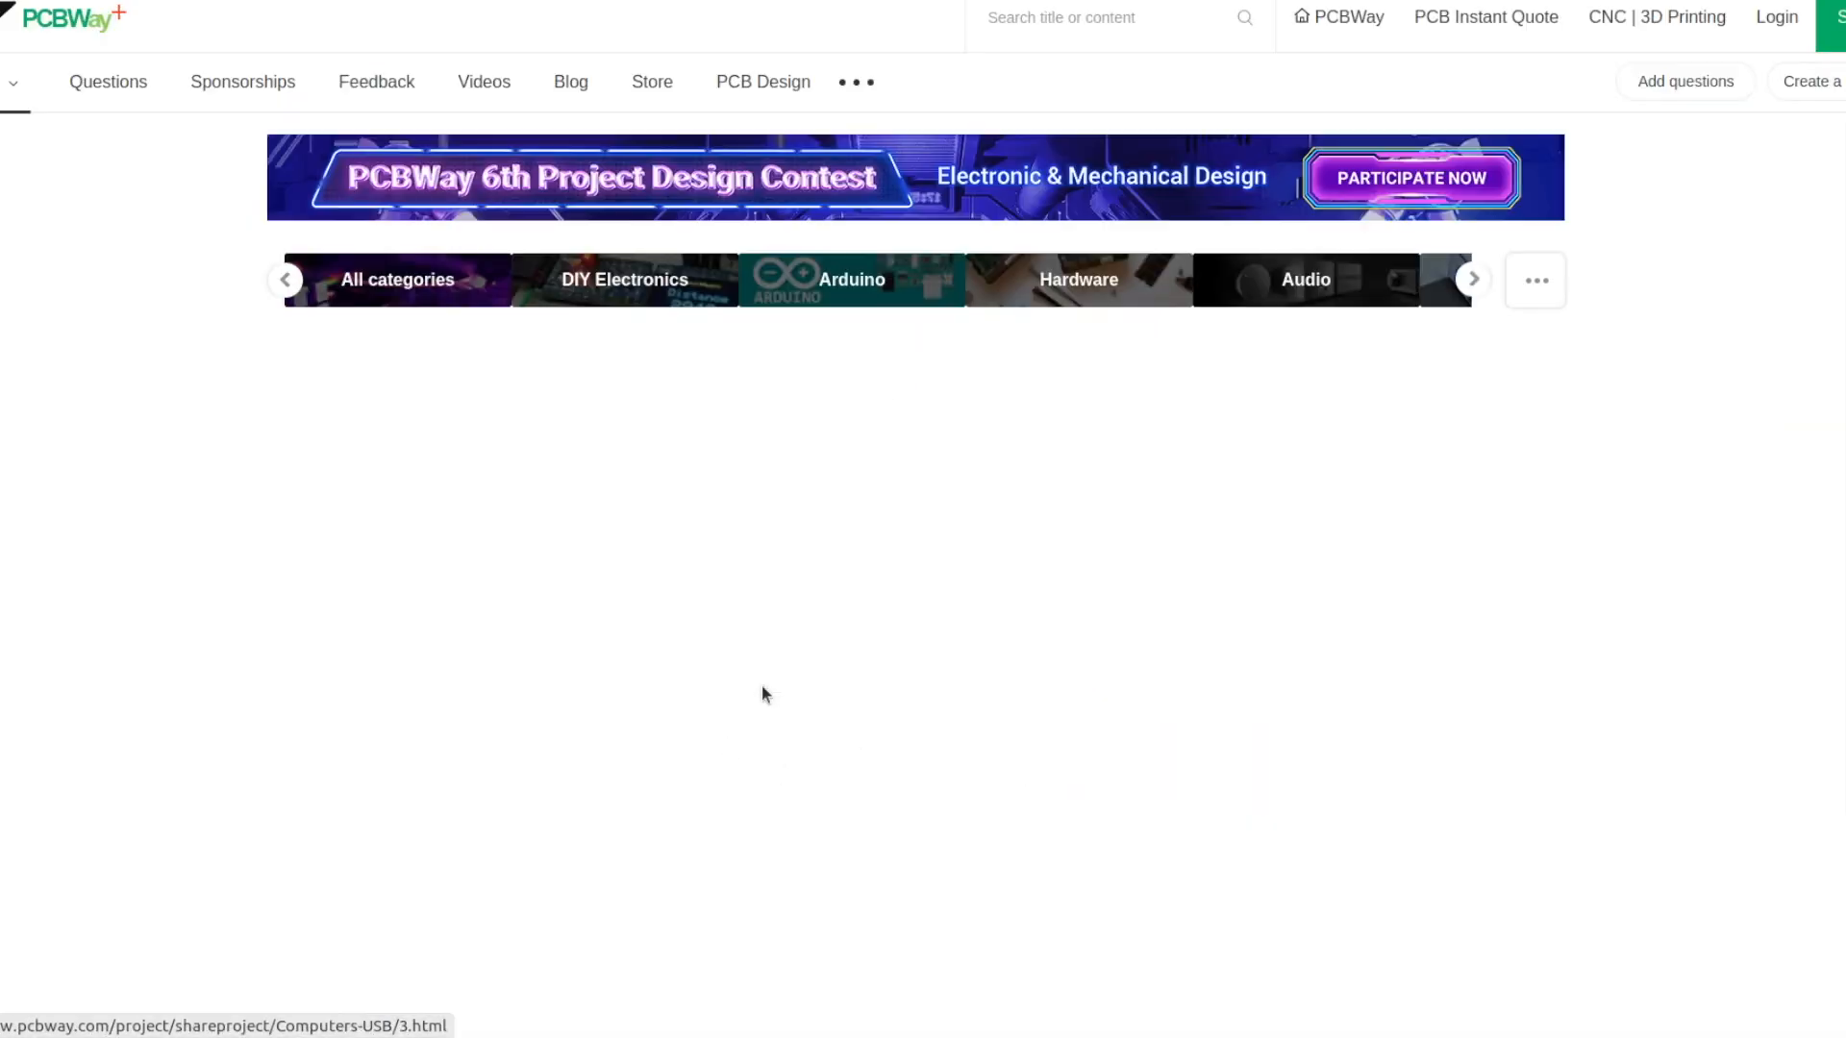
scroll("down", 3)
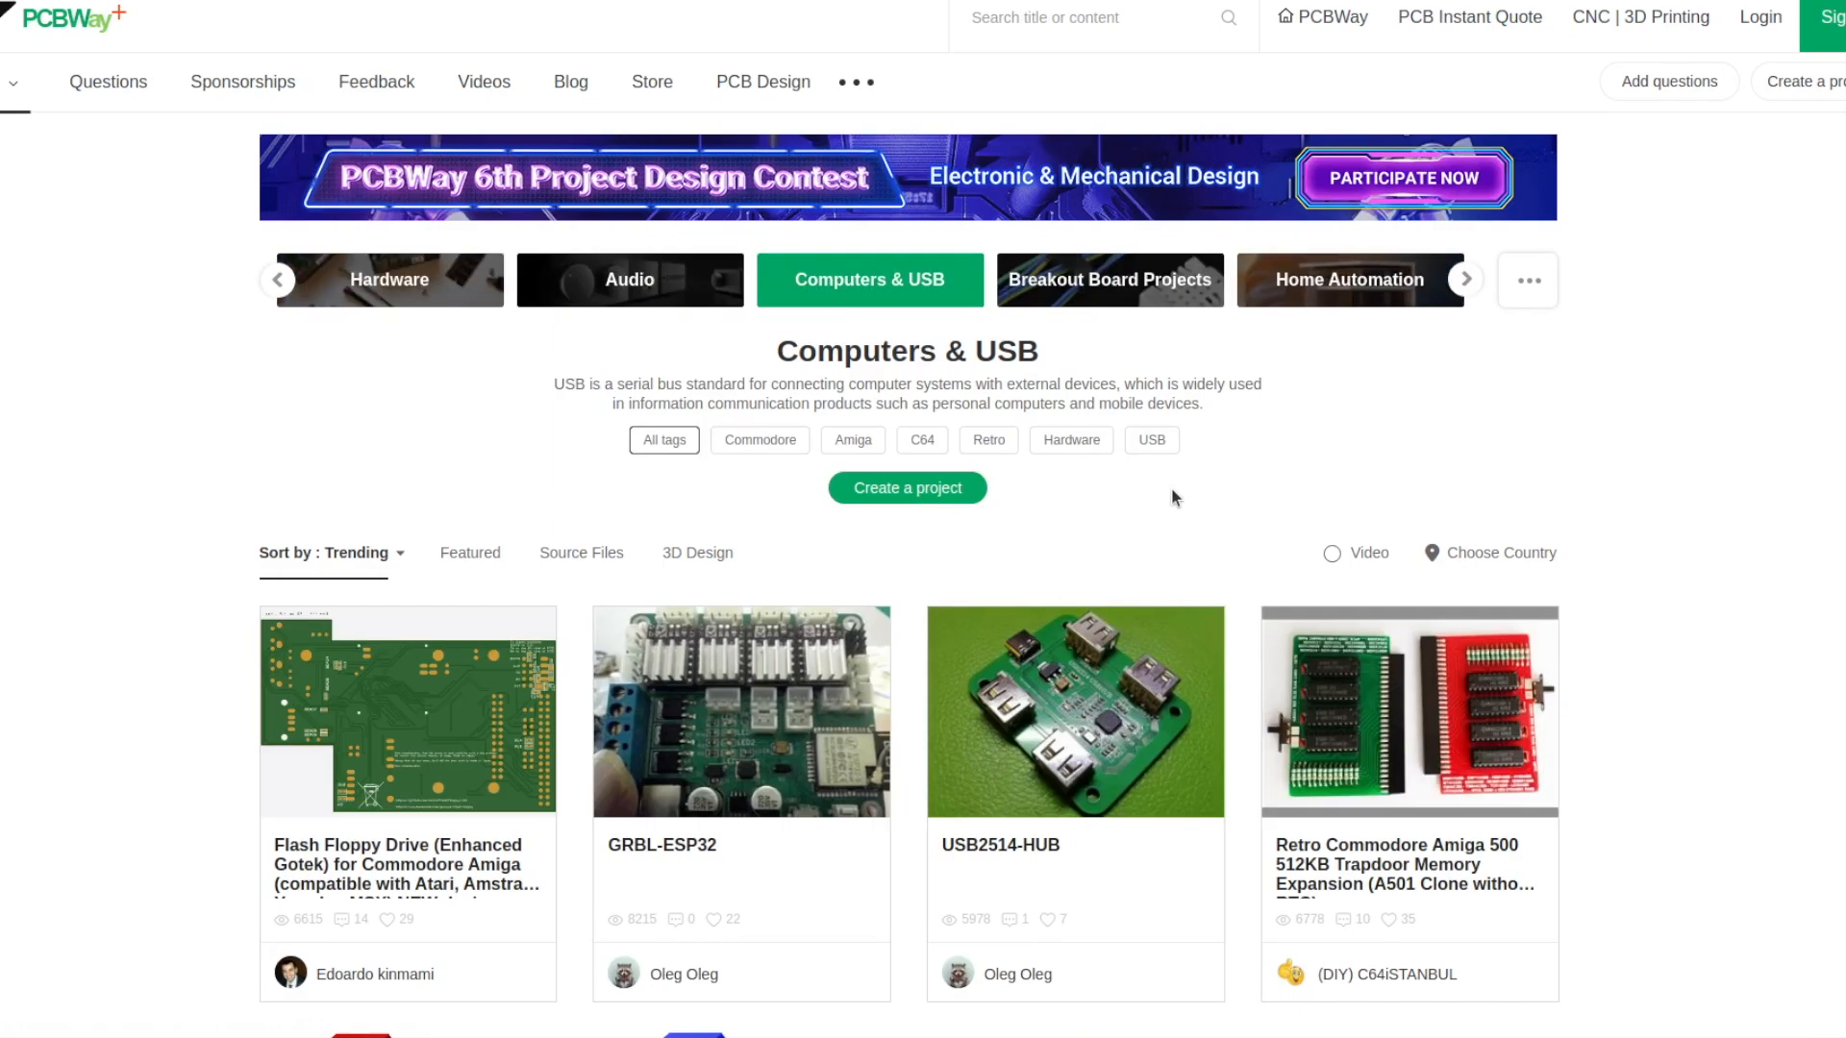
scroll("down", 3)
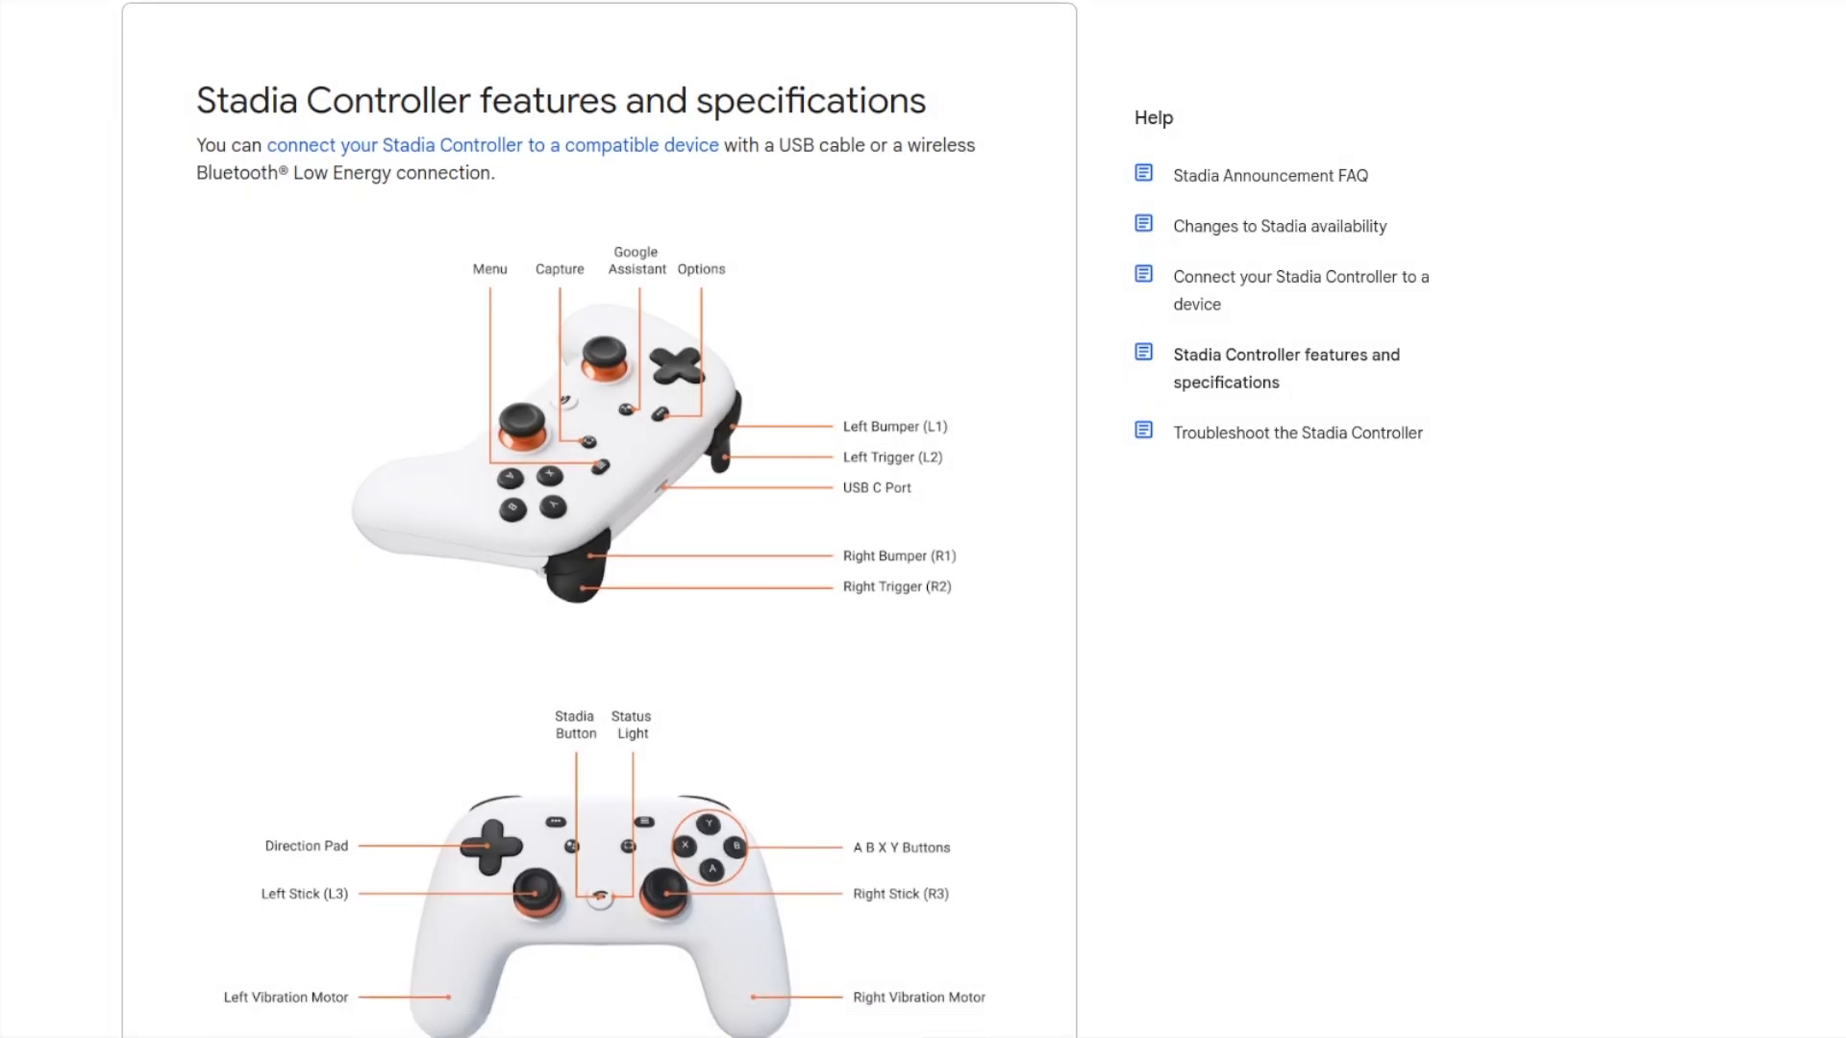
Scroll the Stadia Controller specifications article past the diagrams to Buttons and controls.
scroll("down", 3)
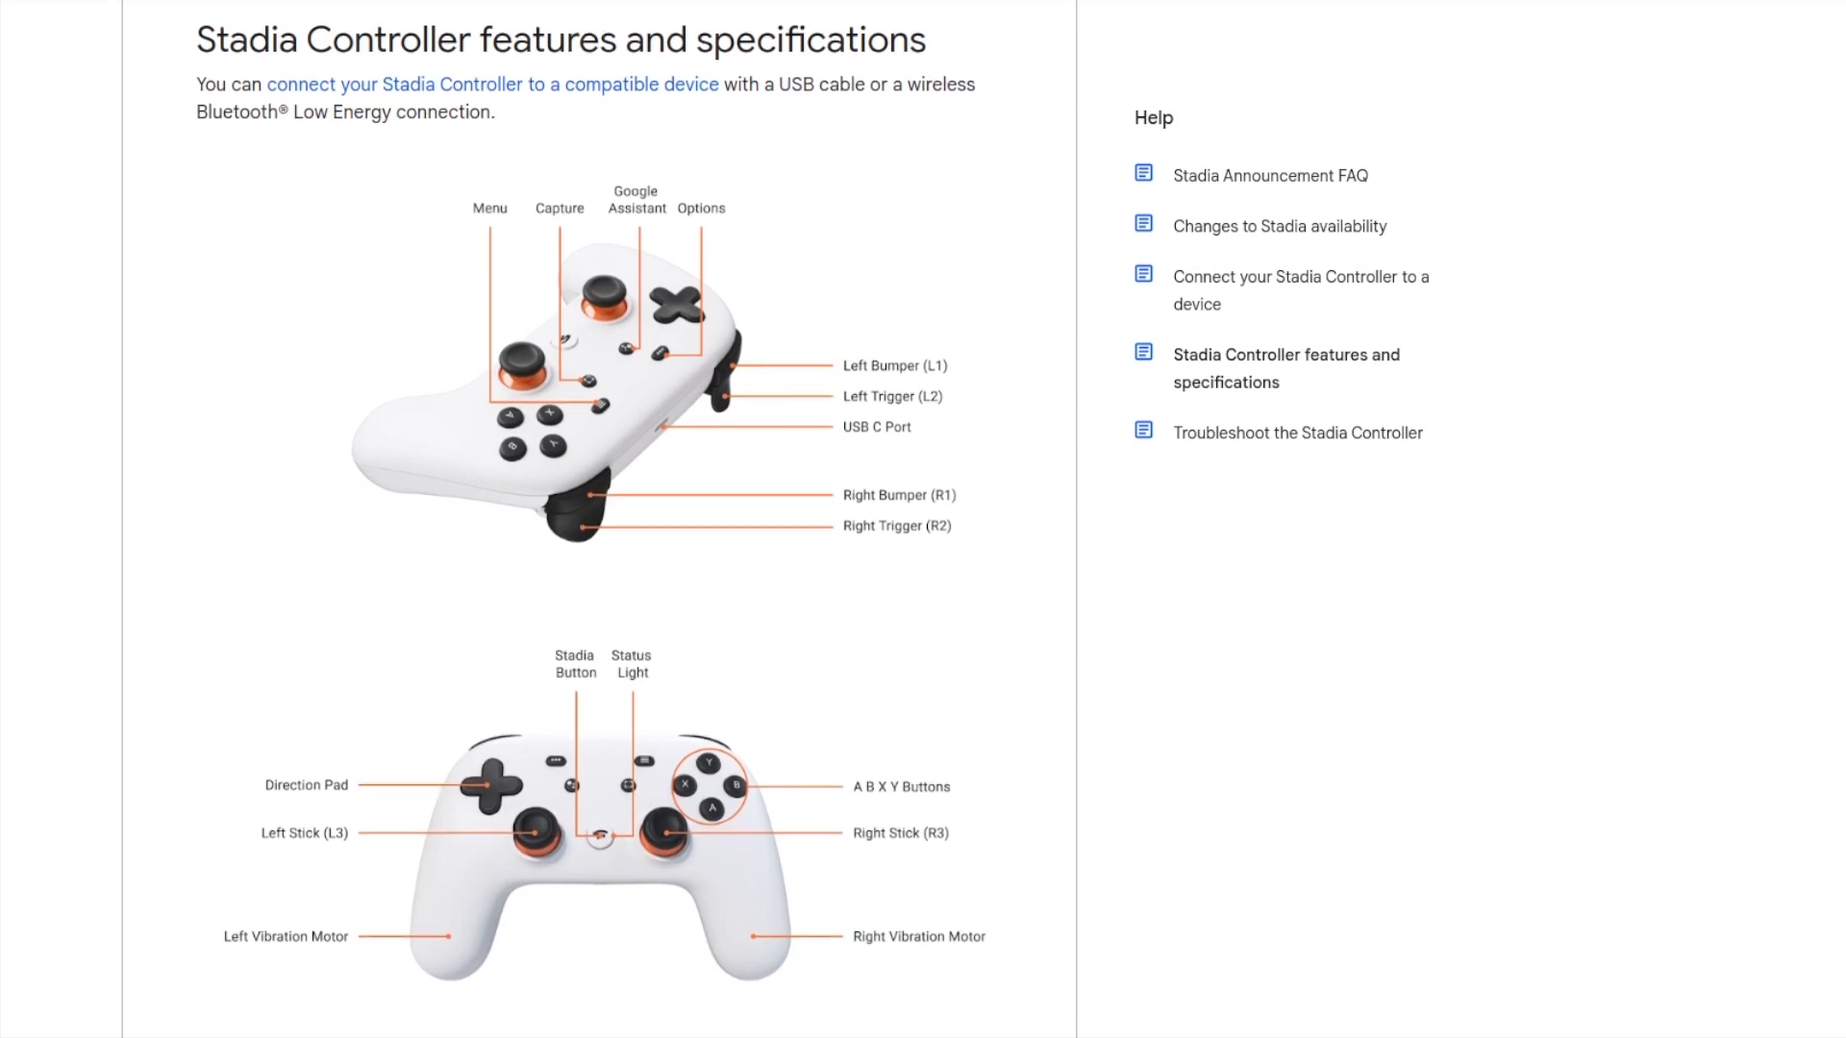
mouse_move(1667, 608)
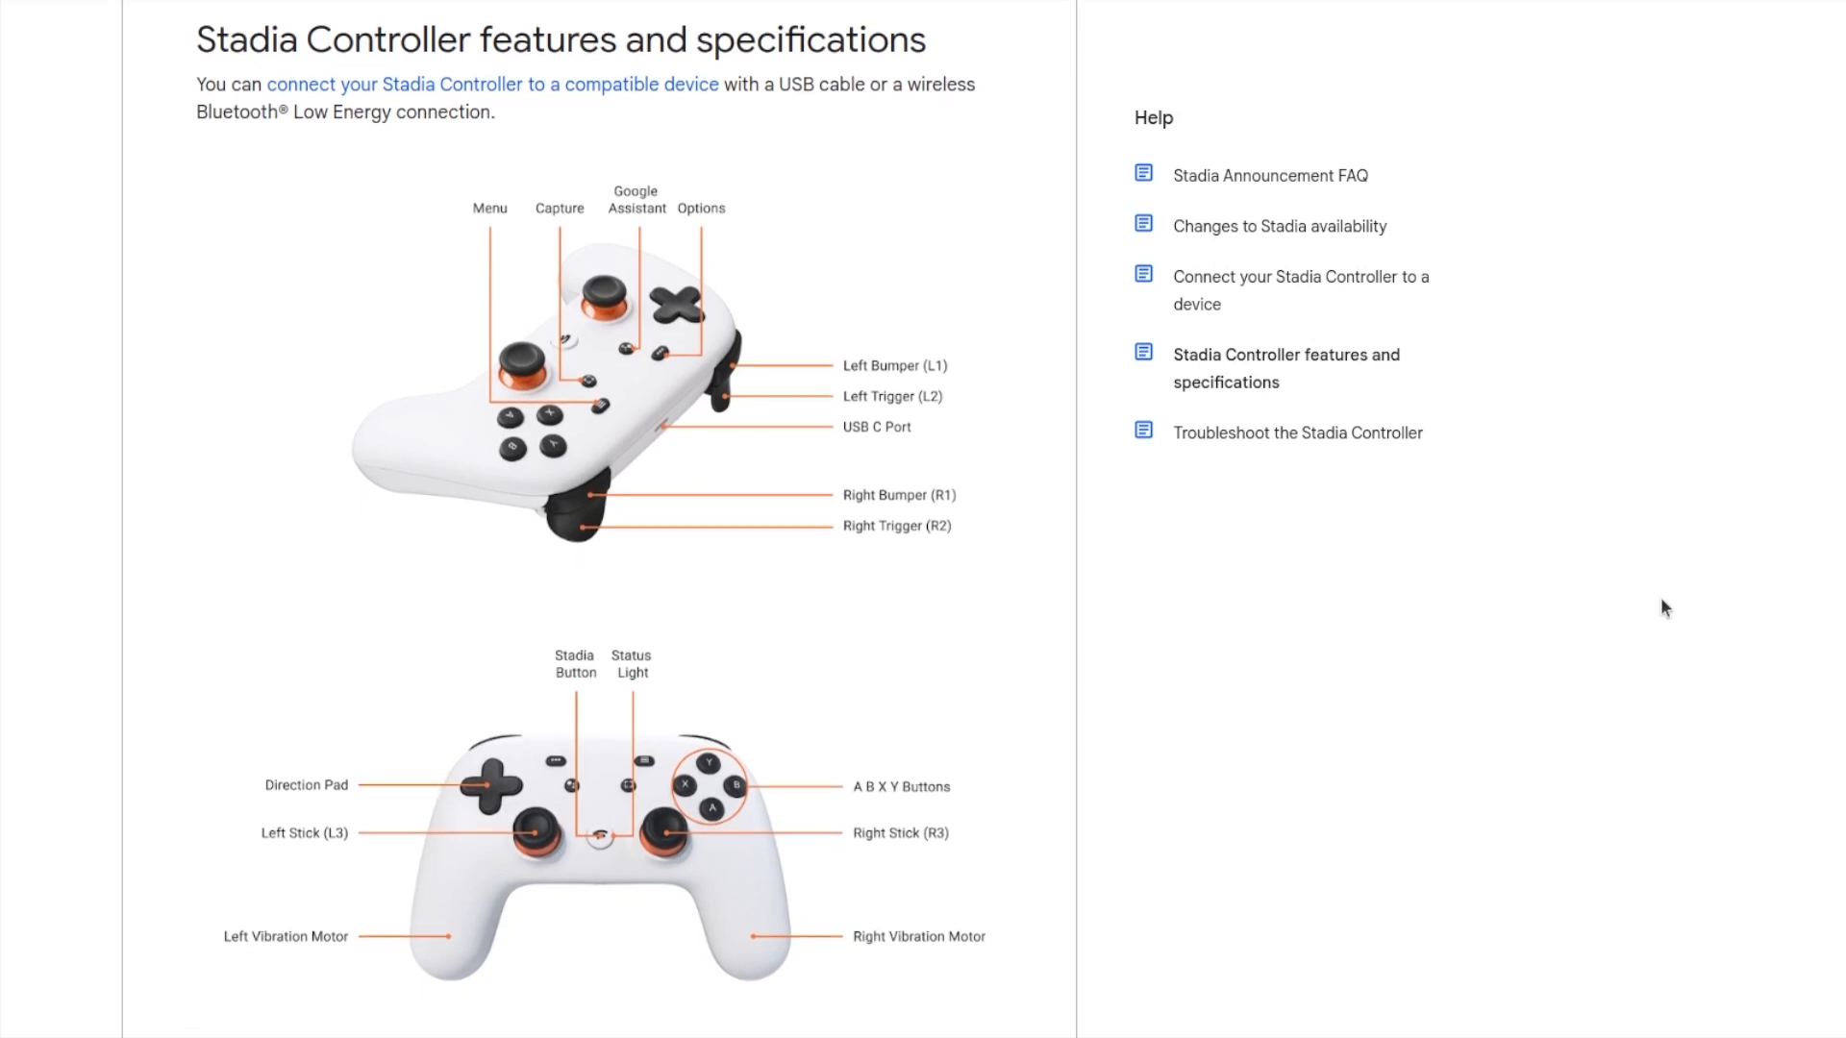
scroll("down", 3)
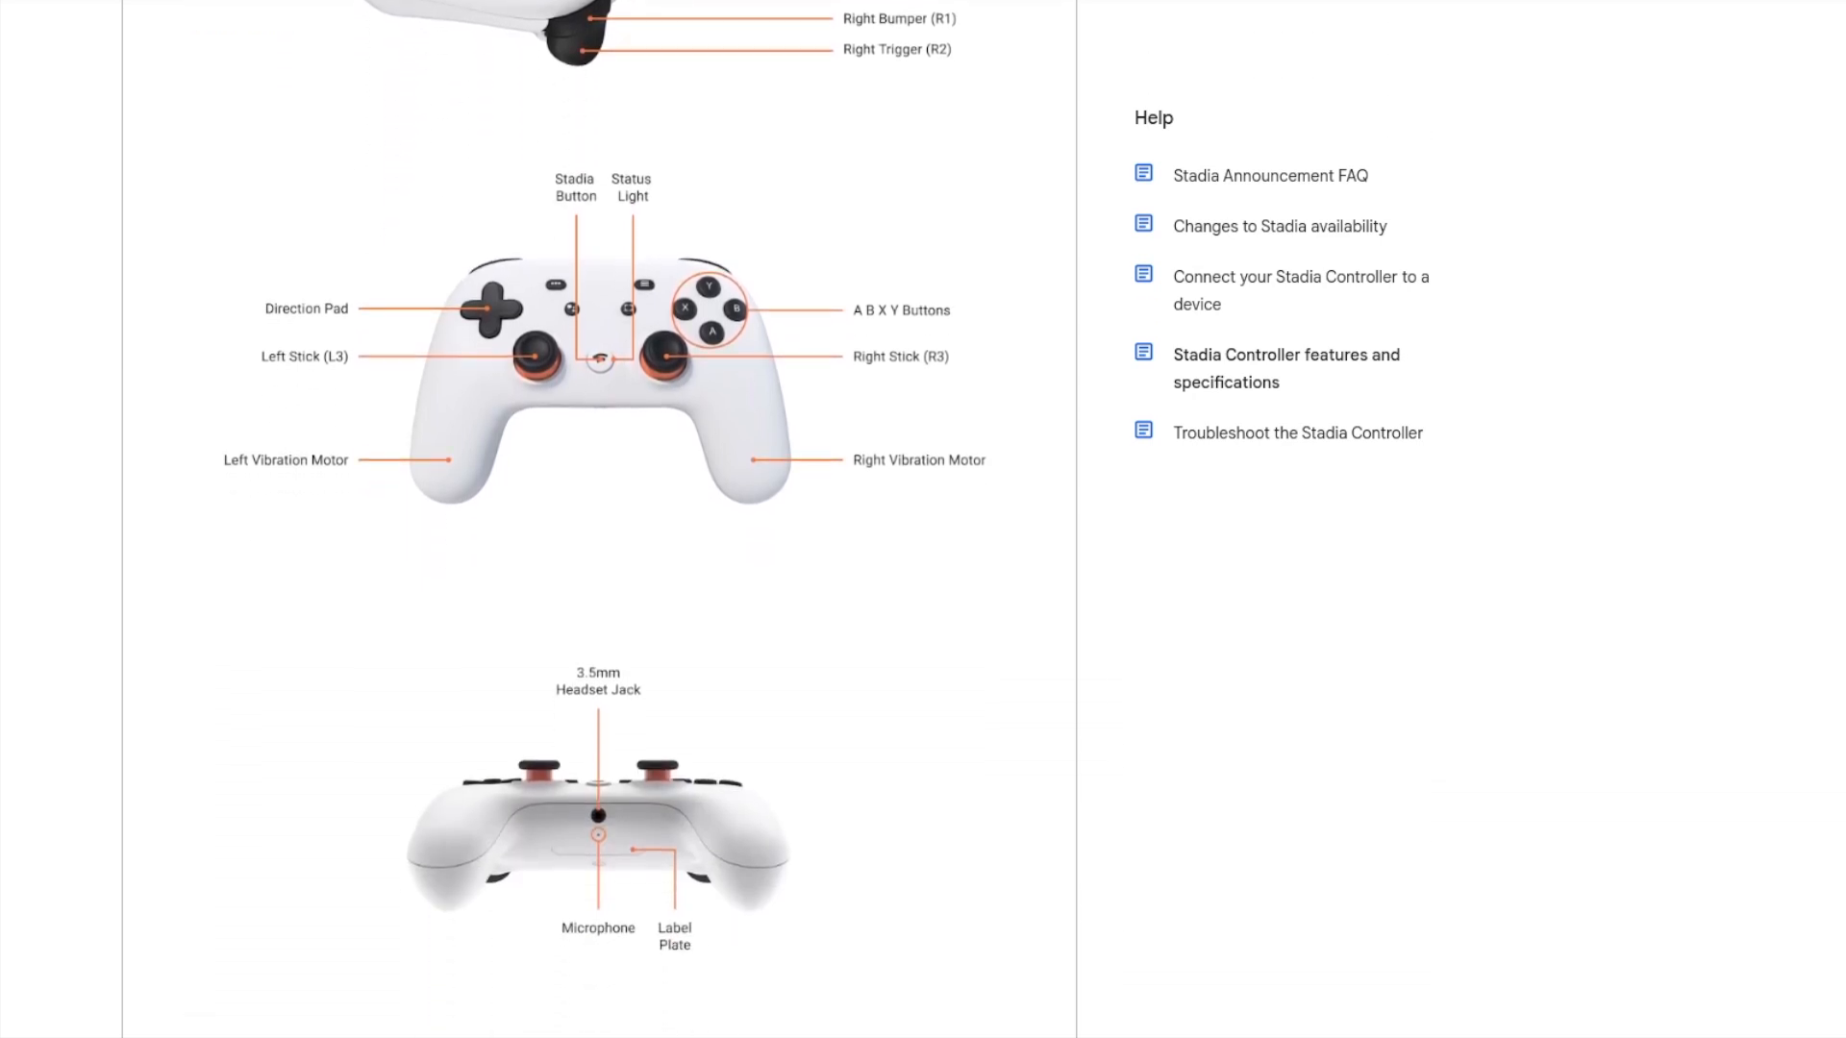
scroll("down", 3)
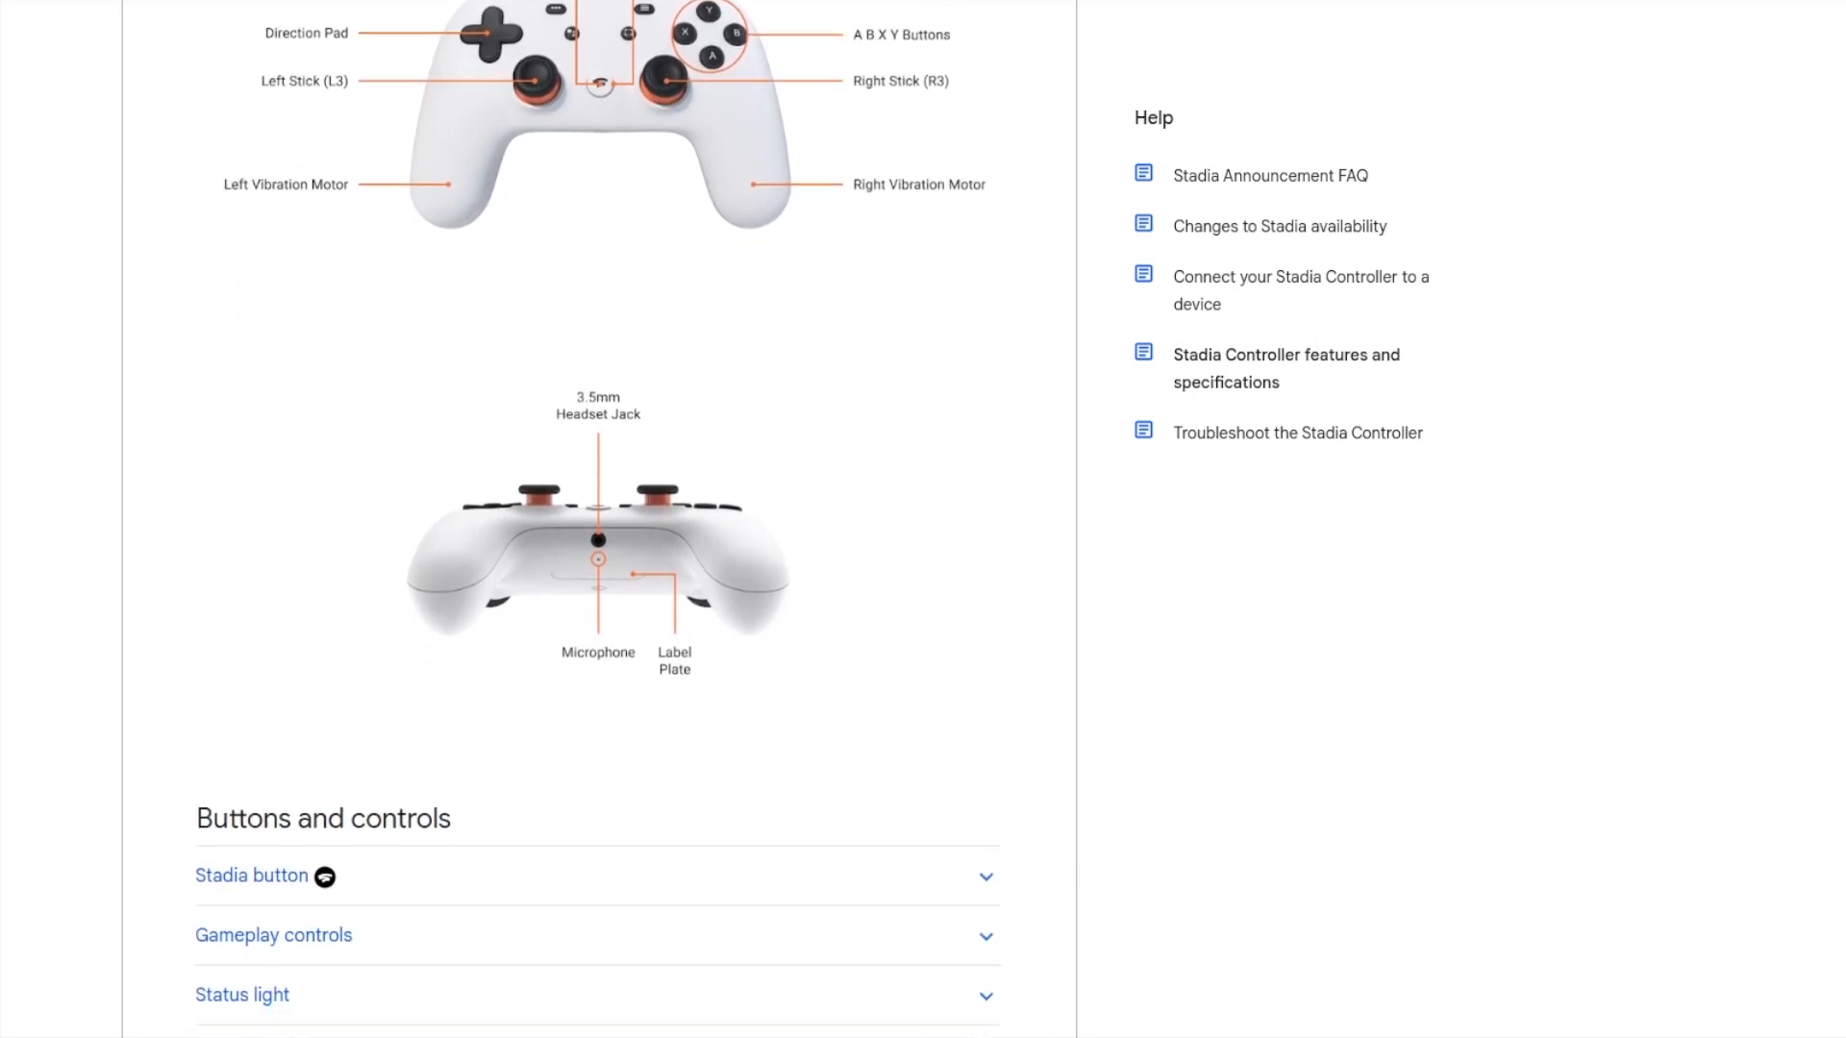
scroll("down", 3)
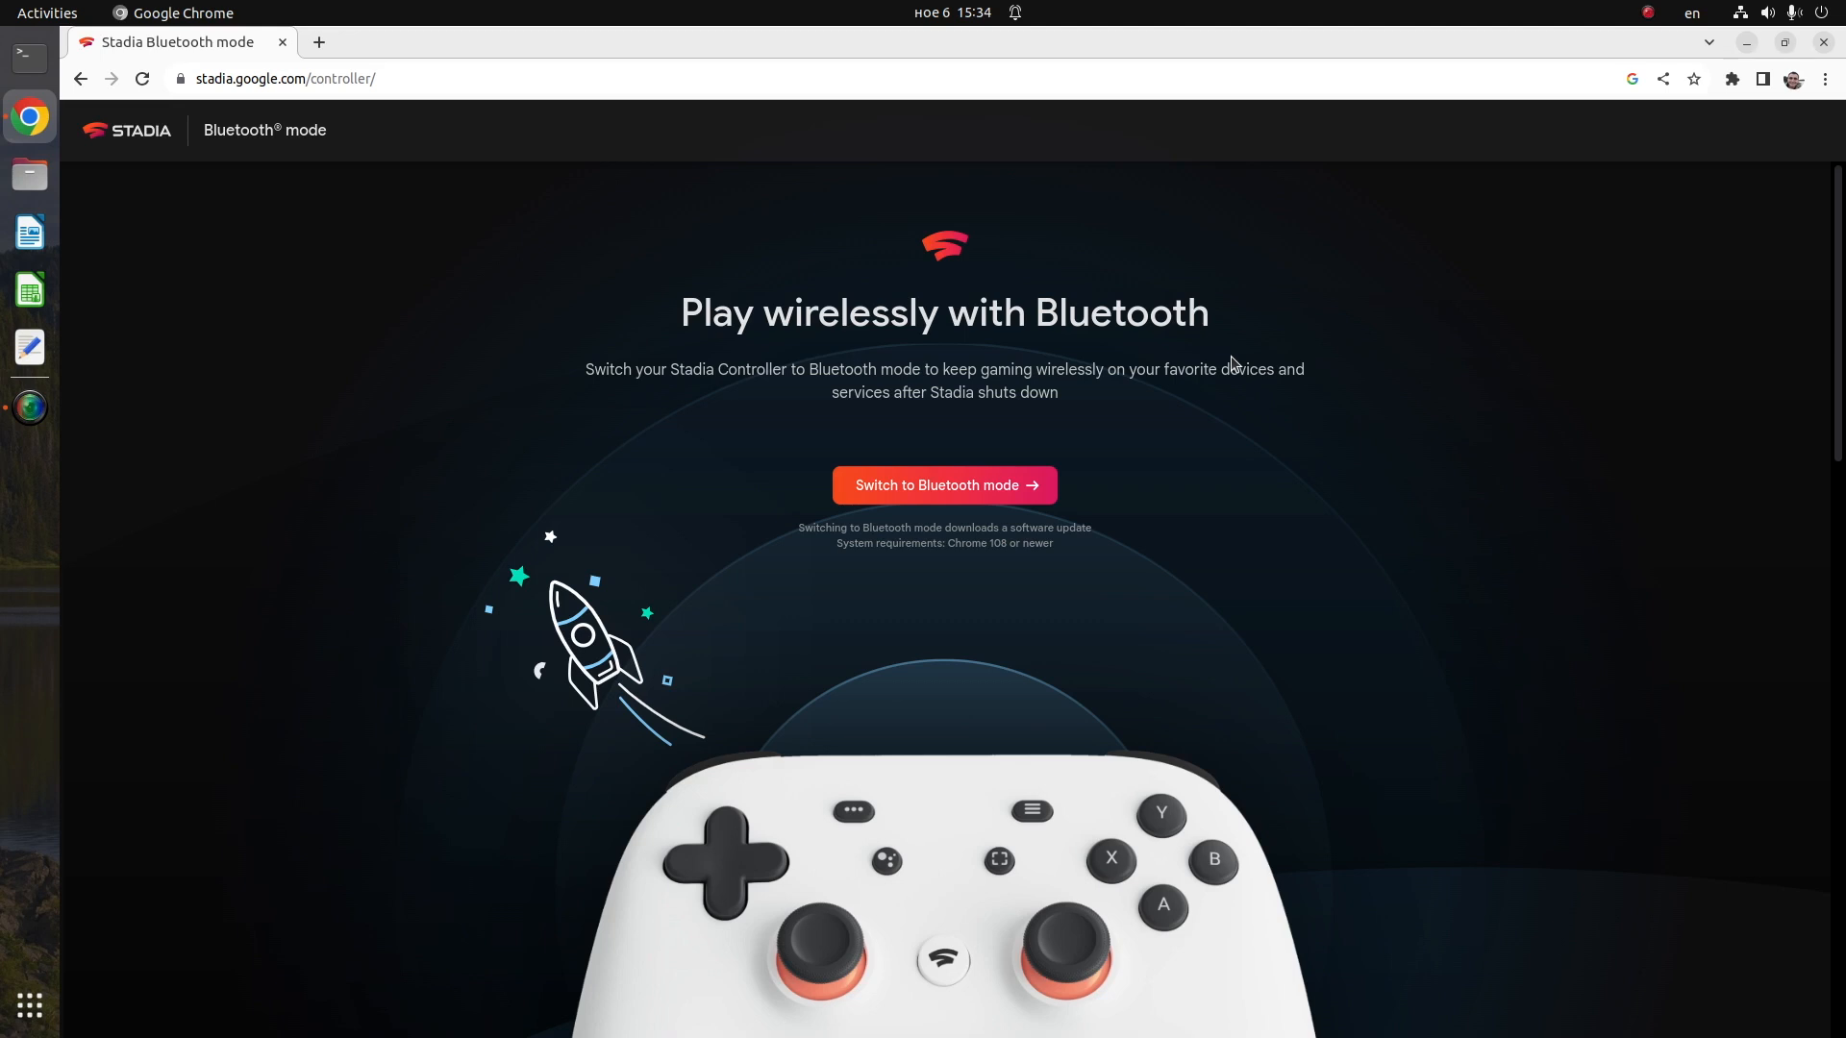
Start the permanent Bluetooth mode switch and confirm the controller is plugged in.
left_click(946, 485)
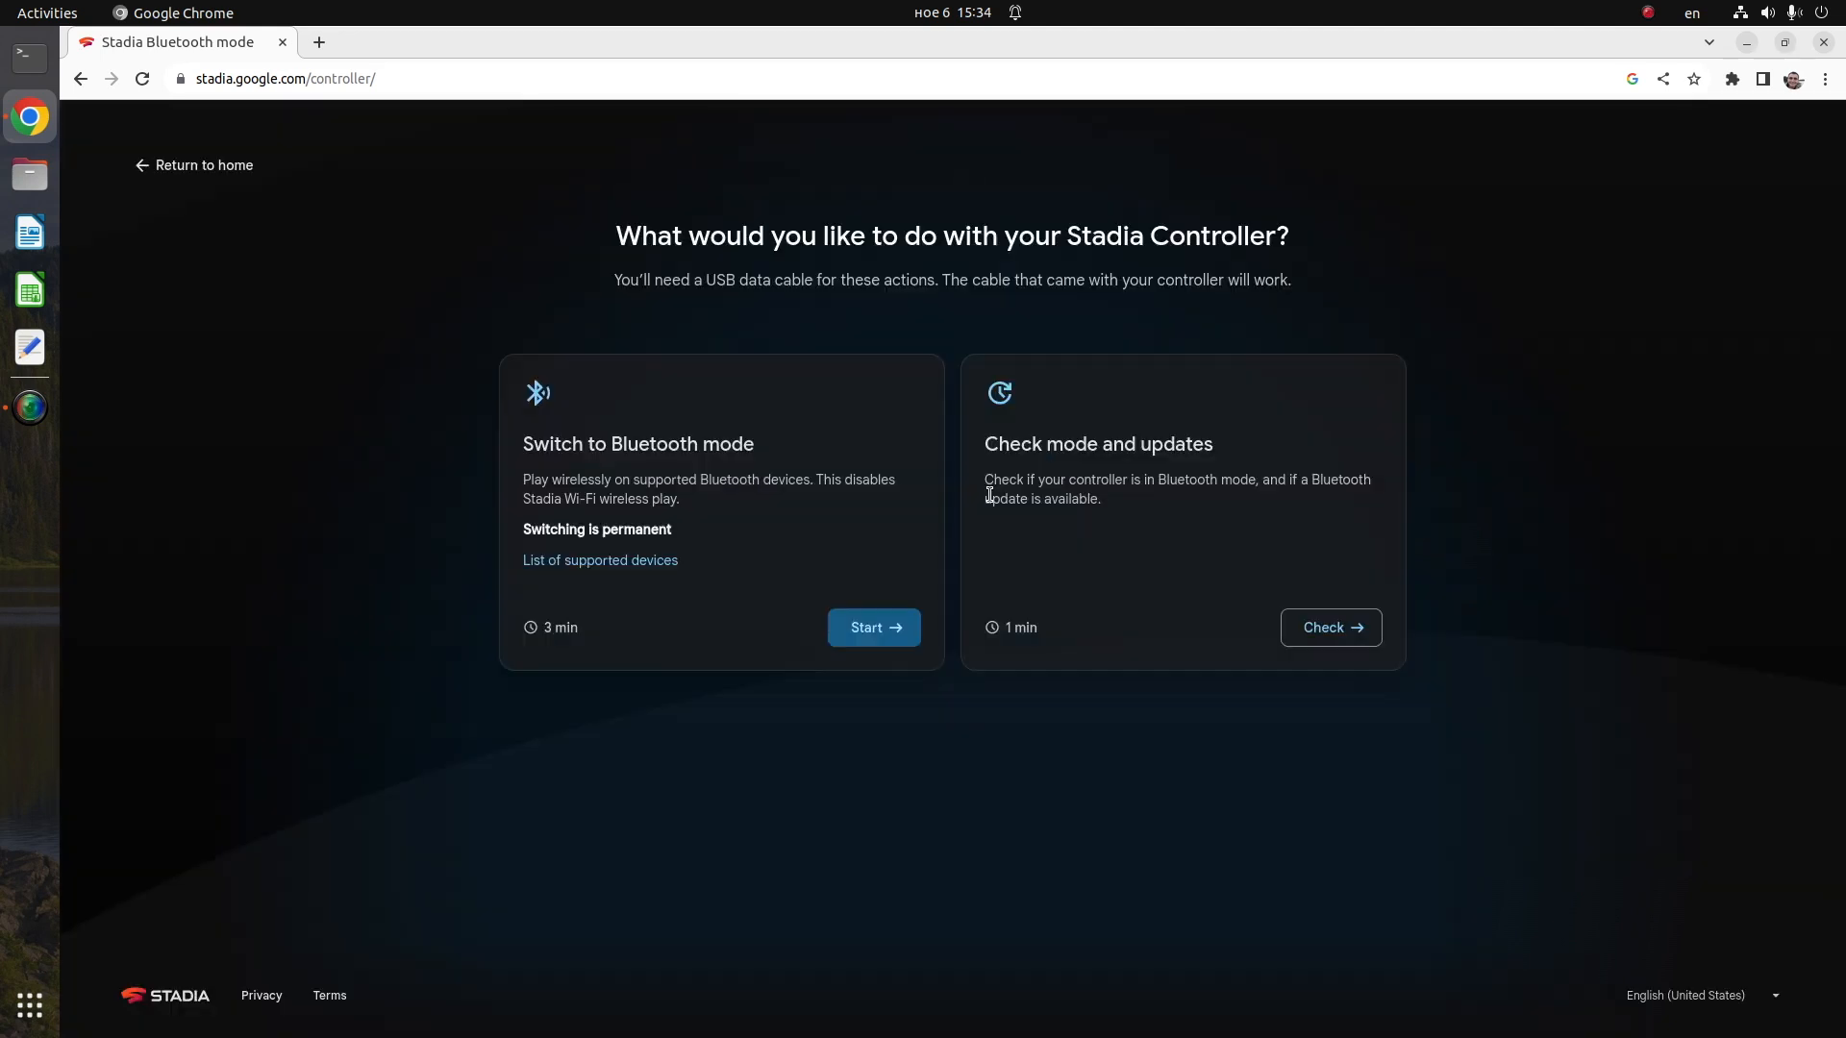
mouse_move(711, 507)
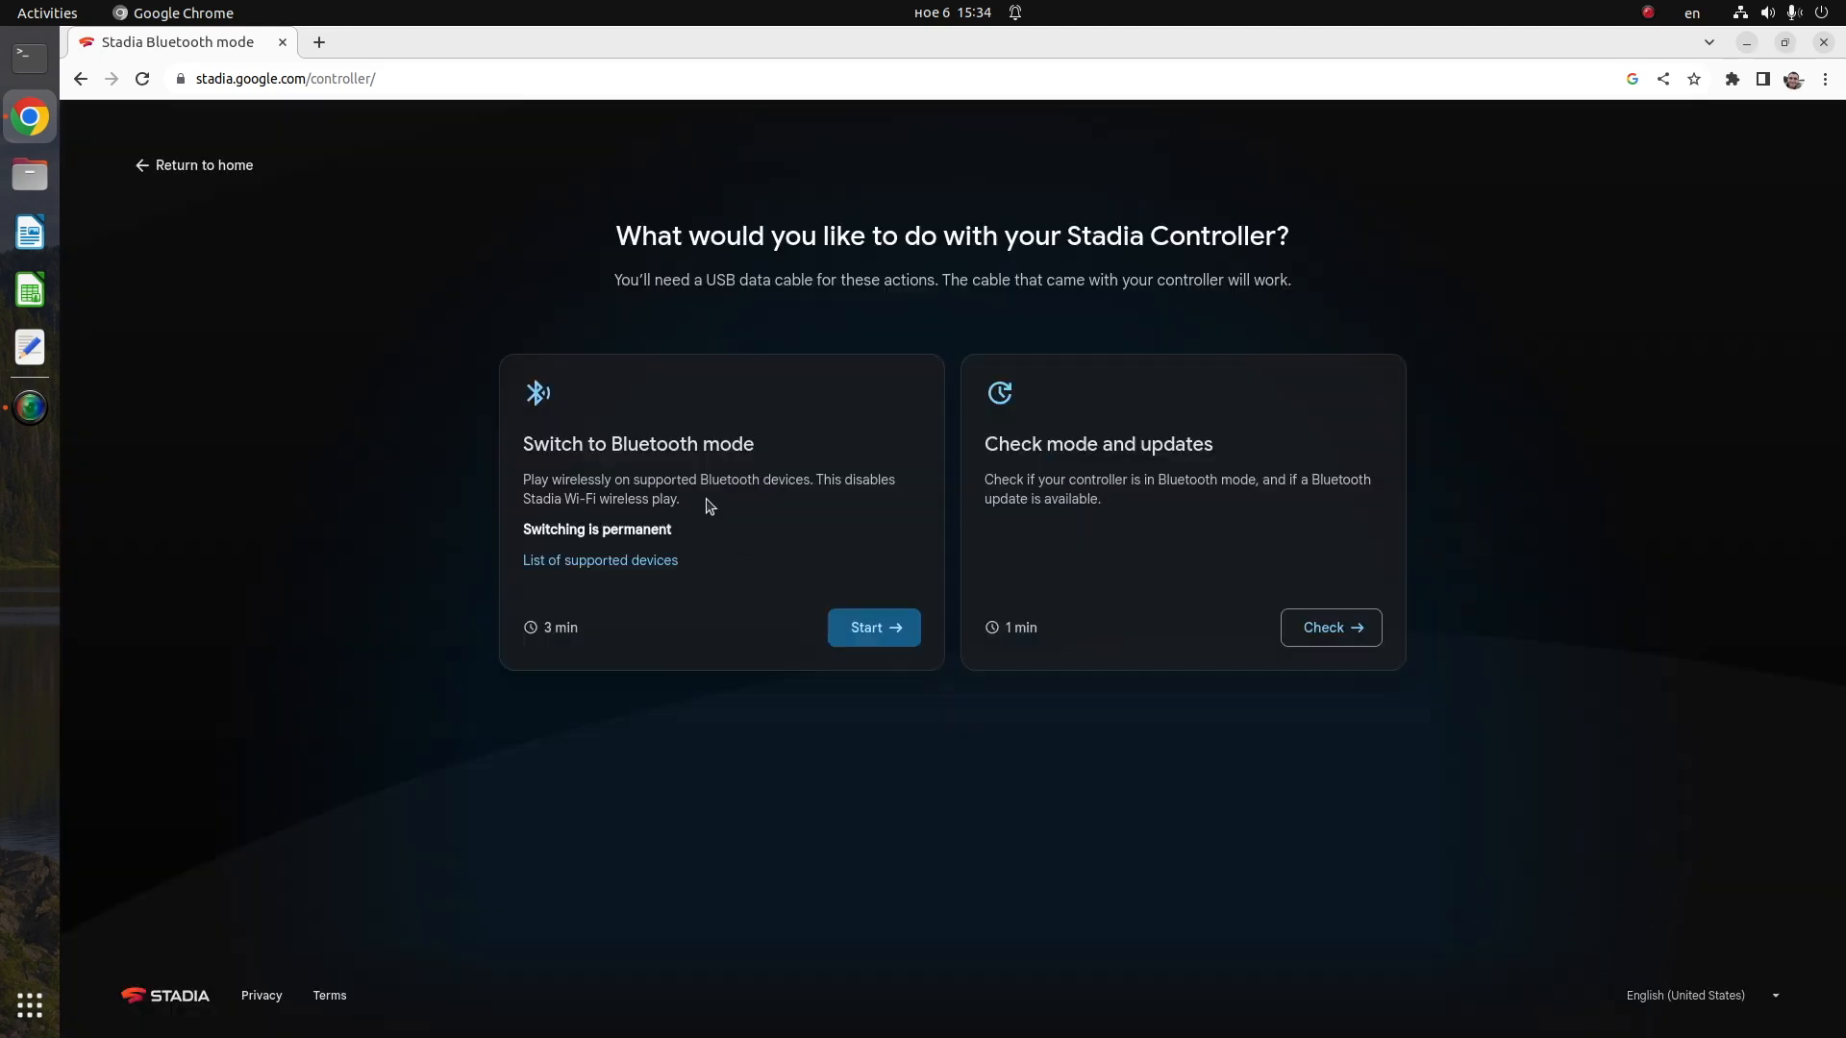
left_click(873, 627)
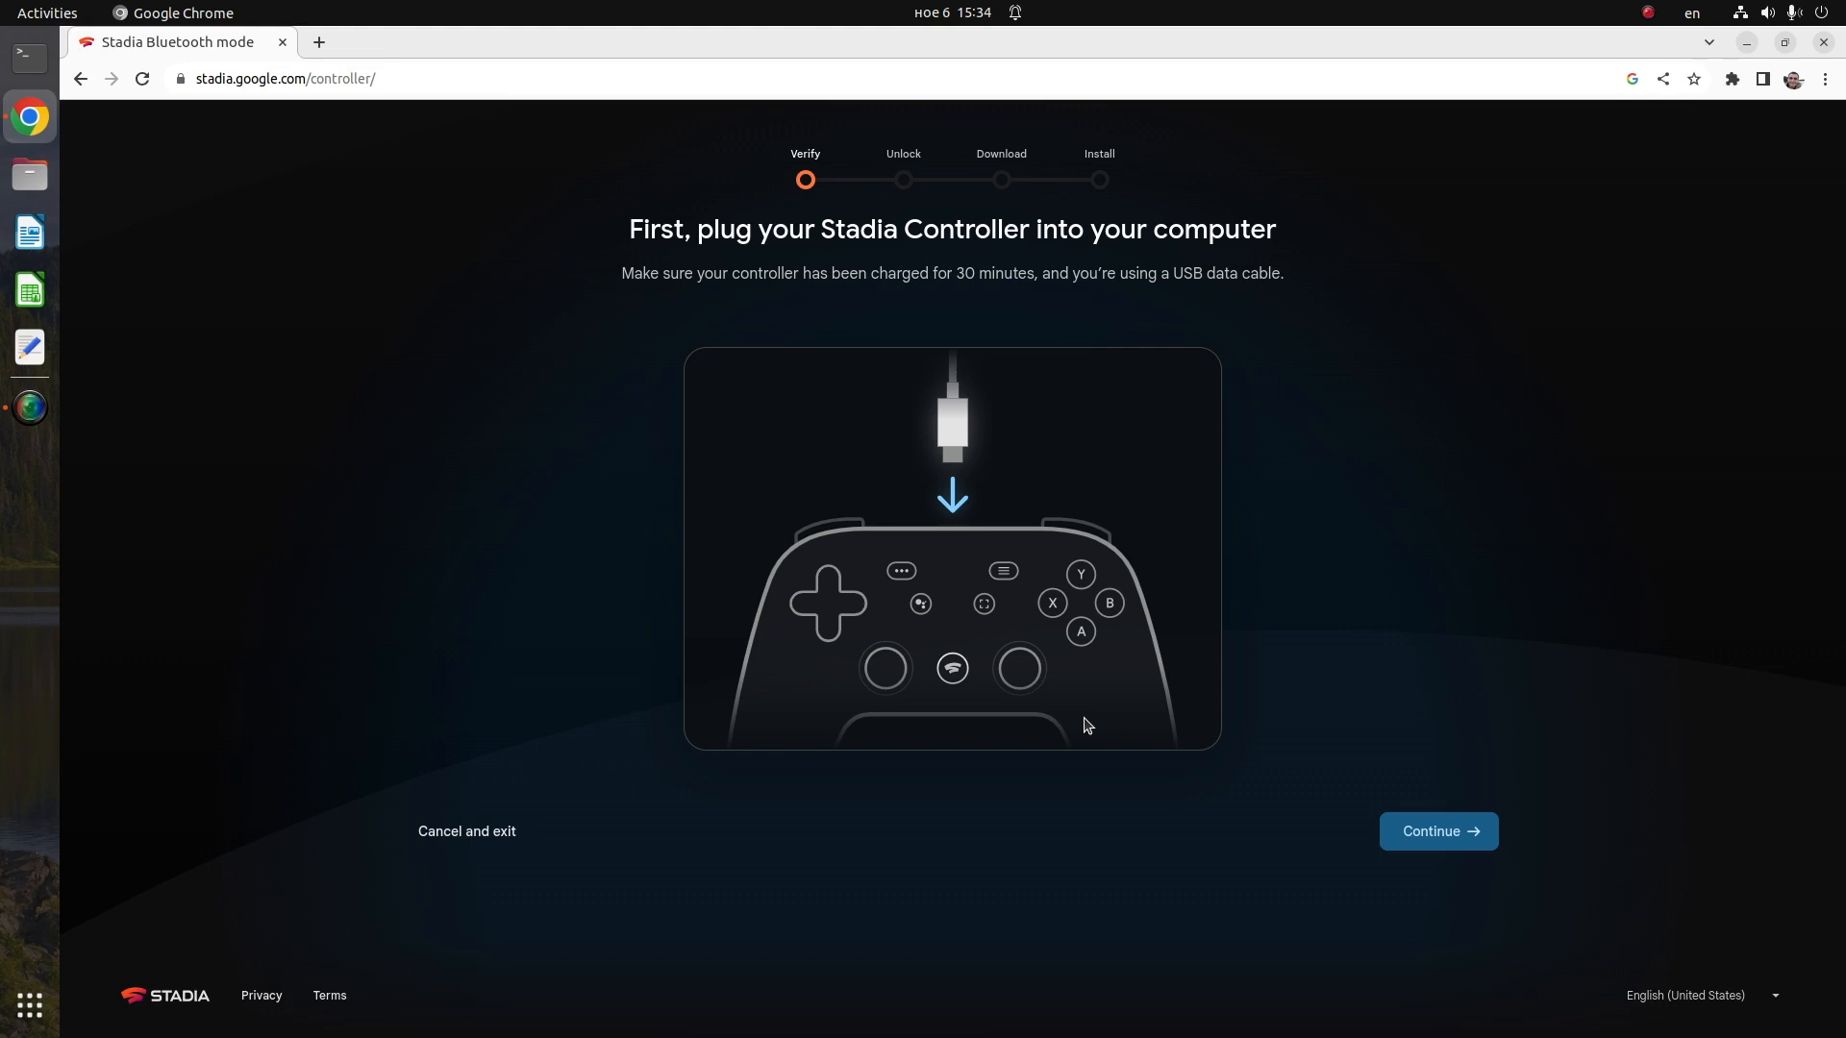
mouse_move(1109, 369)
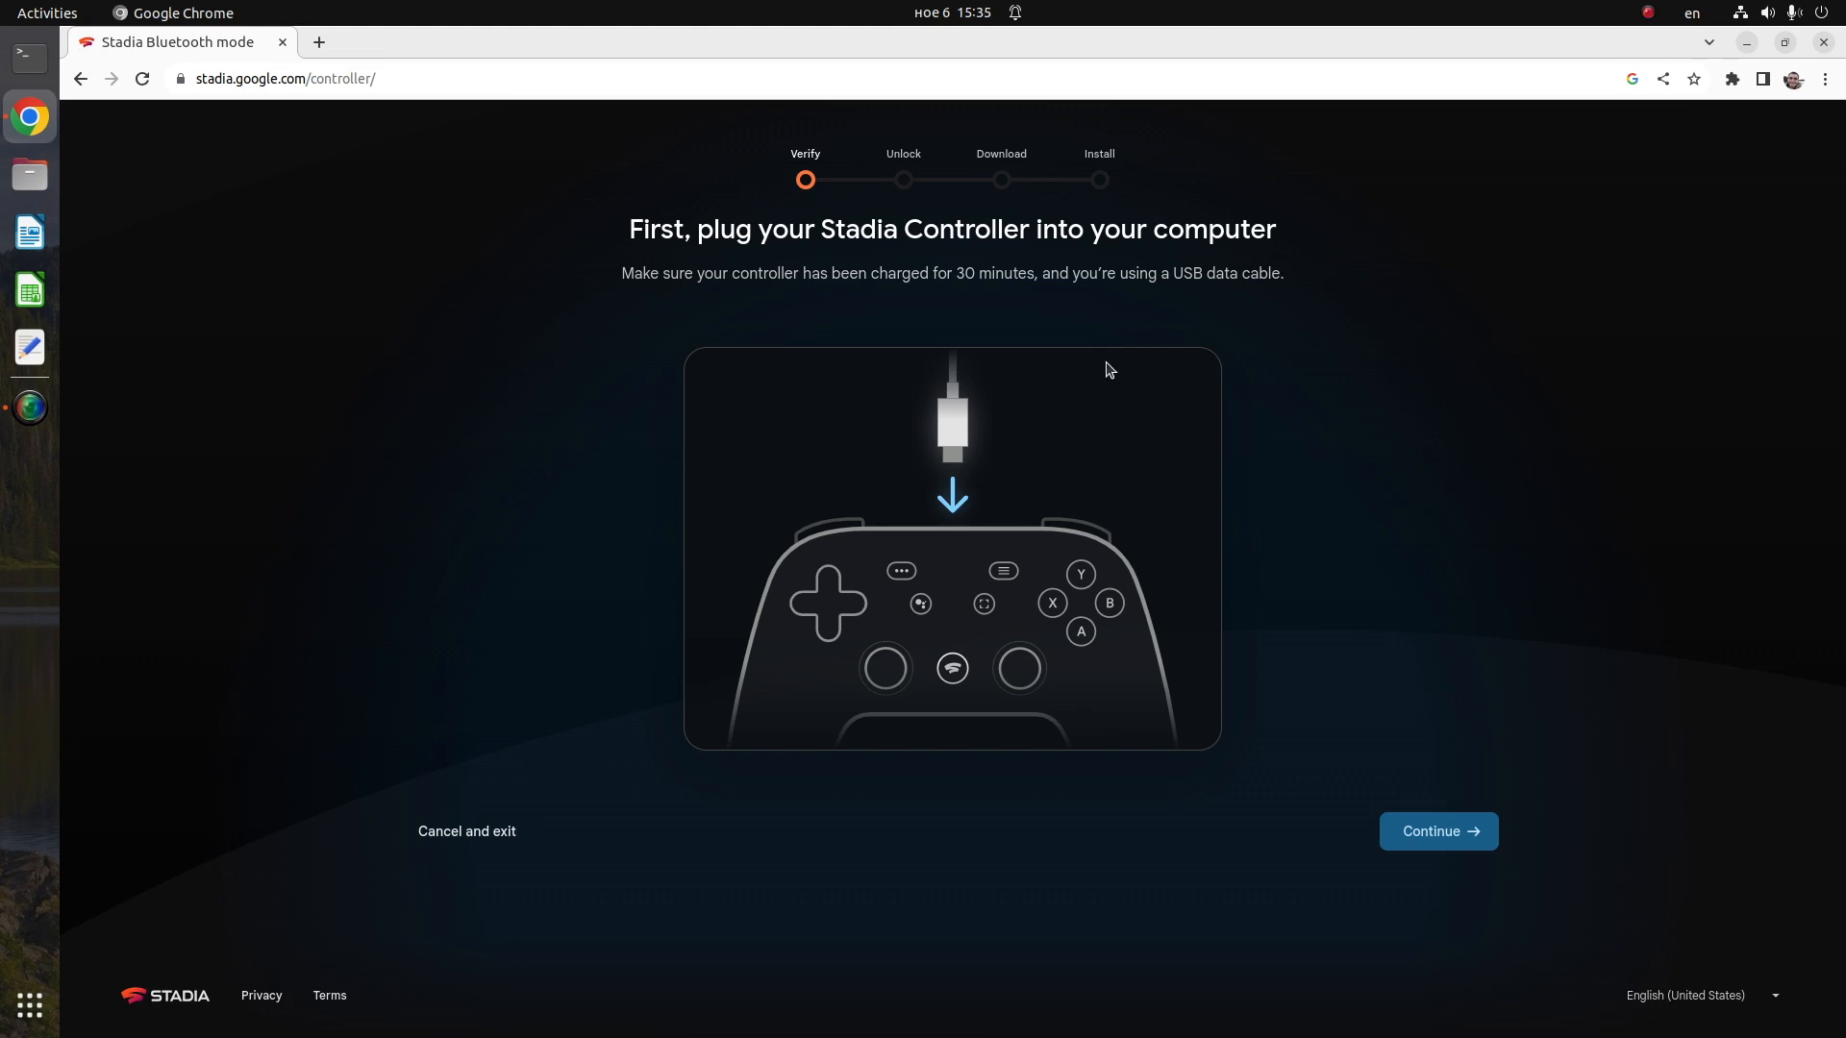
left_click(1439, 832)
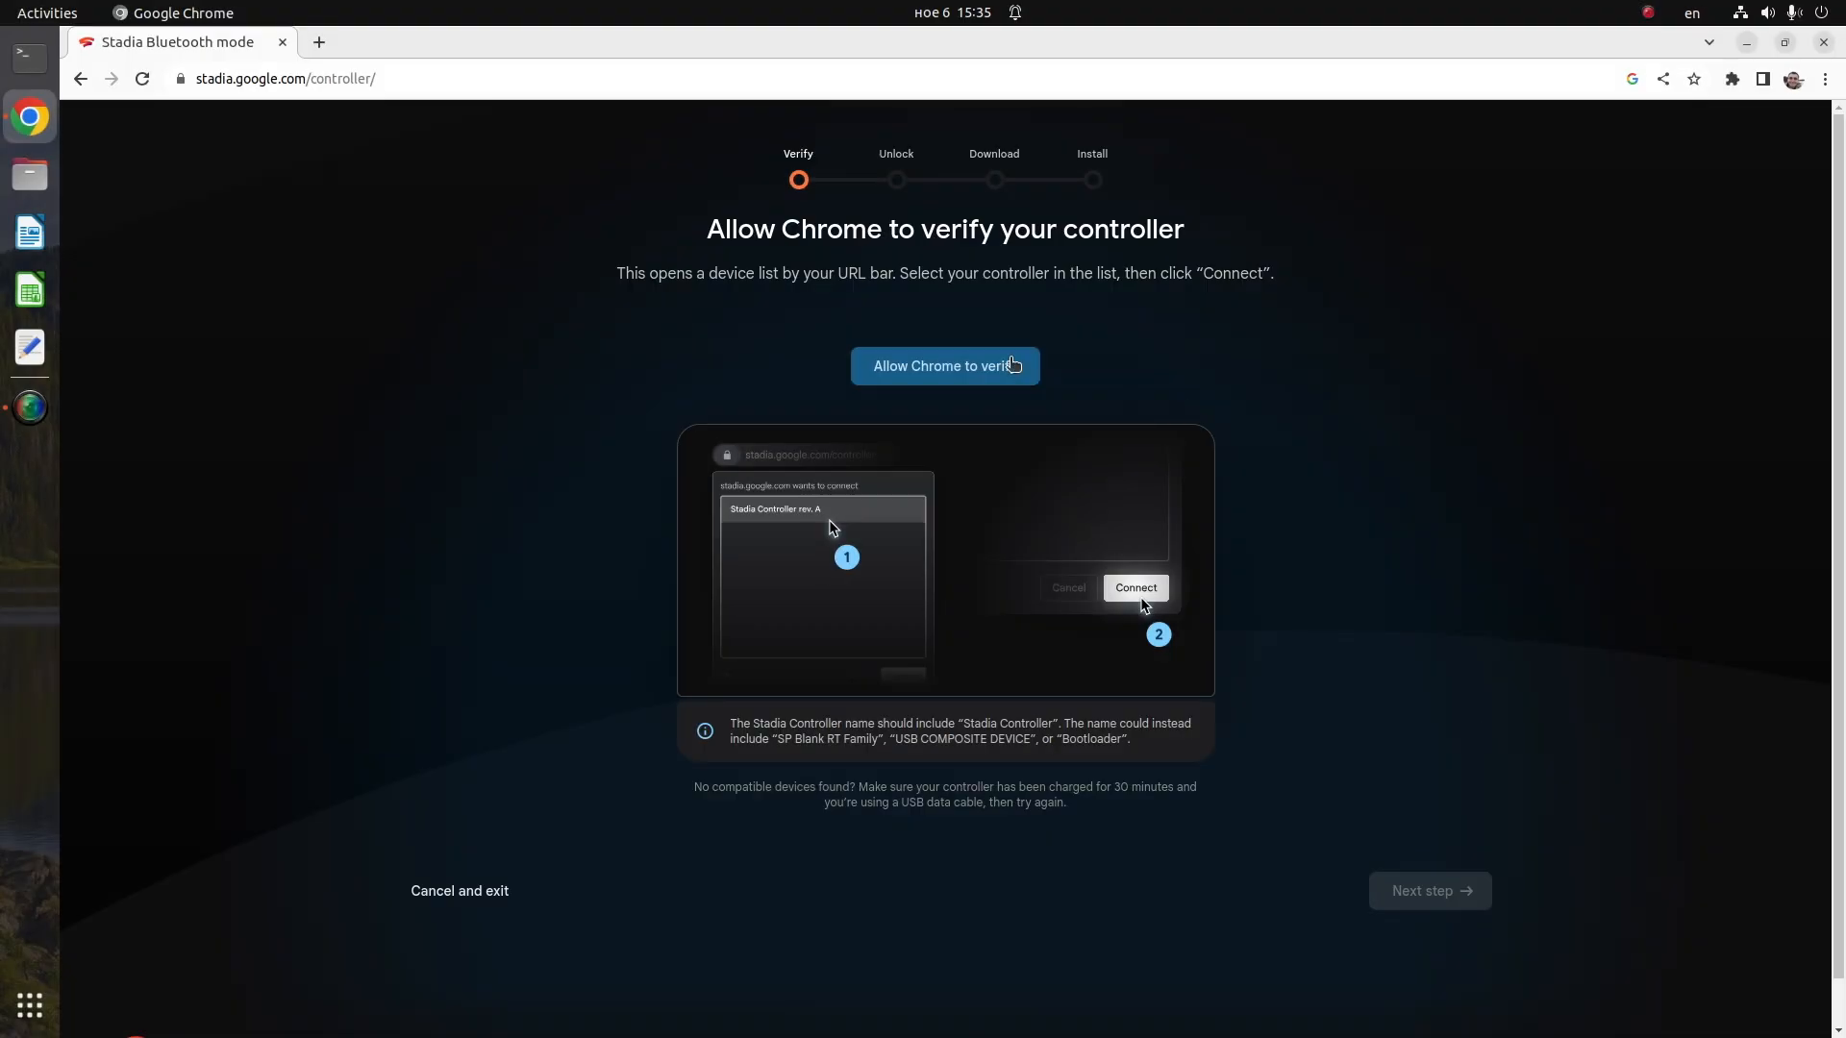
Let Chrome verify the controller, unlock it, and advance to the update download.
left_click(1135, 587)
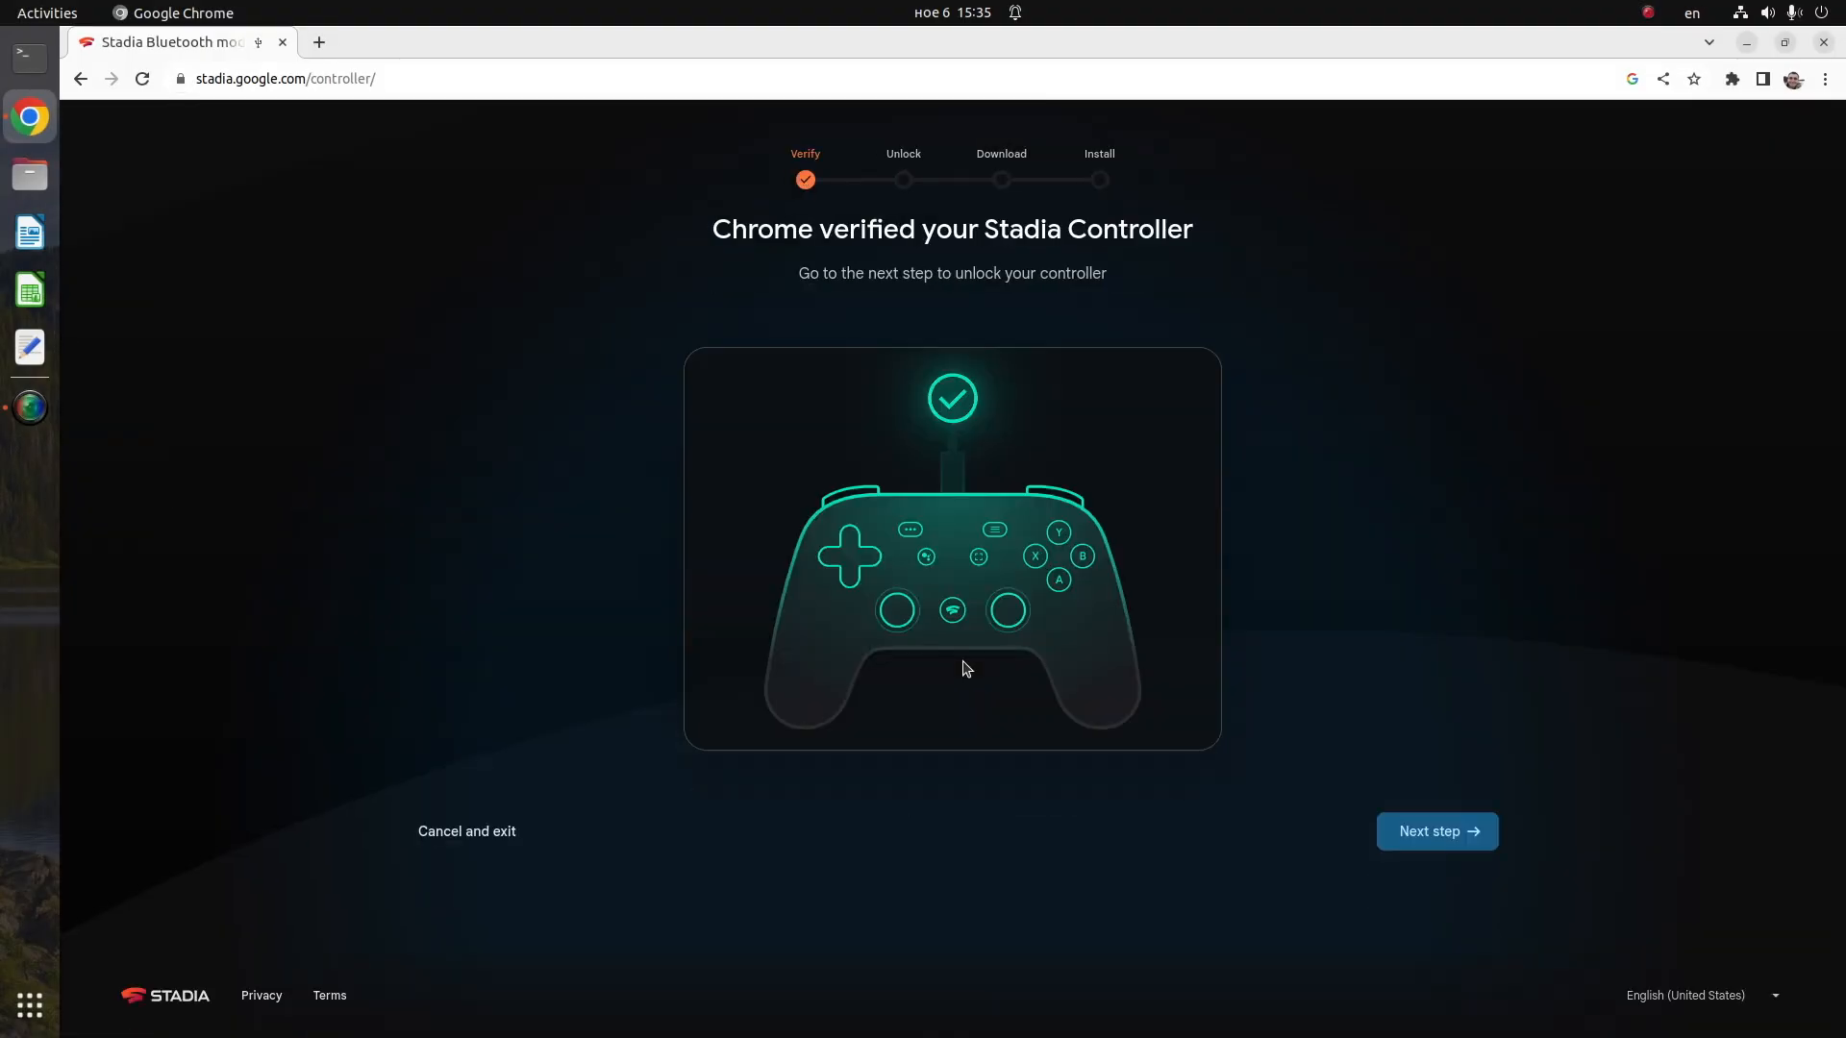
left_click(1438, 832)
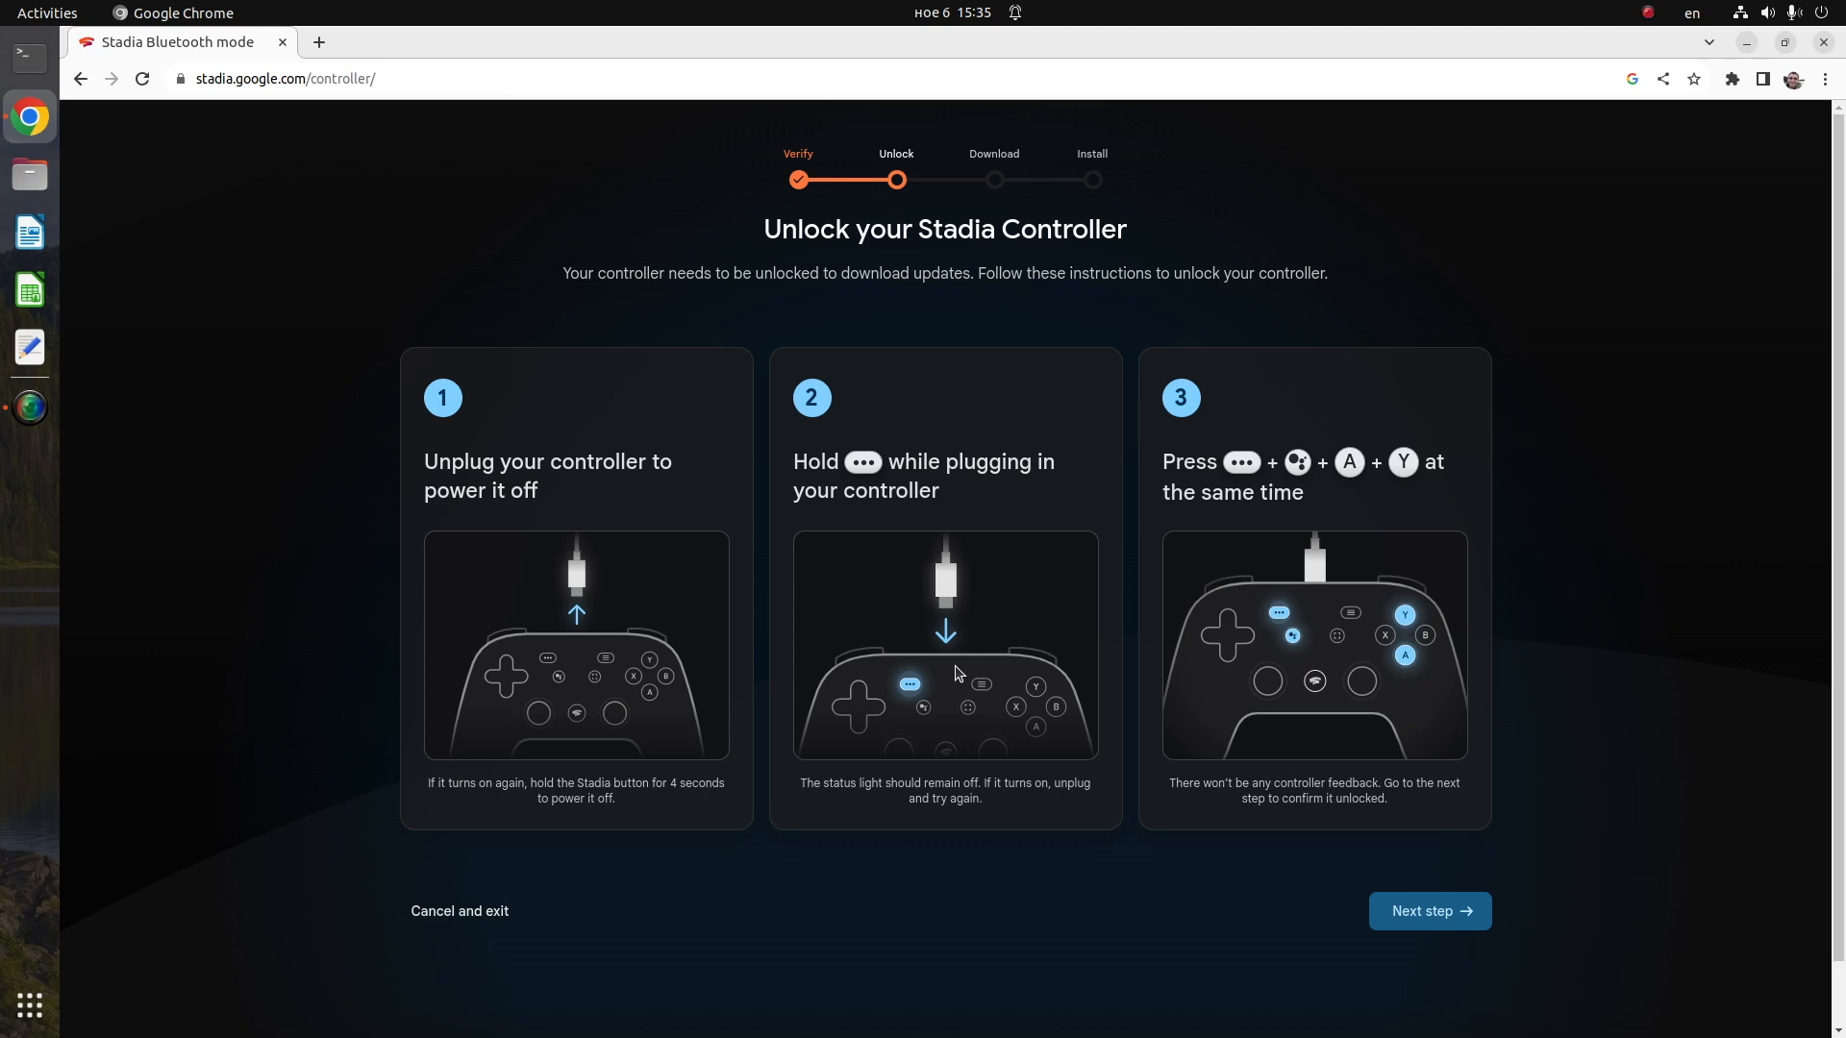
left_click(1430, 911)
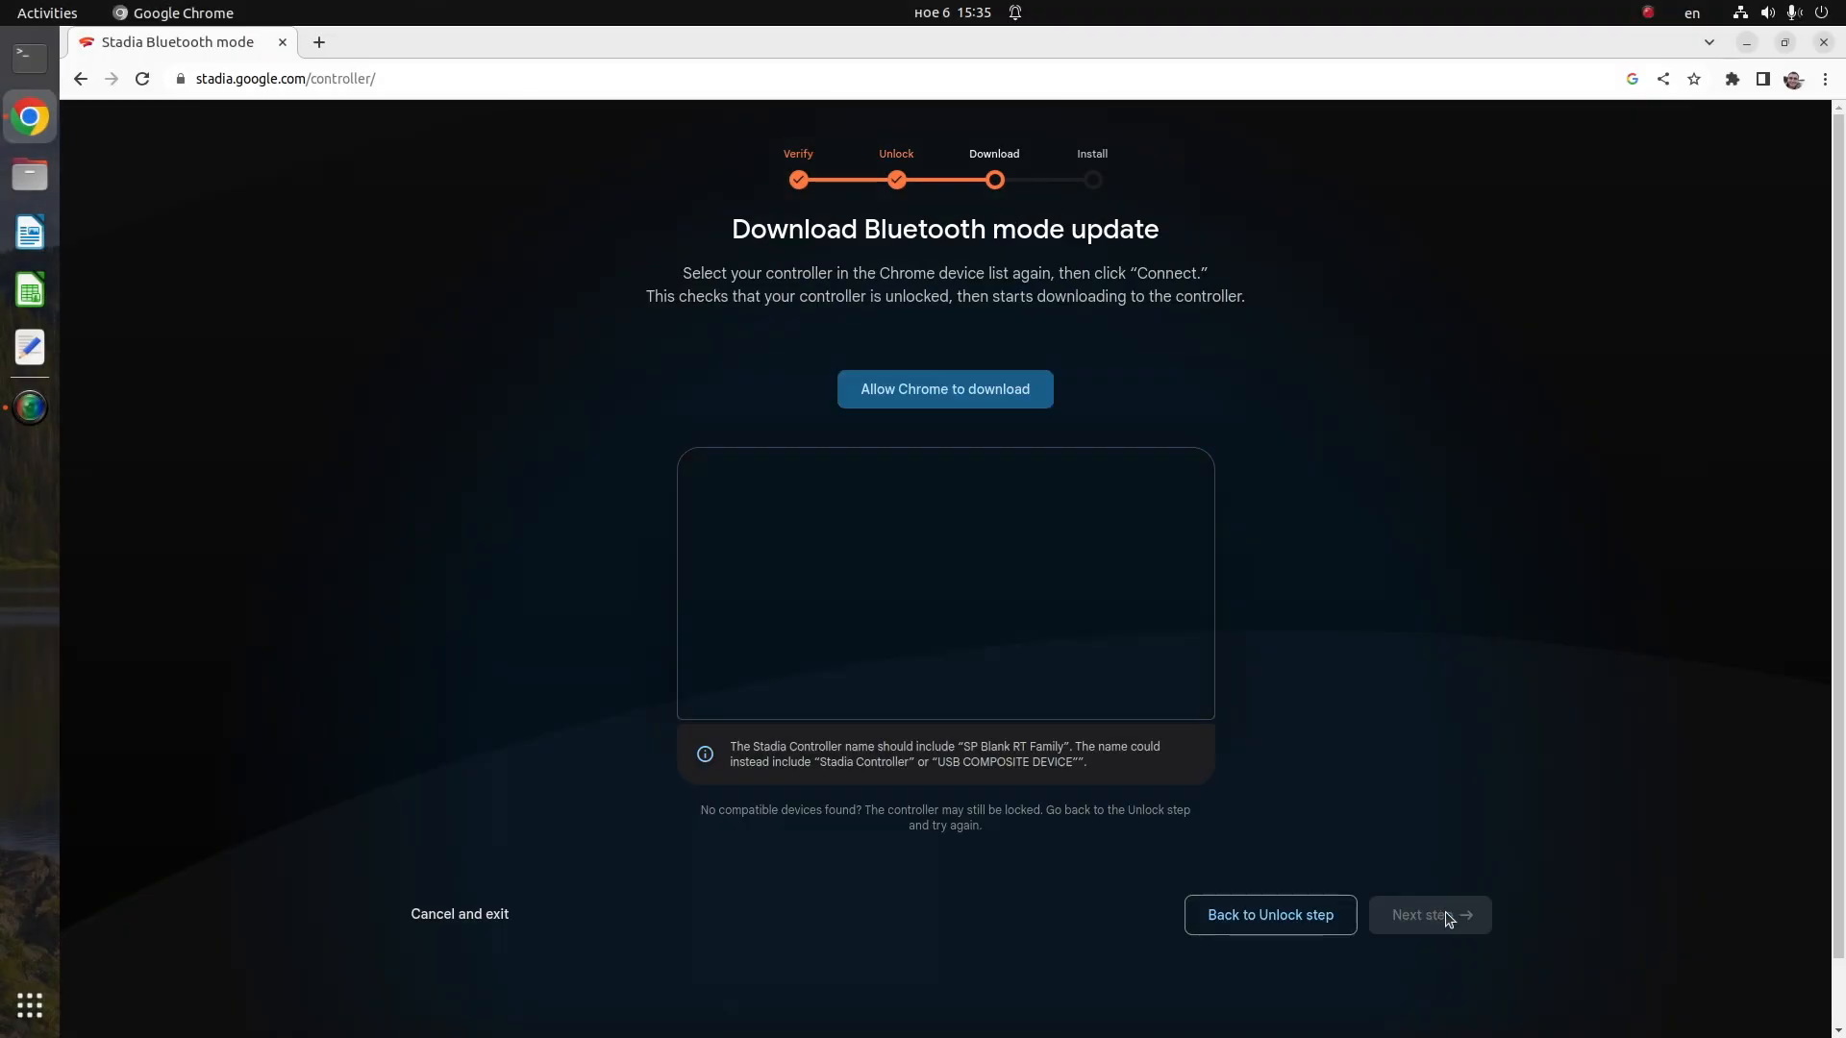
Download the Bluetooth mode update, then install it by connecting the USB composite device.
left_click(945, 390)
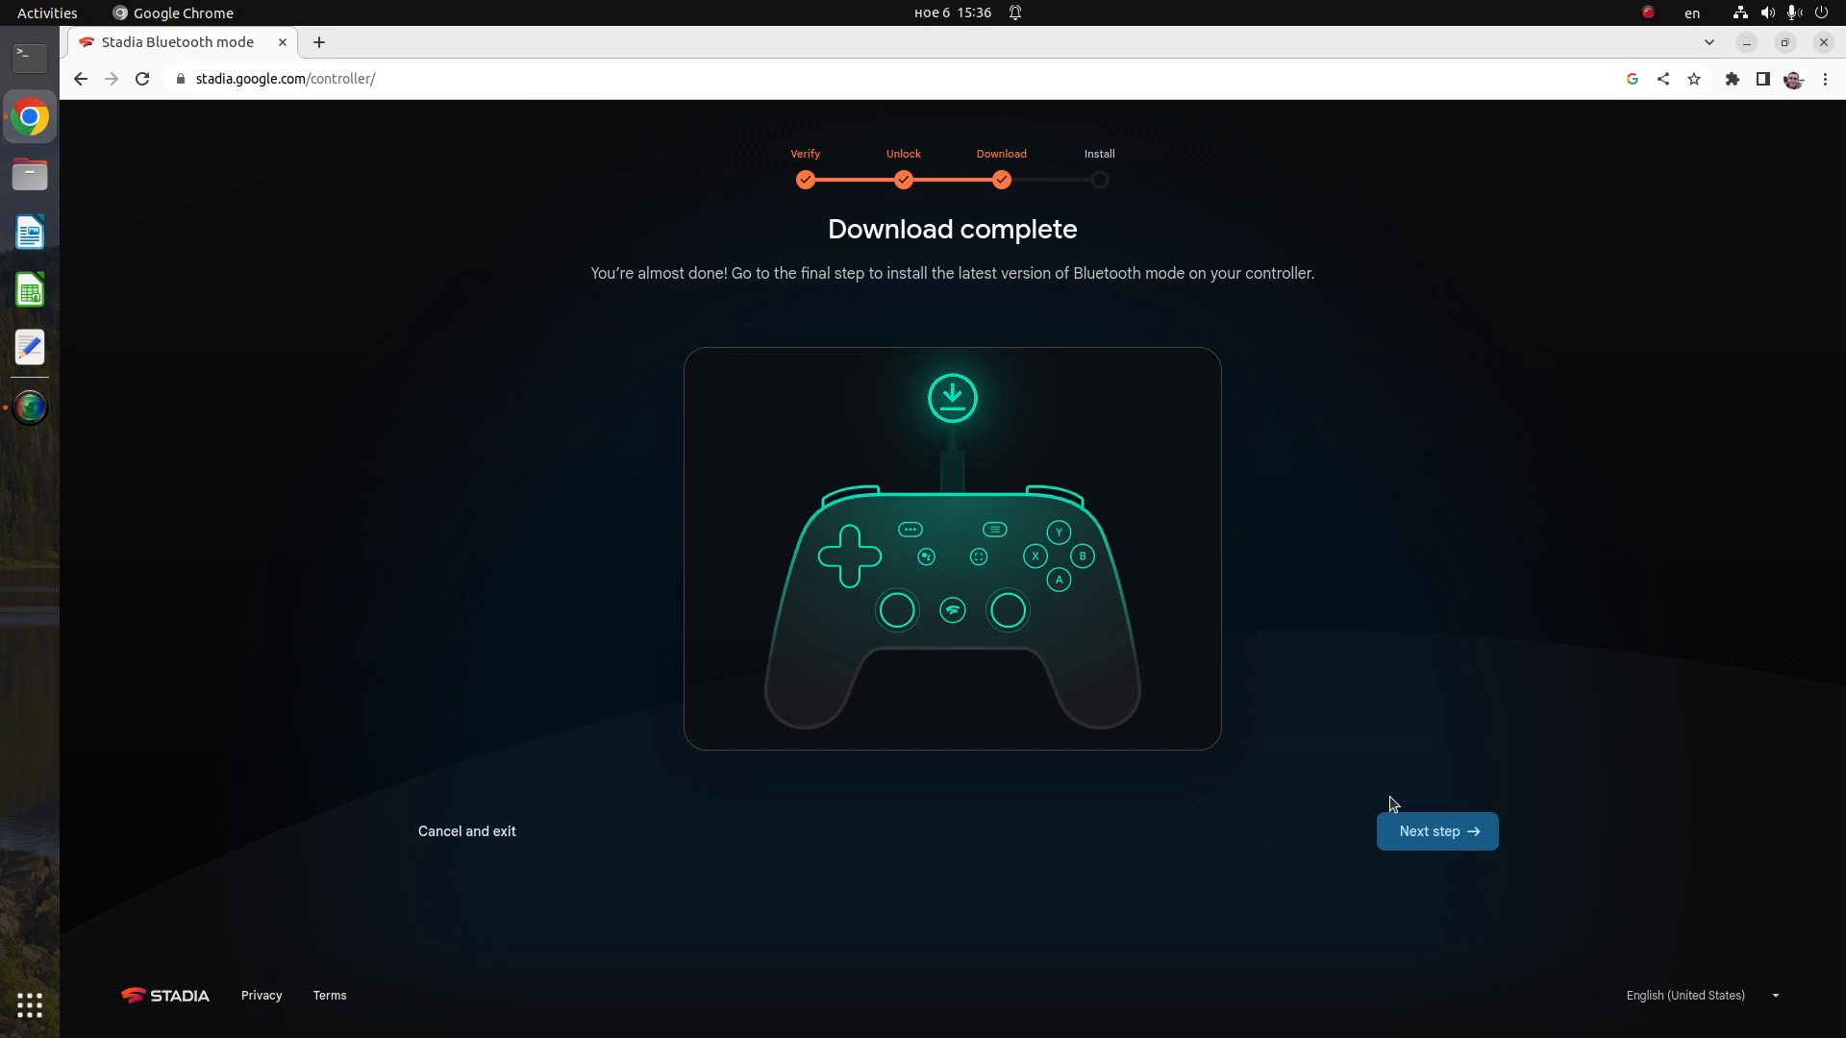
left_click(1438, 832)
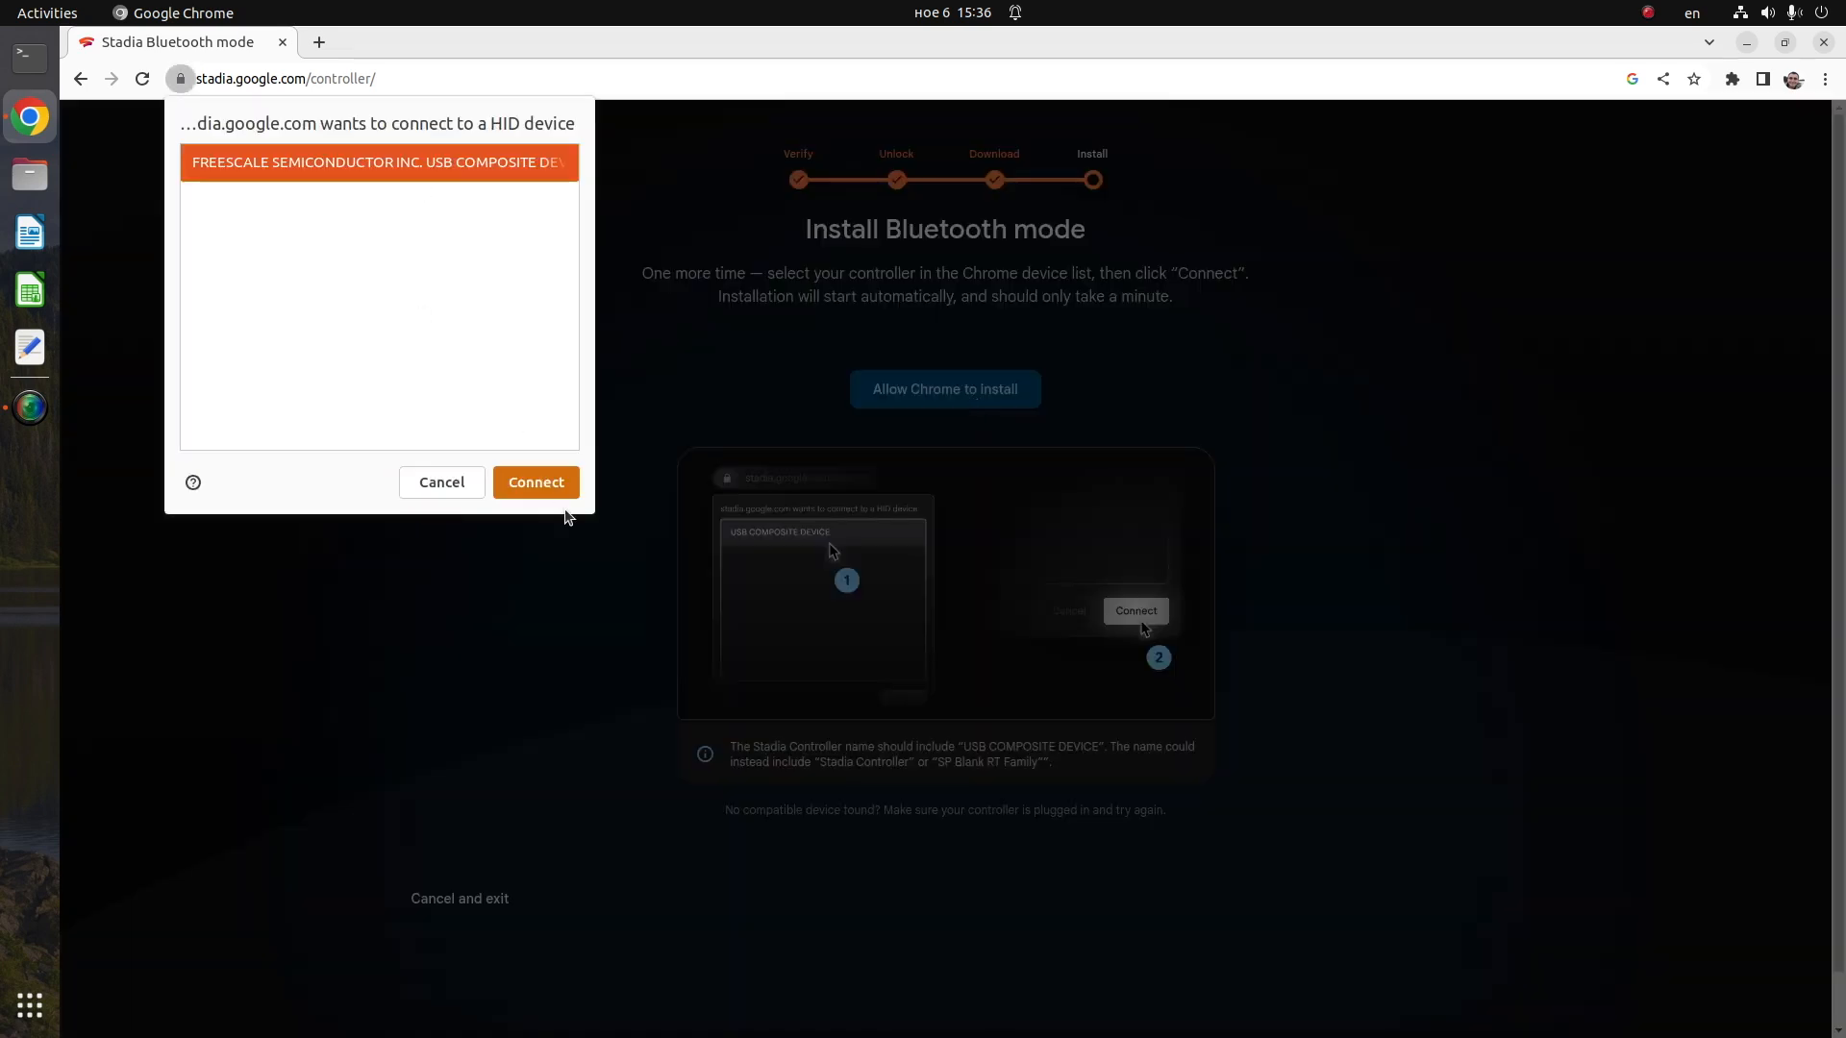
left_click(535, 481)
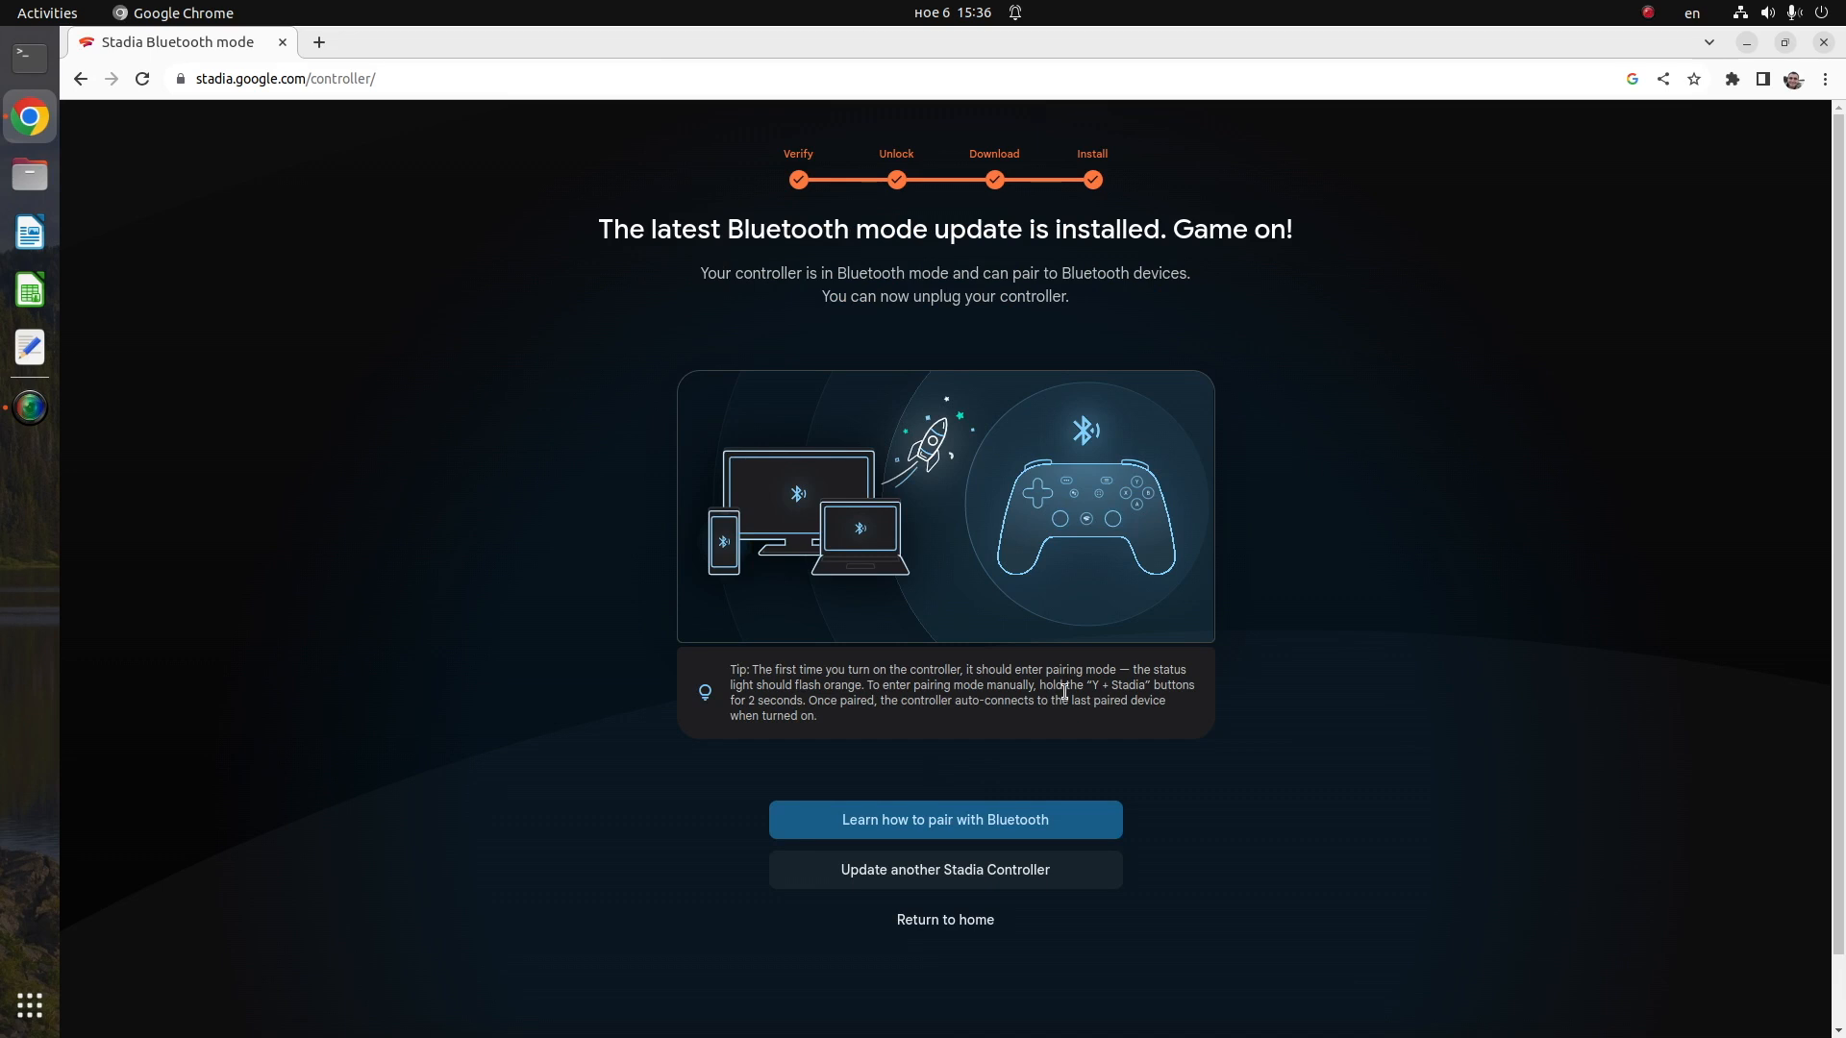
Open the Bluetooth pairing guide and advance to its next page.
left_click(946, 820)
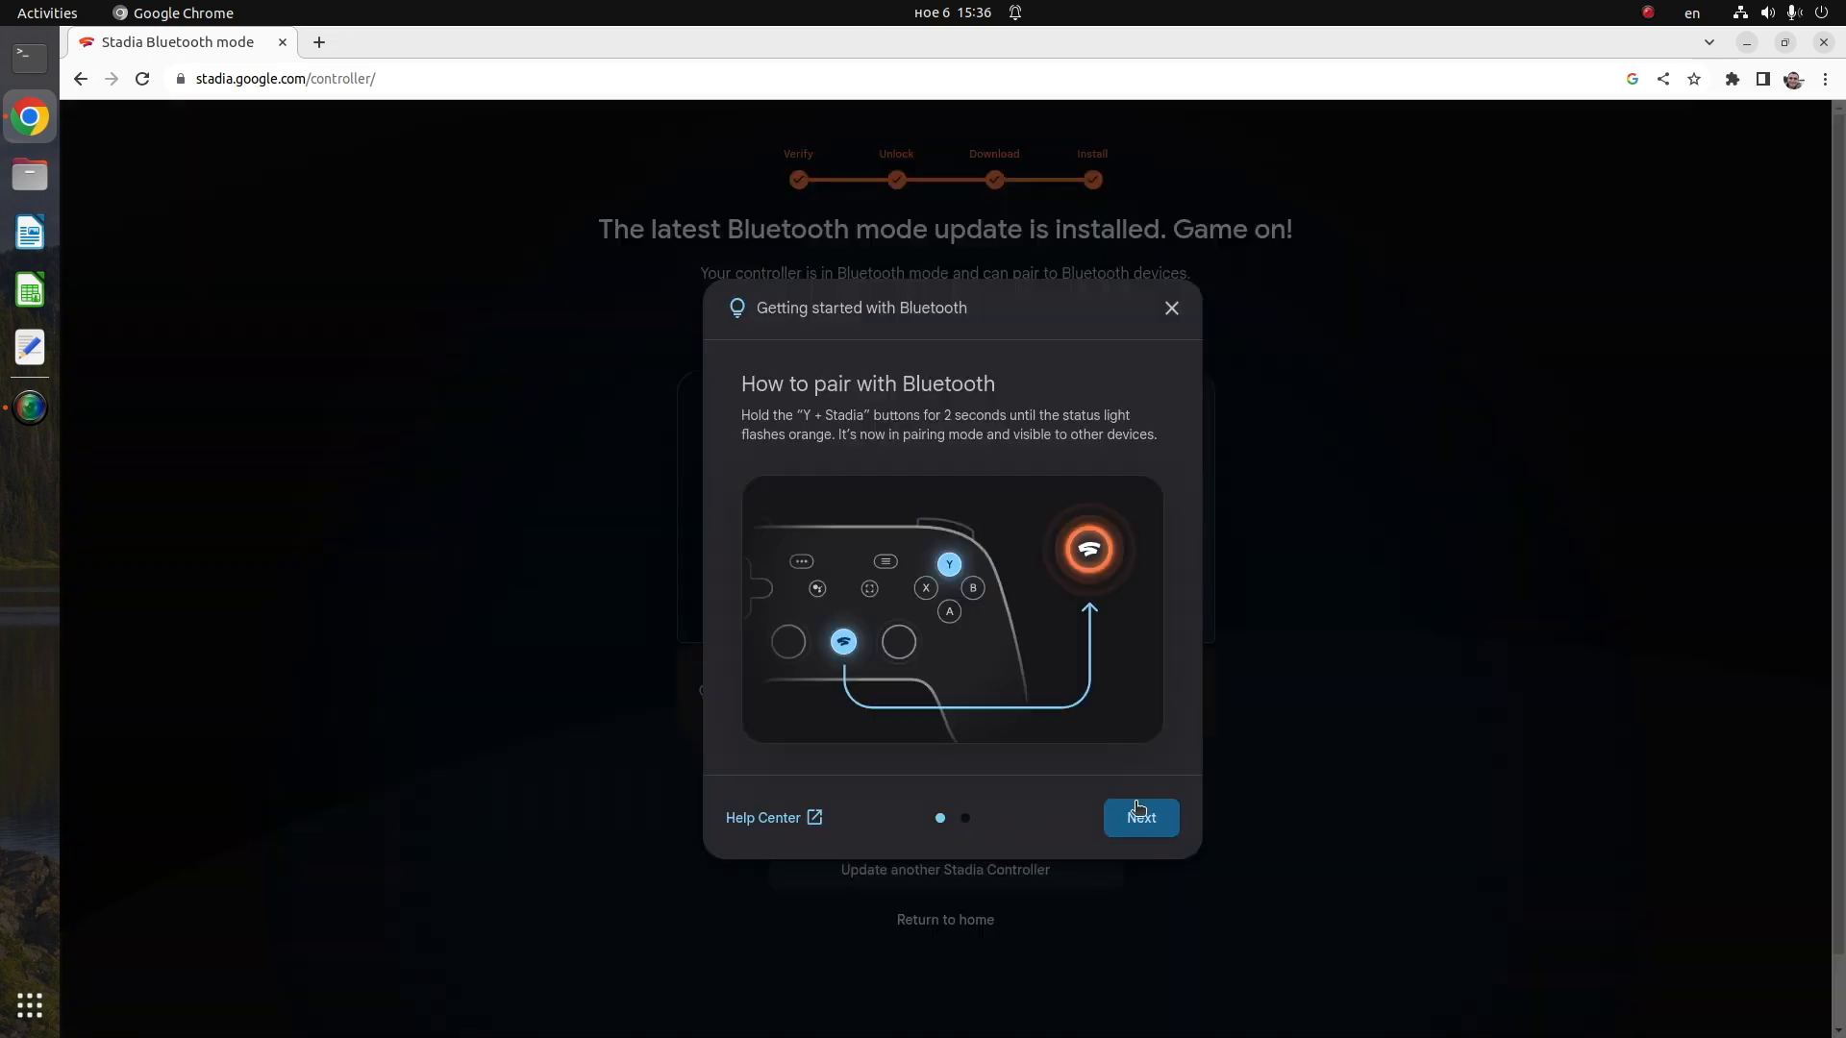
left_click(1141, 818)
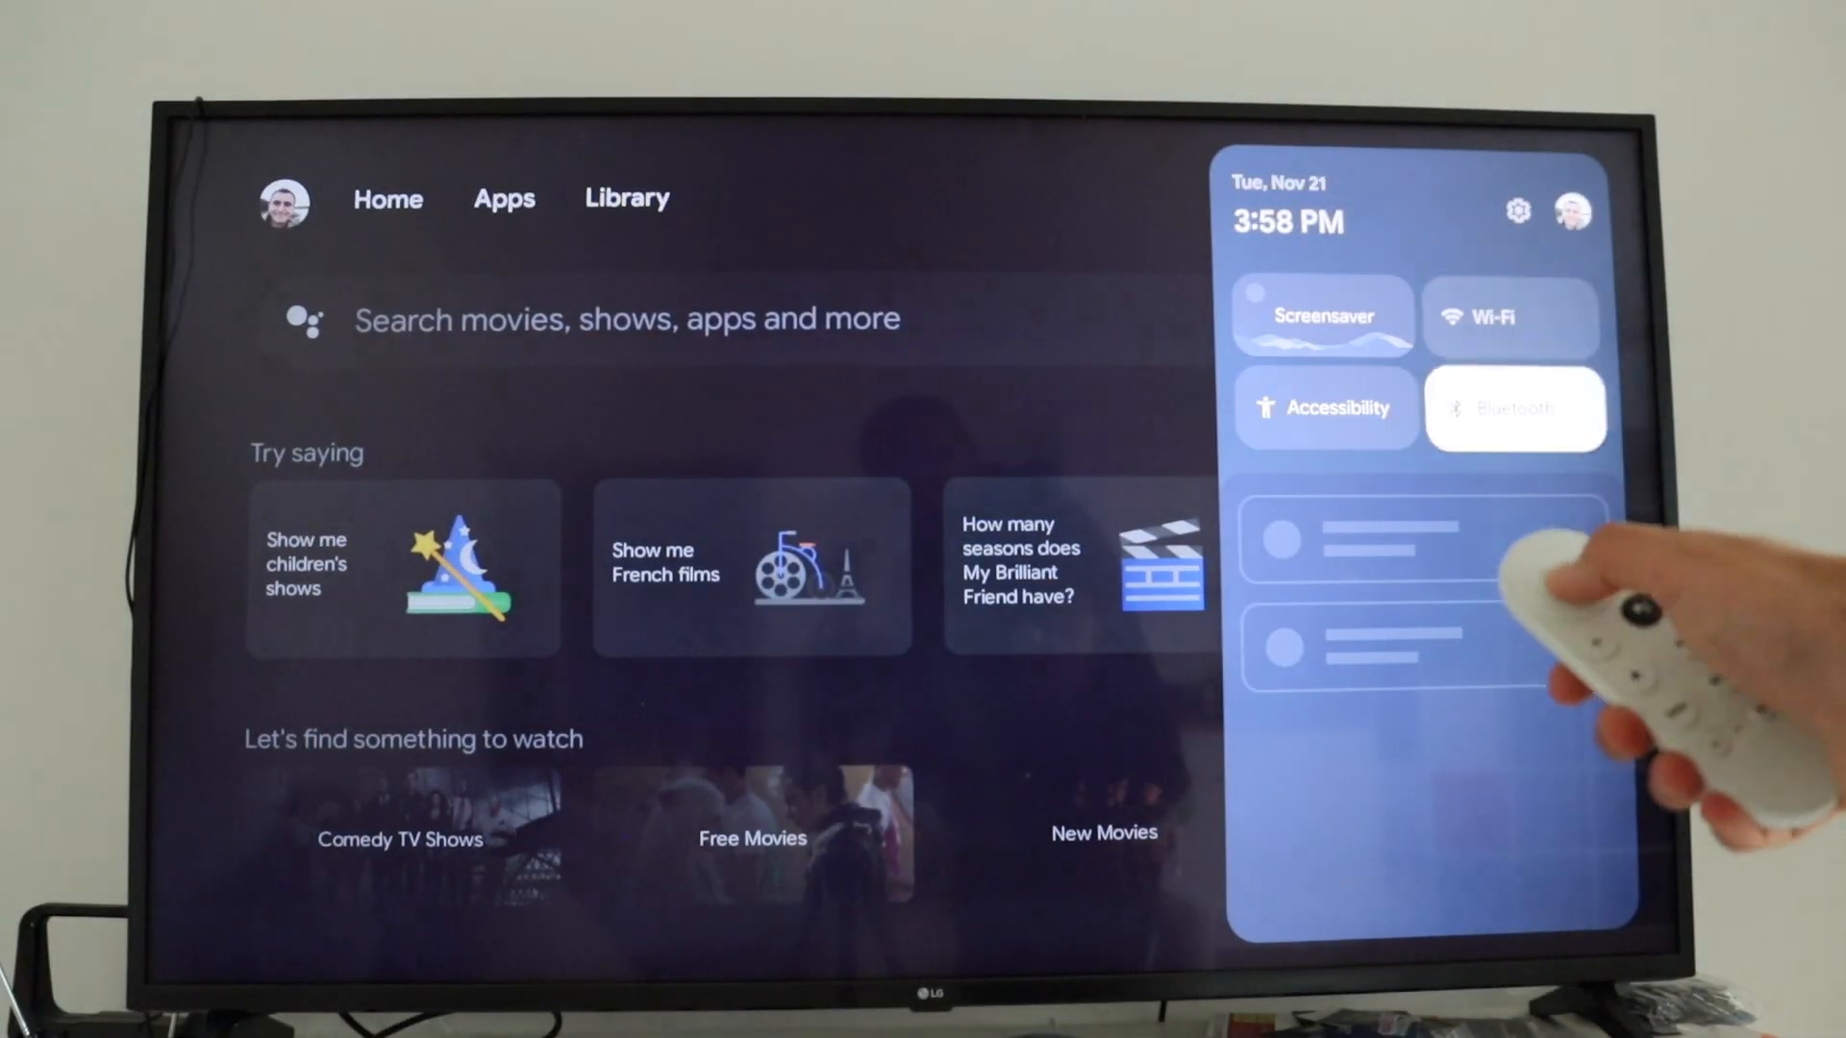
Open the TV's quick settings panel to reach the Bluetooth tile.
left_click(1515, 409)
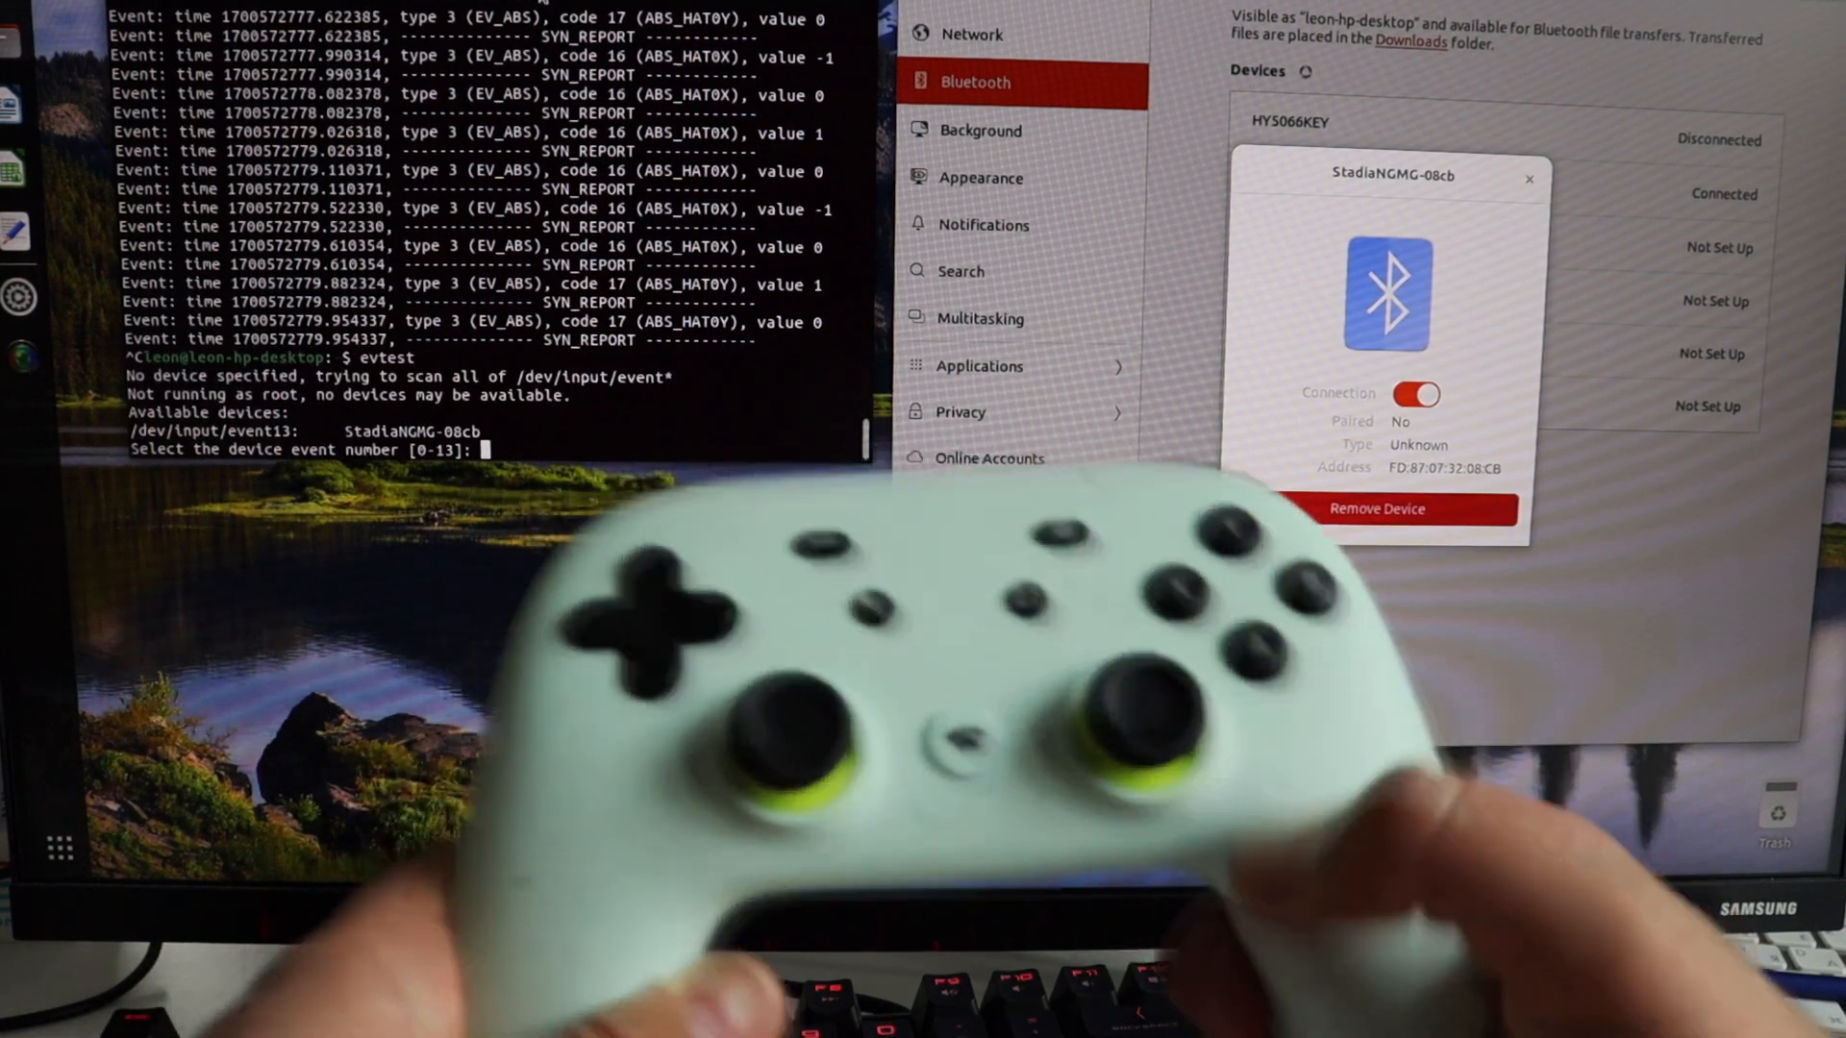
Pick device 13, StadiaNGMG-08cb, at the evtest prompt.
type("13")
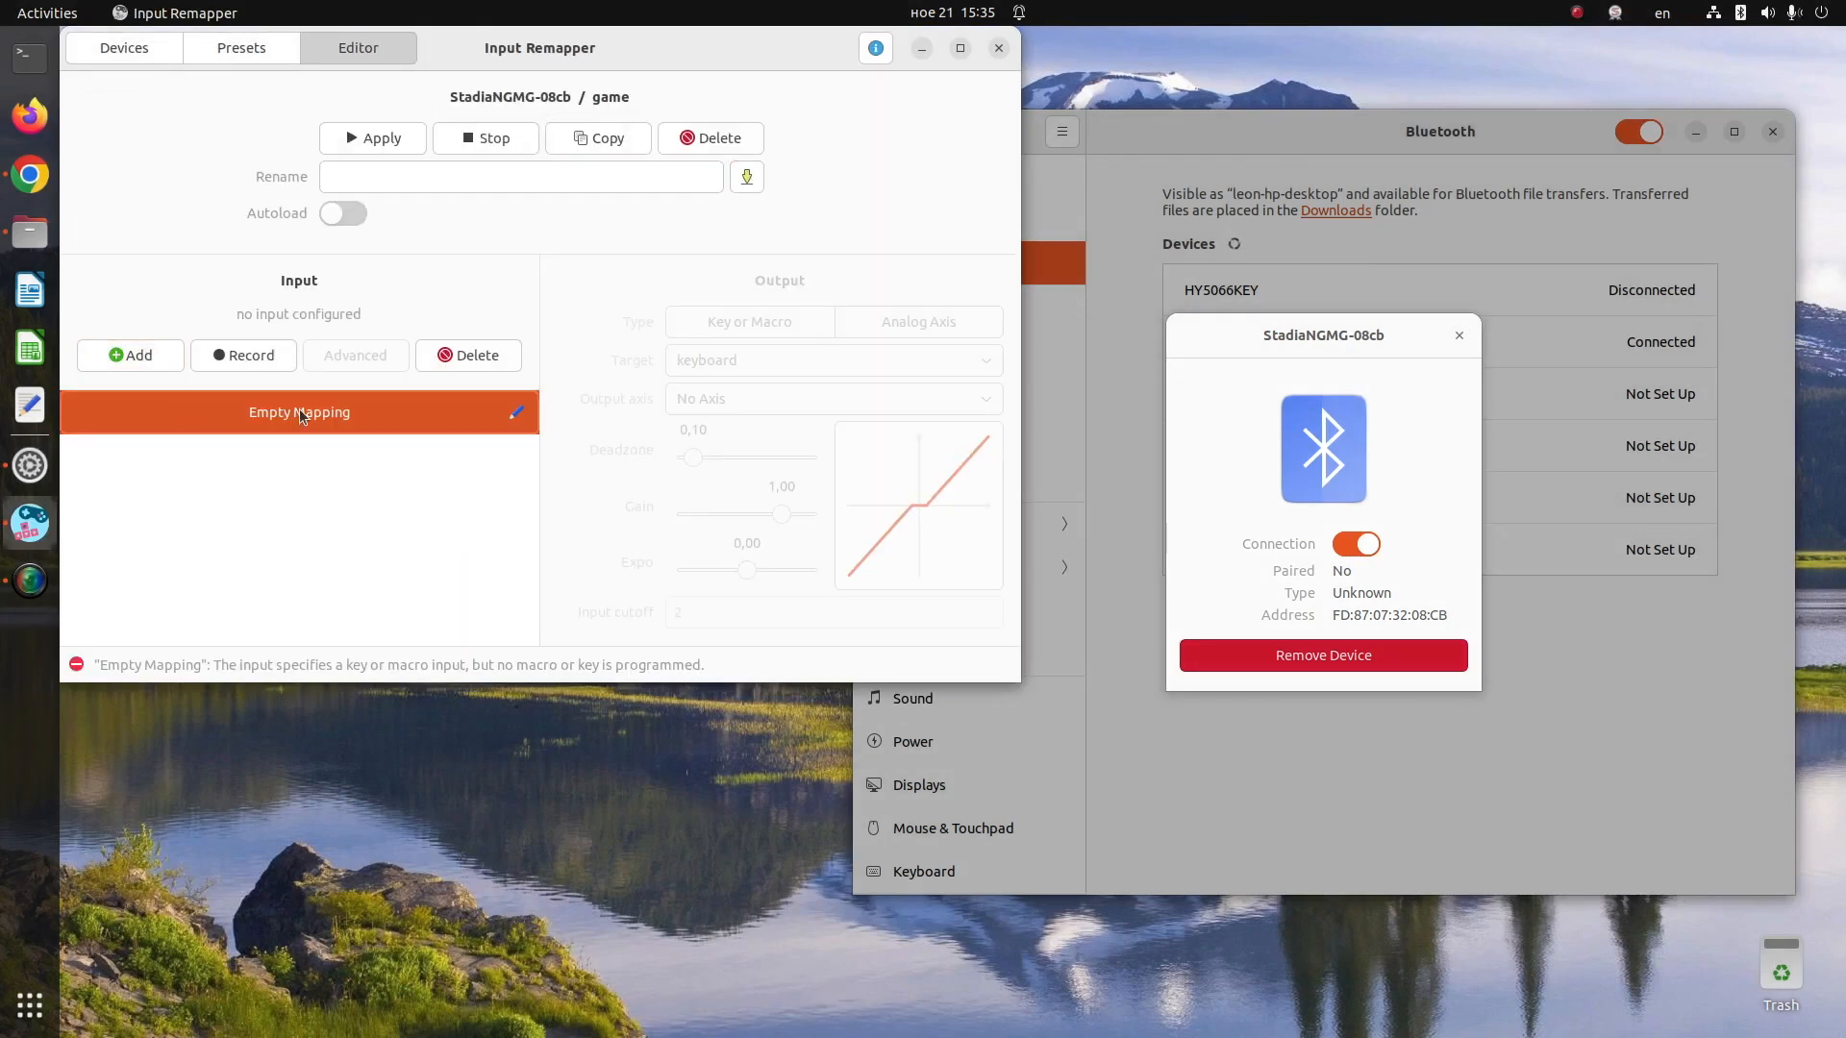
Record D-pad up, down and left mappings, setting left's output to KEY_LEFT.
left_click(244, 354)
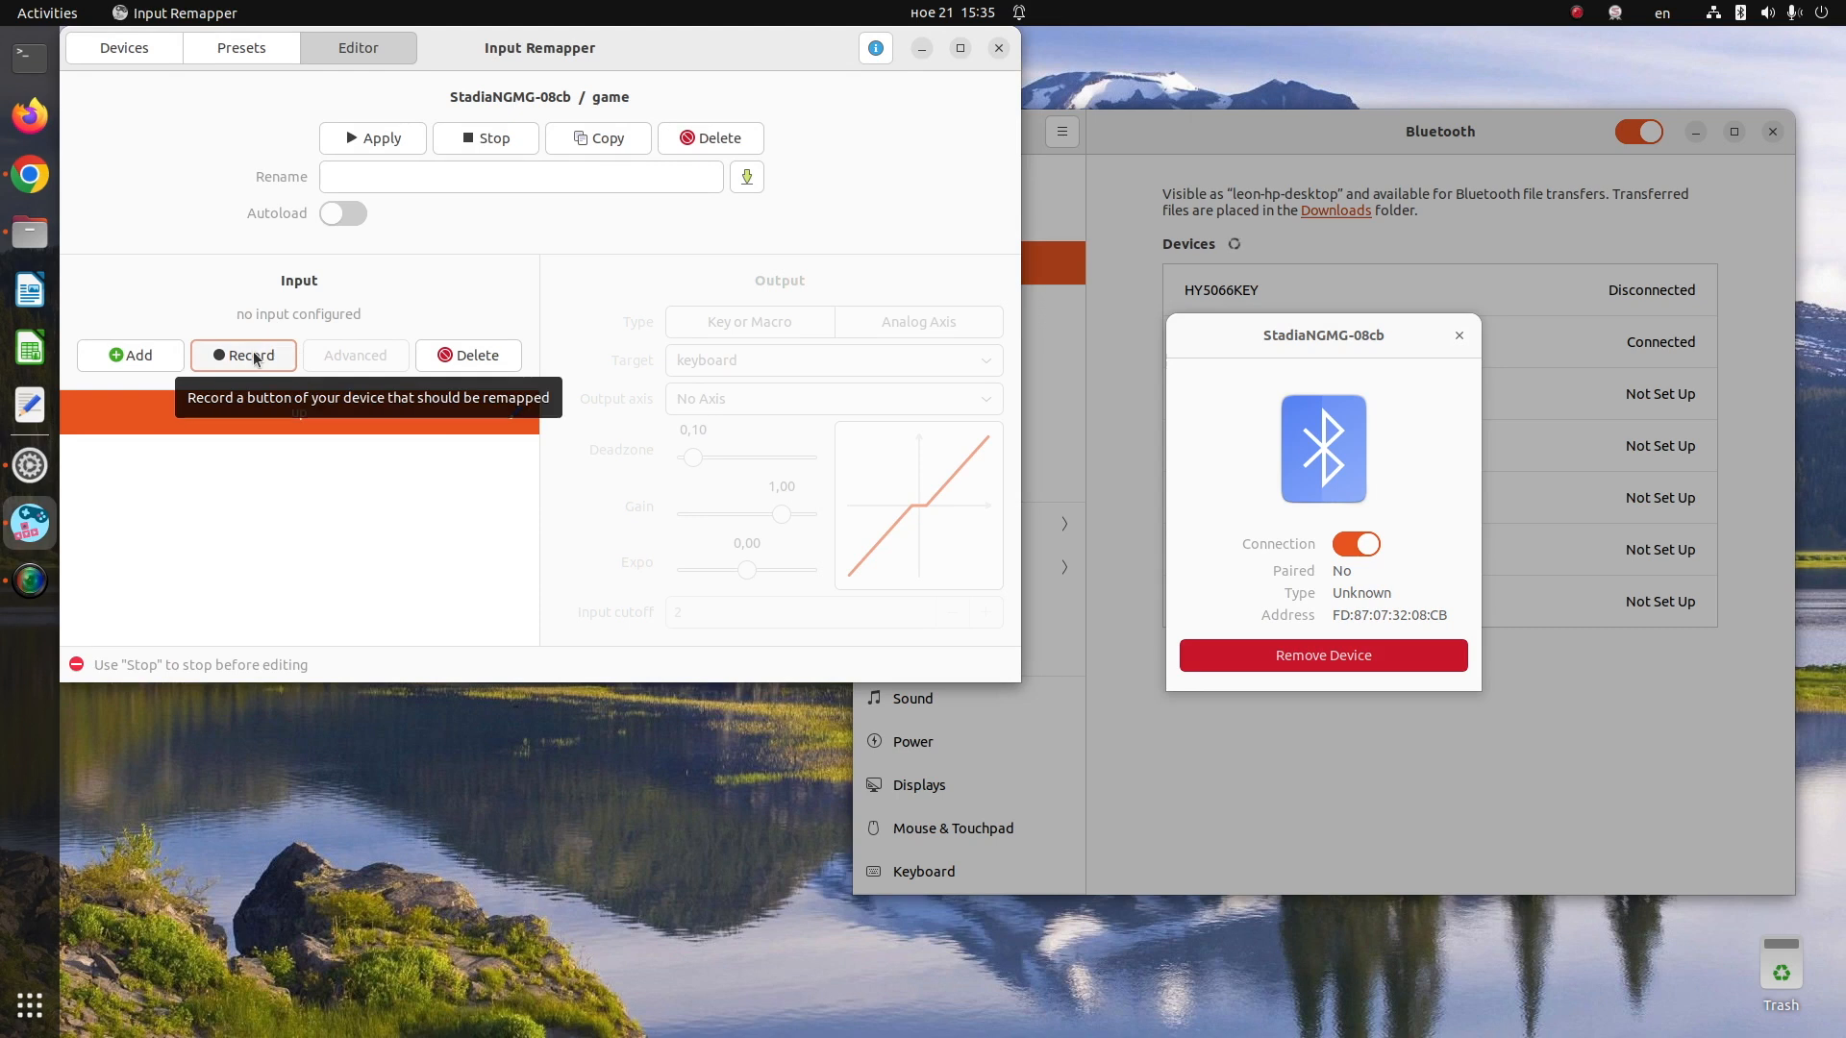
left_click(243, 354)
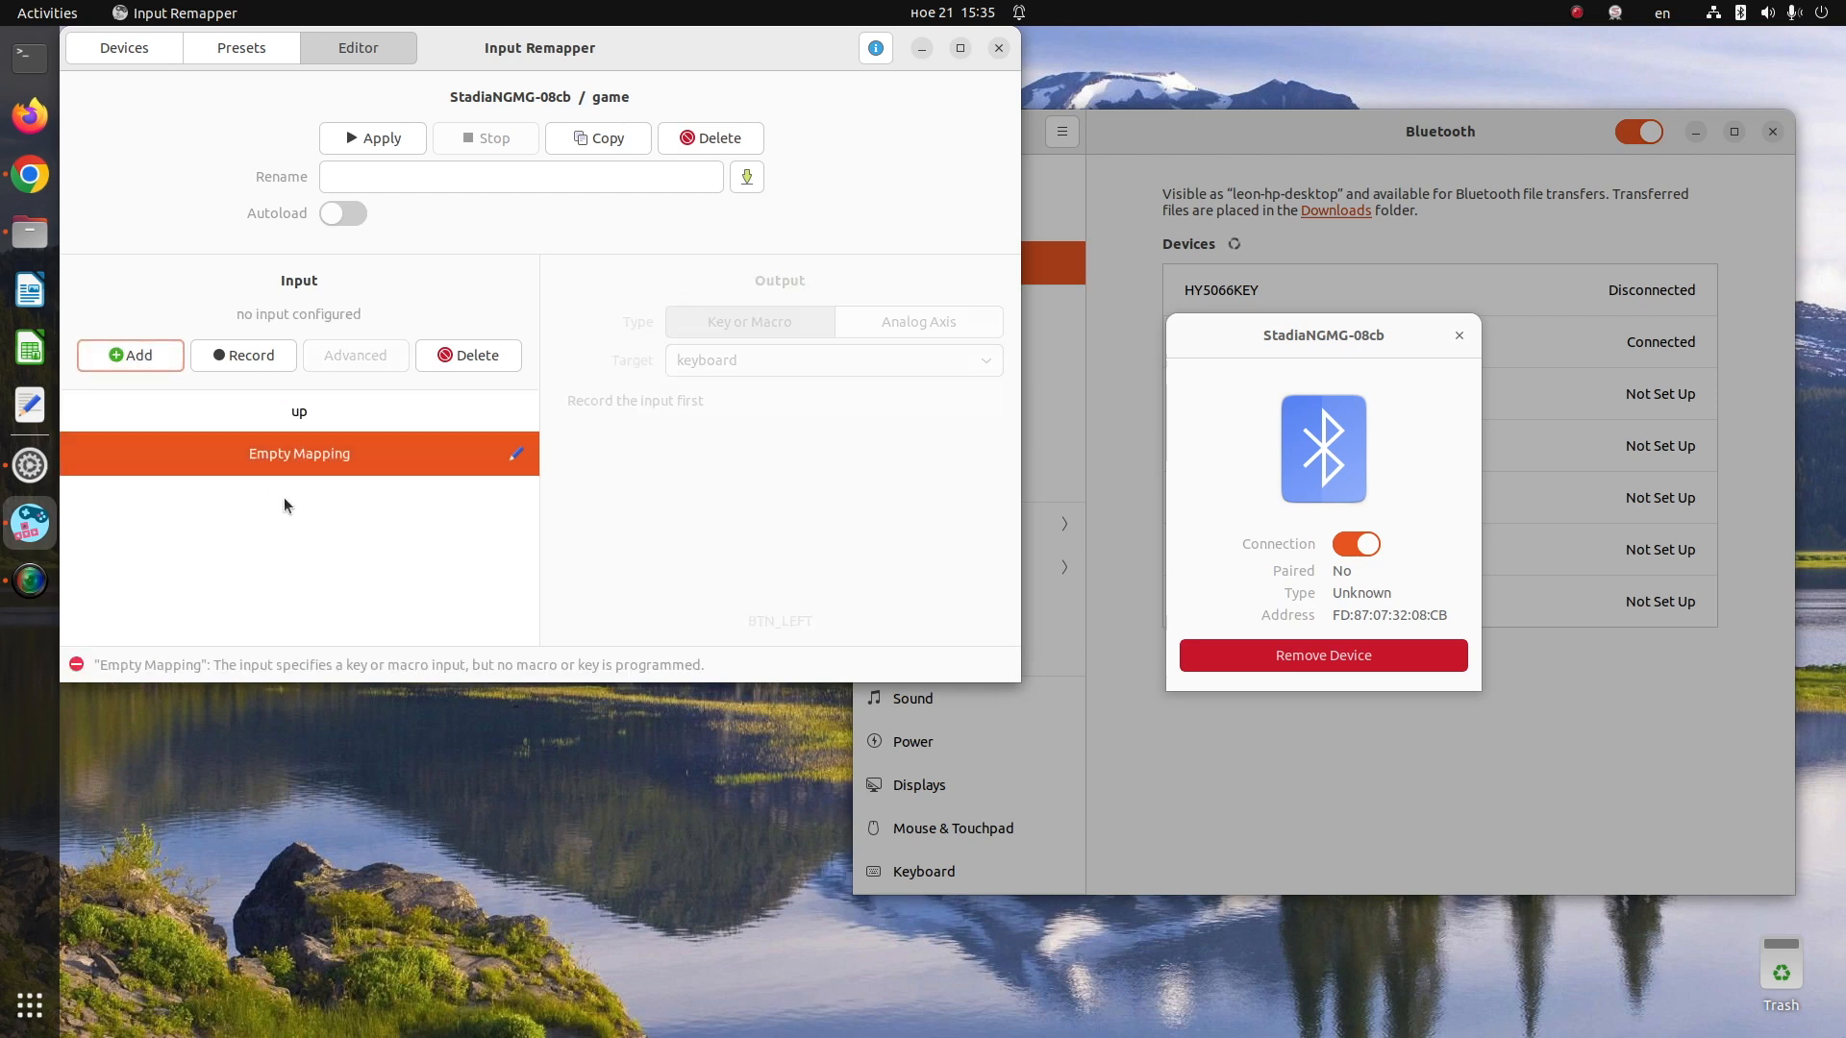
left_click(244, 356)
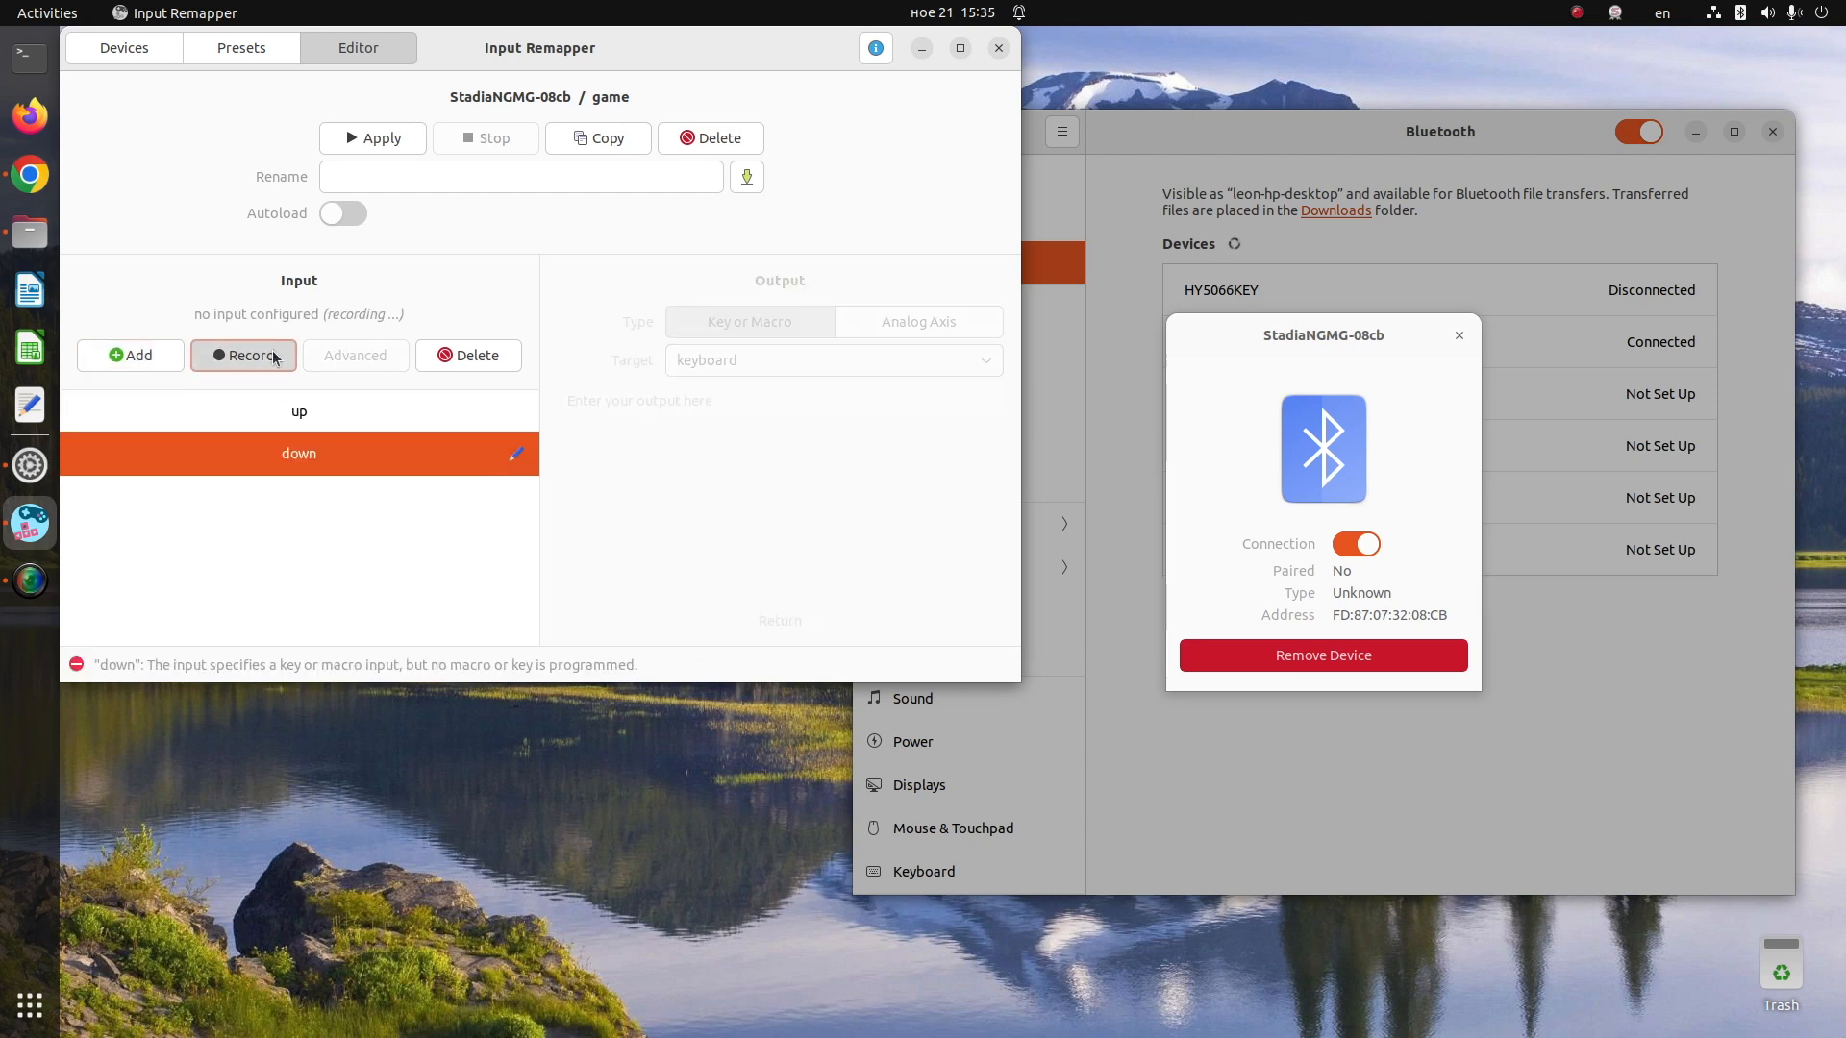
left_click(243, 355)
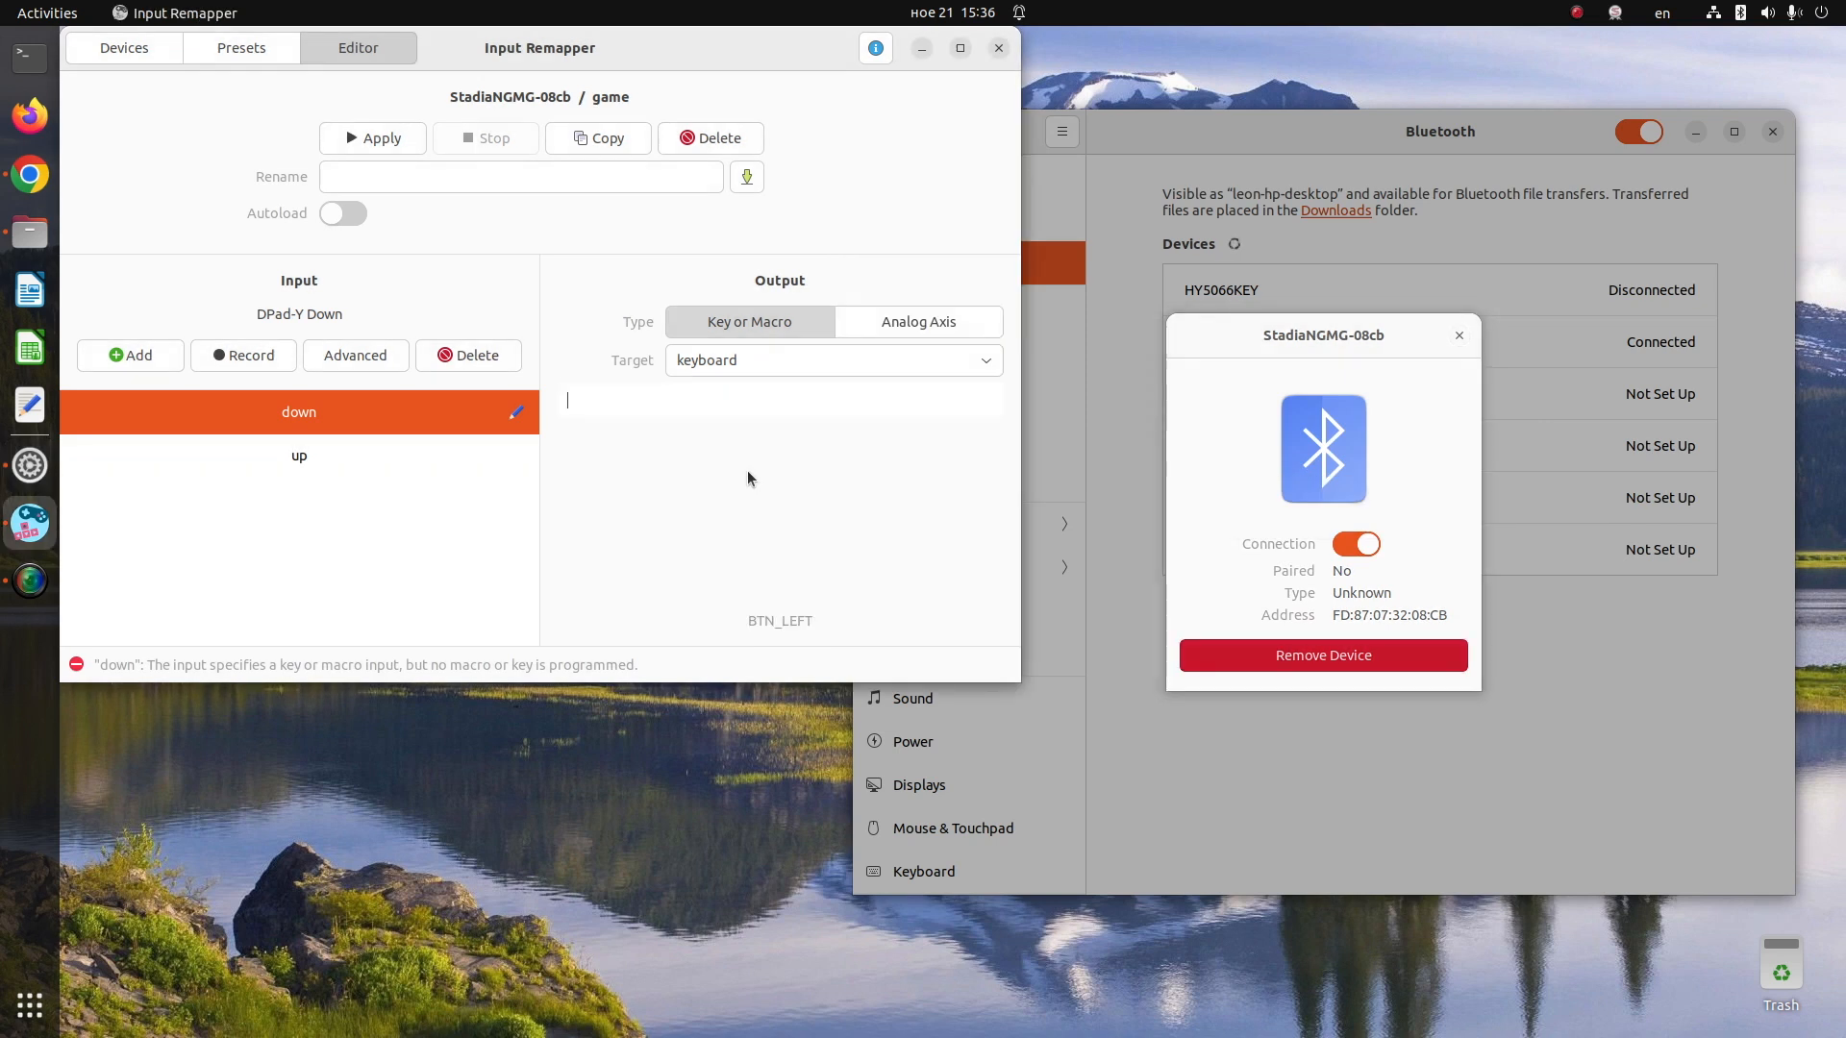
type("KEY_")
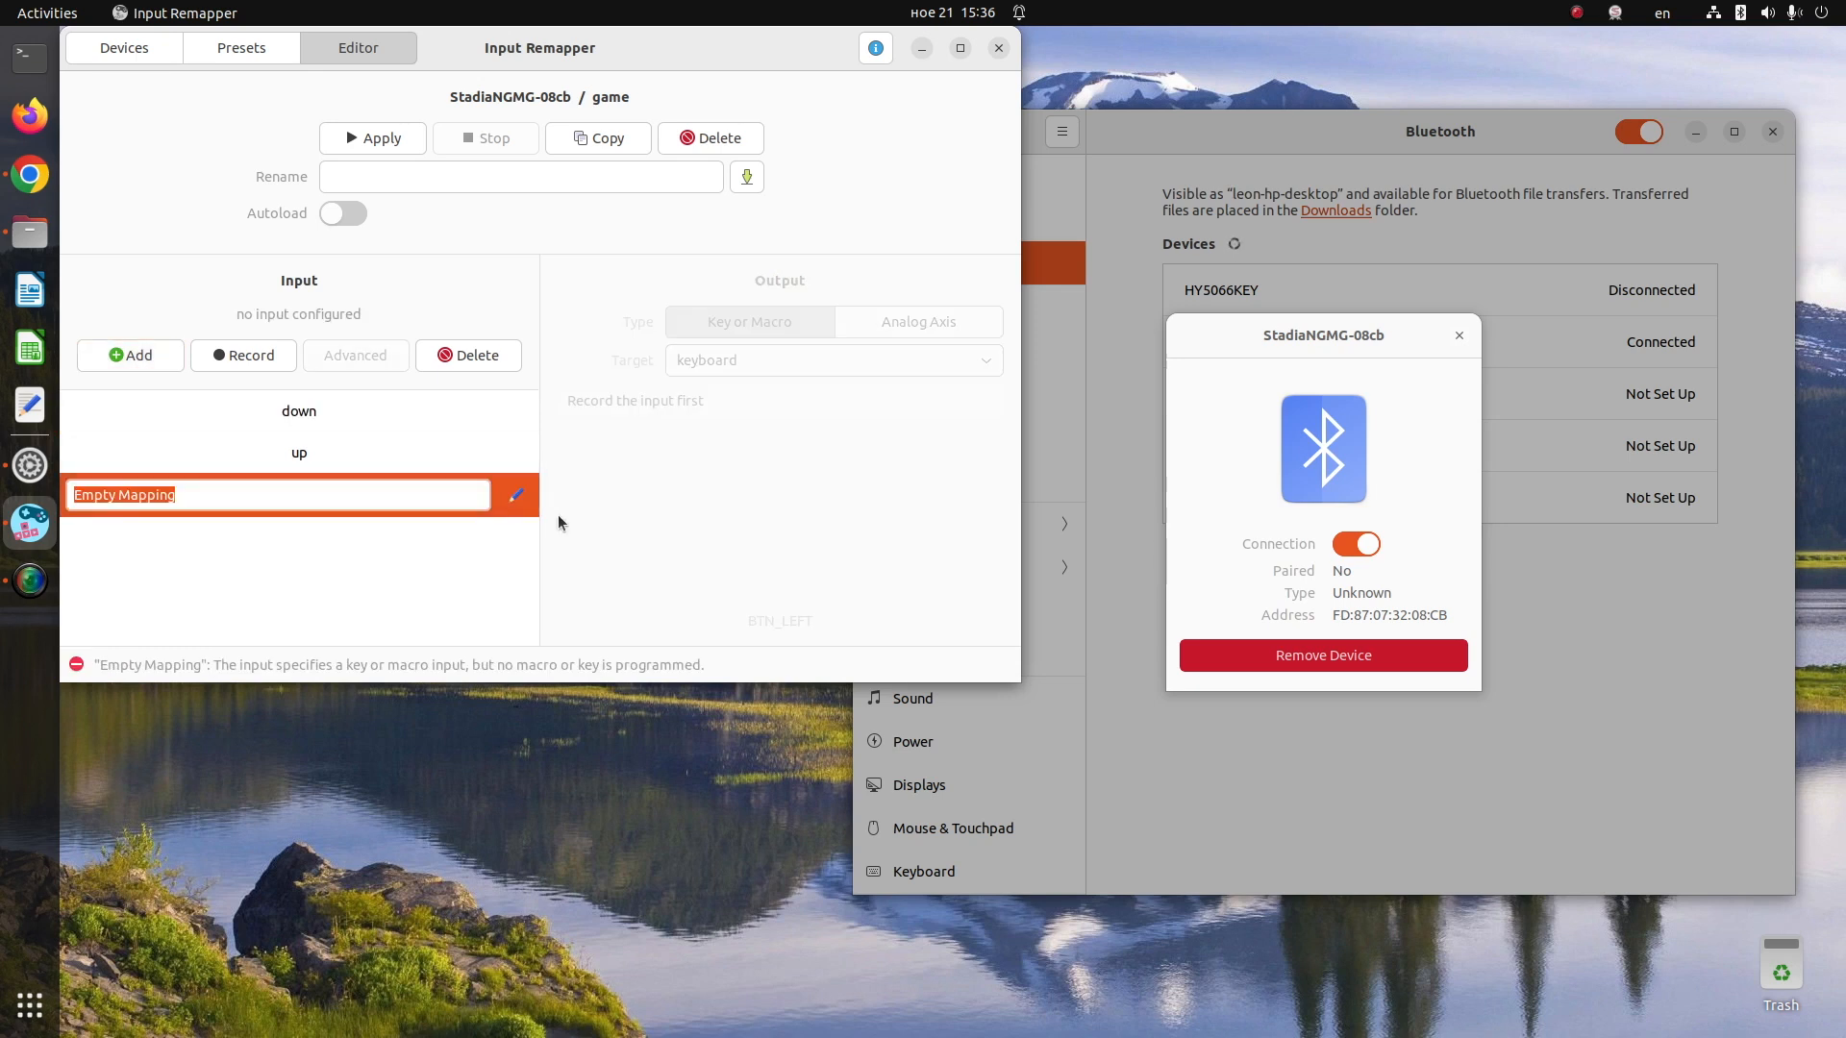
left_click(299, 453)
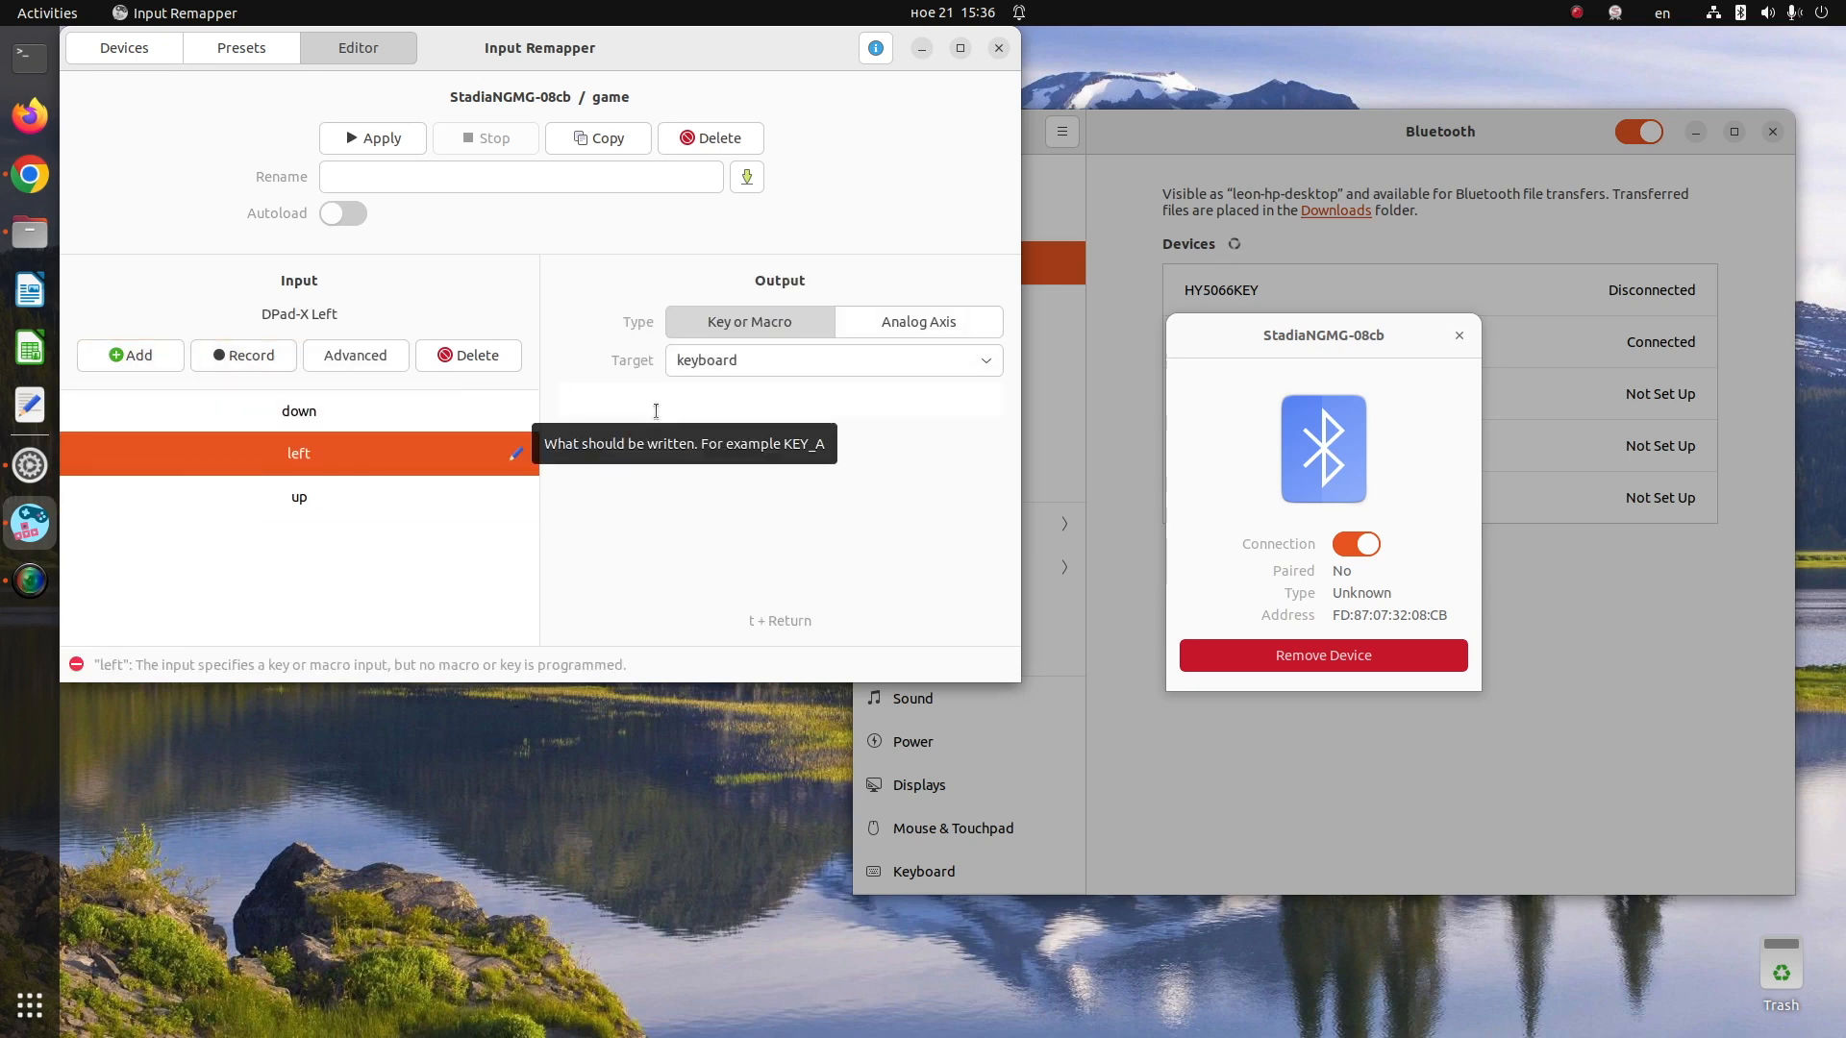
type("KEY_LEFT")
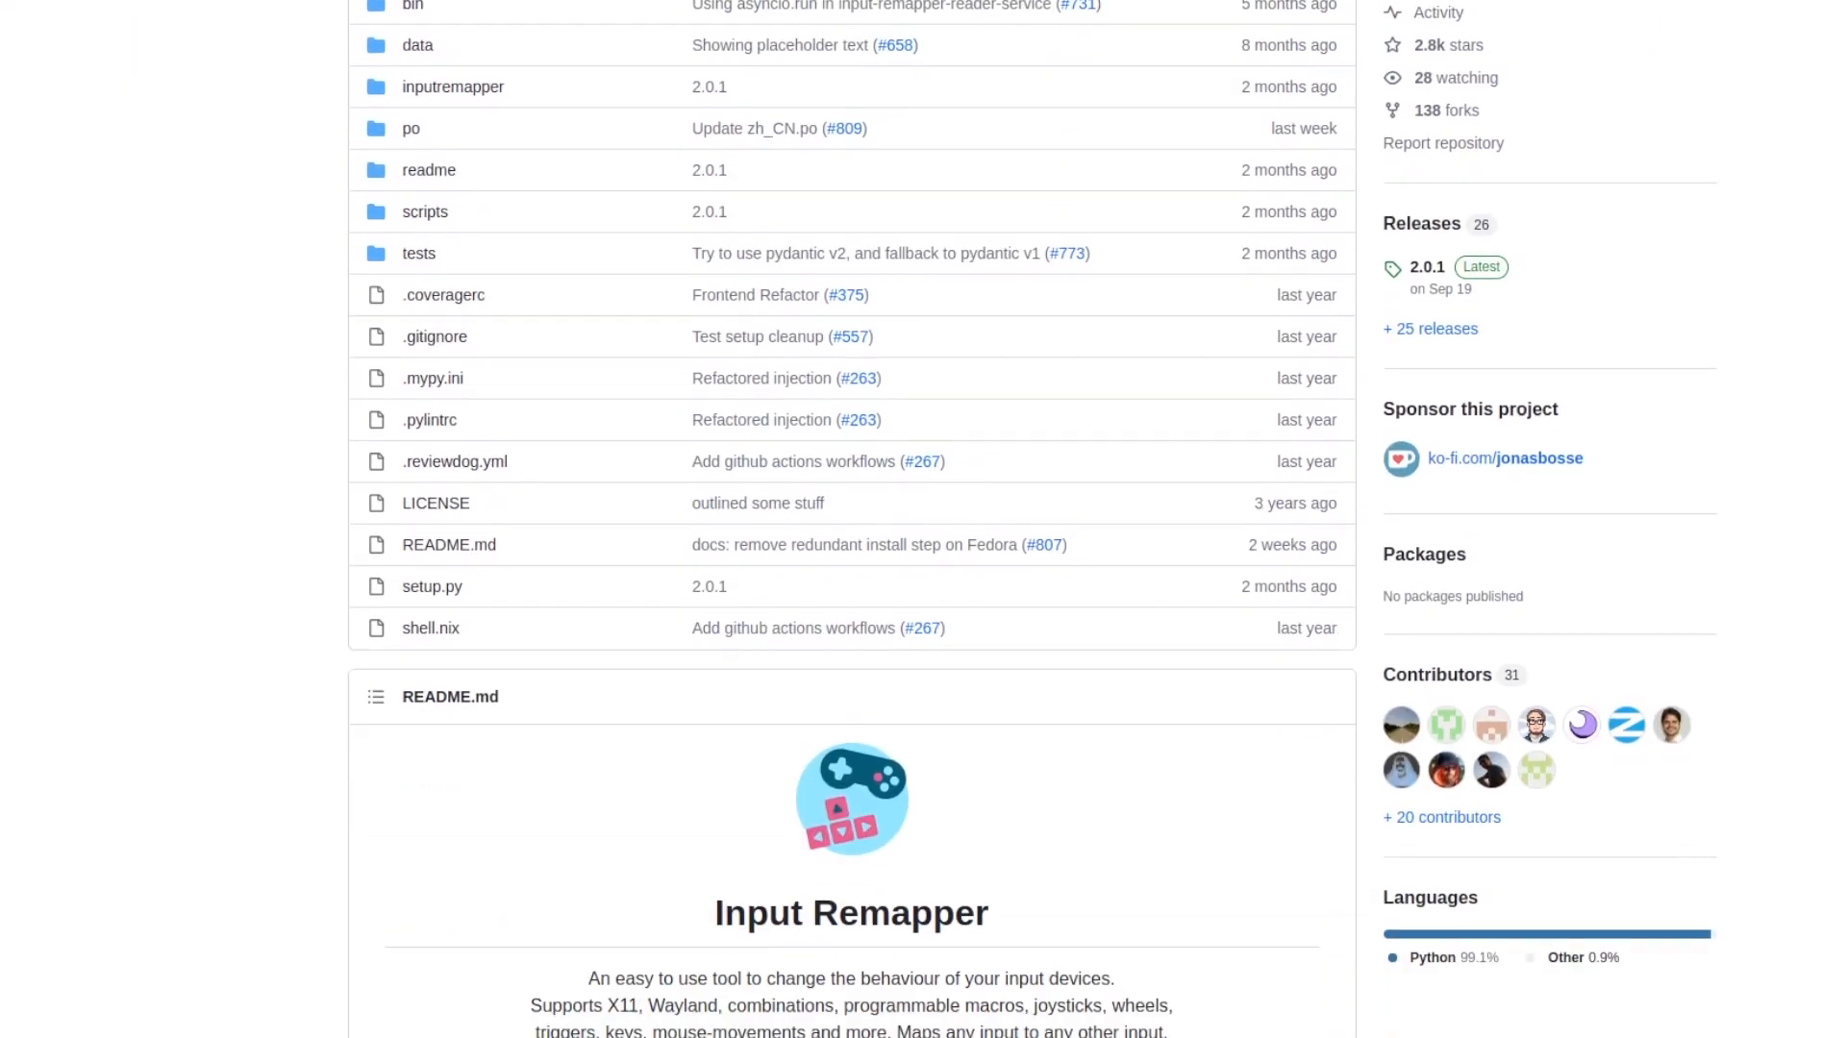
Scroll down the Input Remapper README to the installation notes, then back up.
scroll("down", 3)
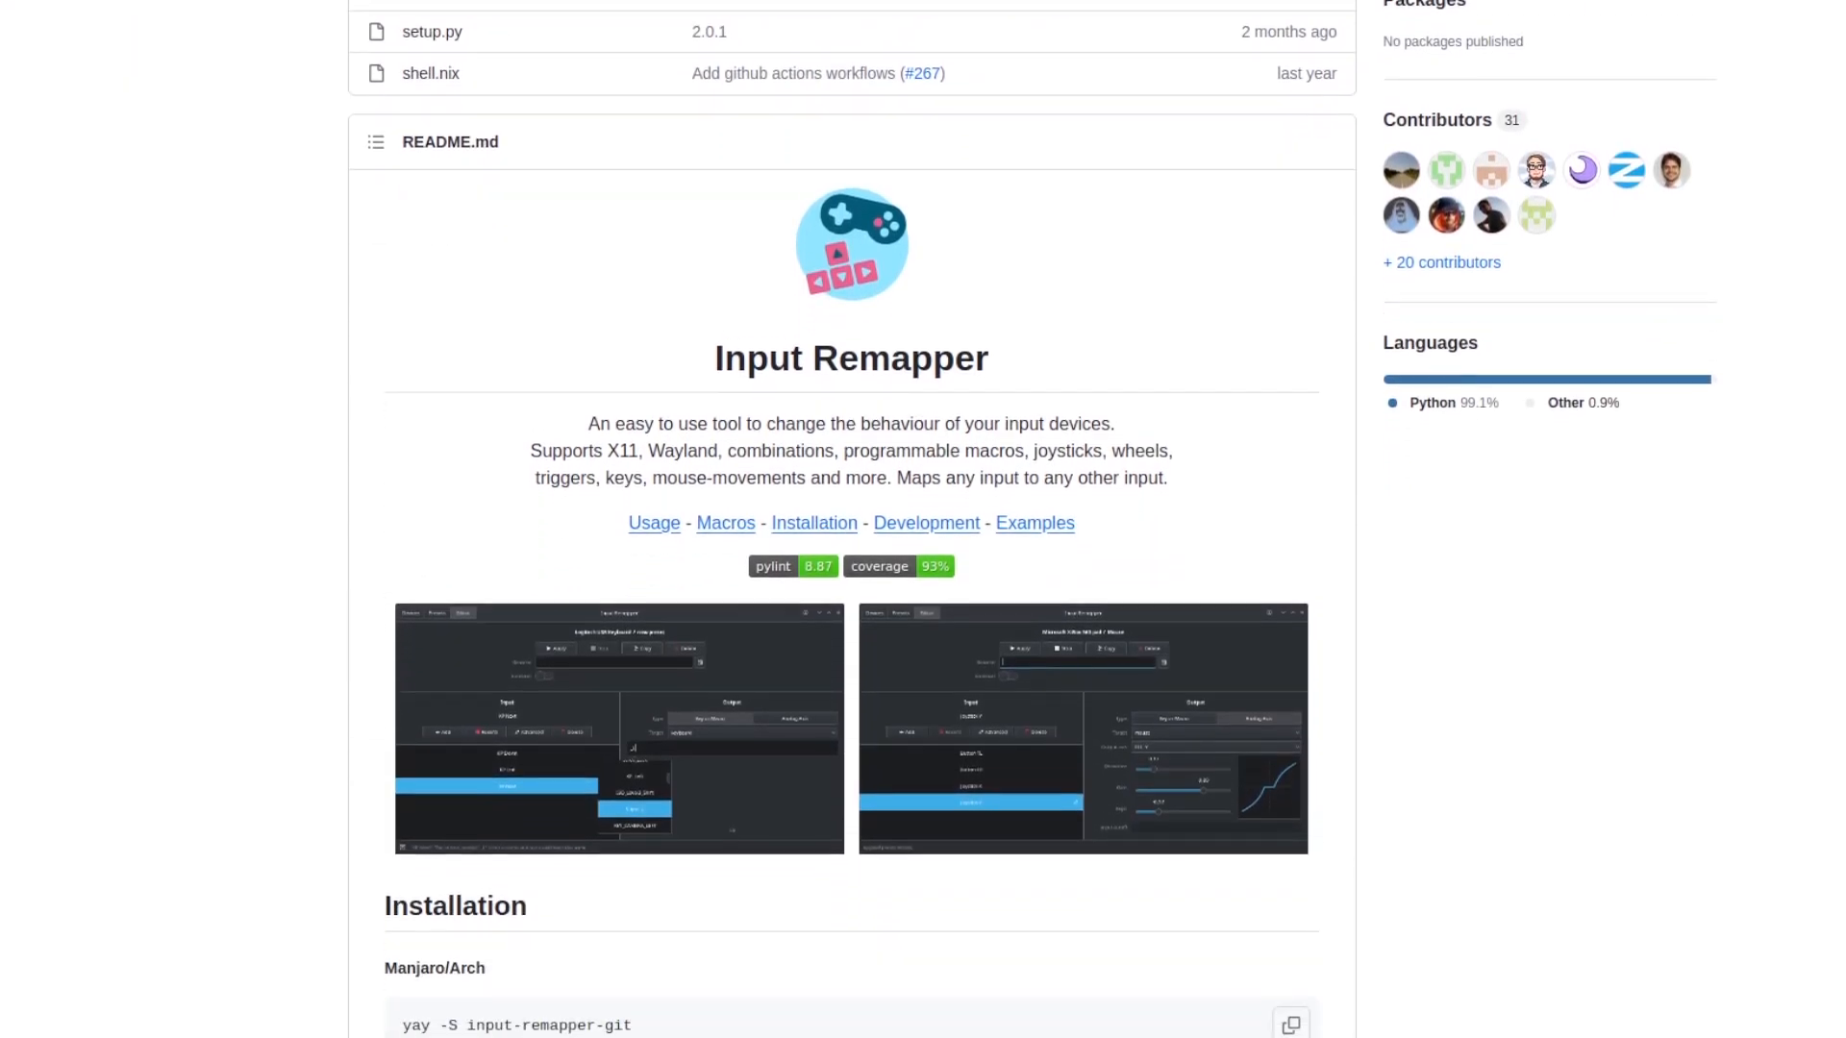
scroll("down", 3)
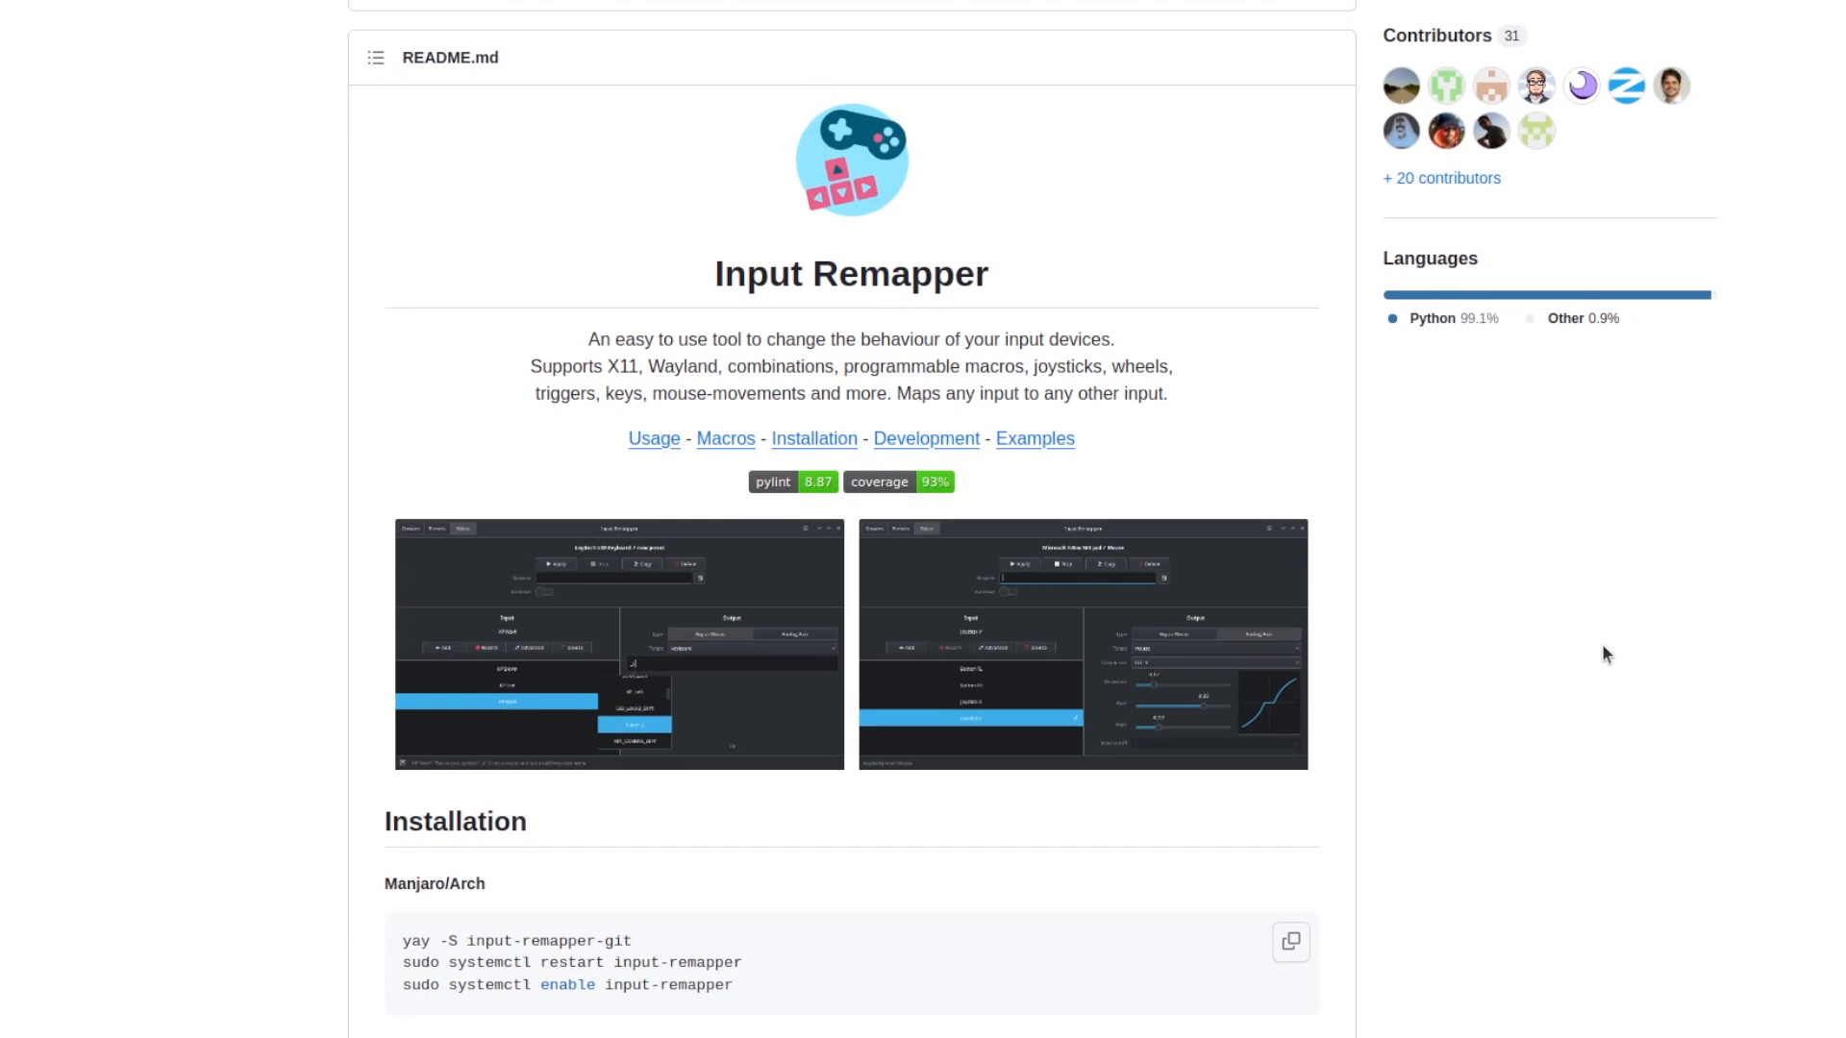
scroll("down", 3)
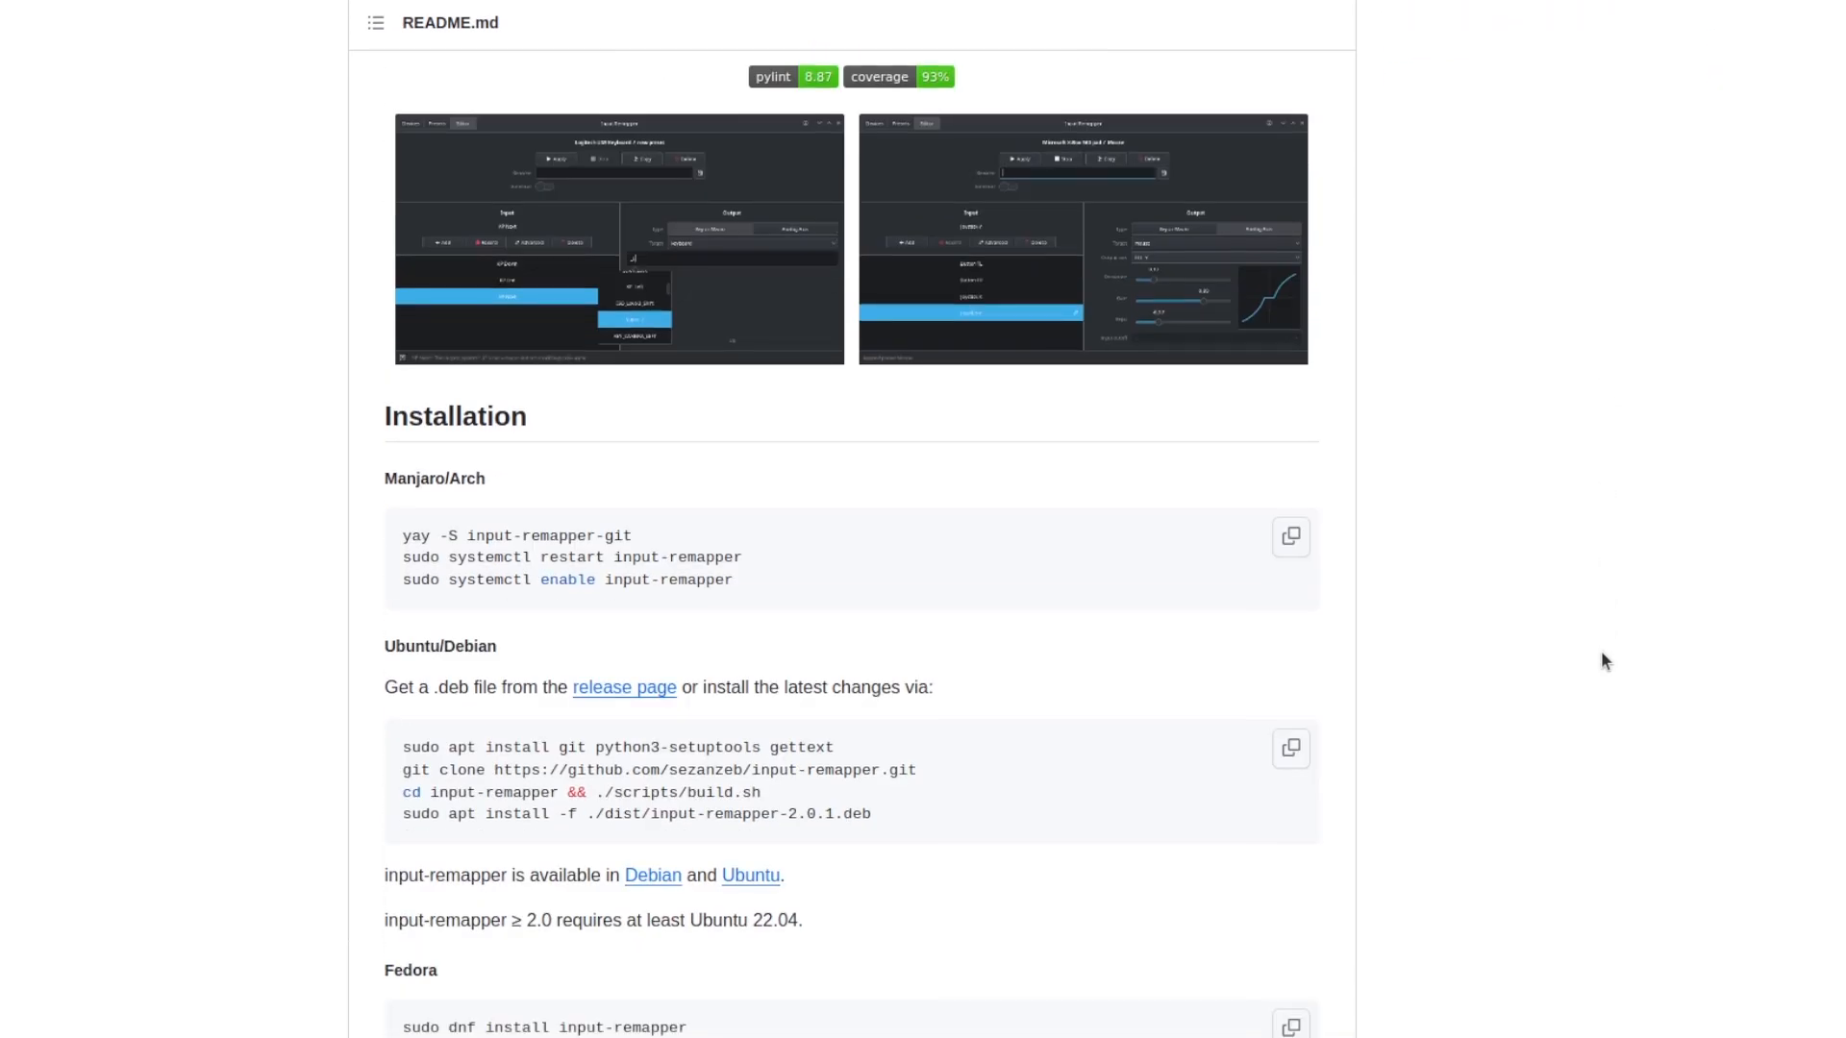
scroll("down", 3)
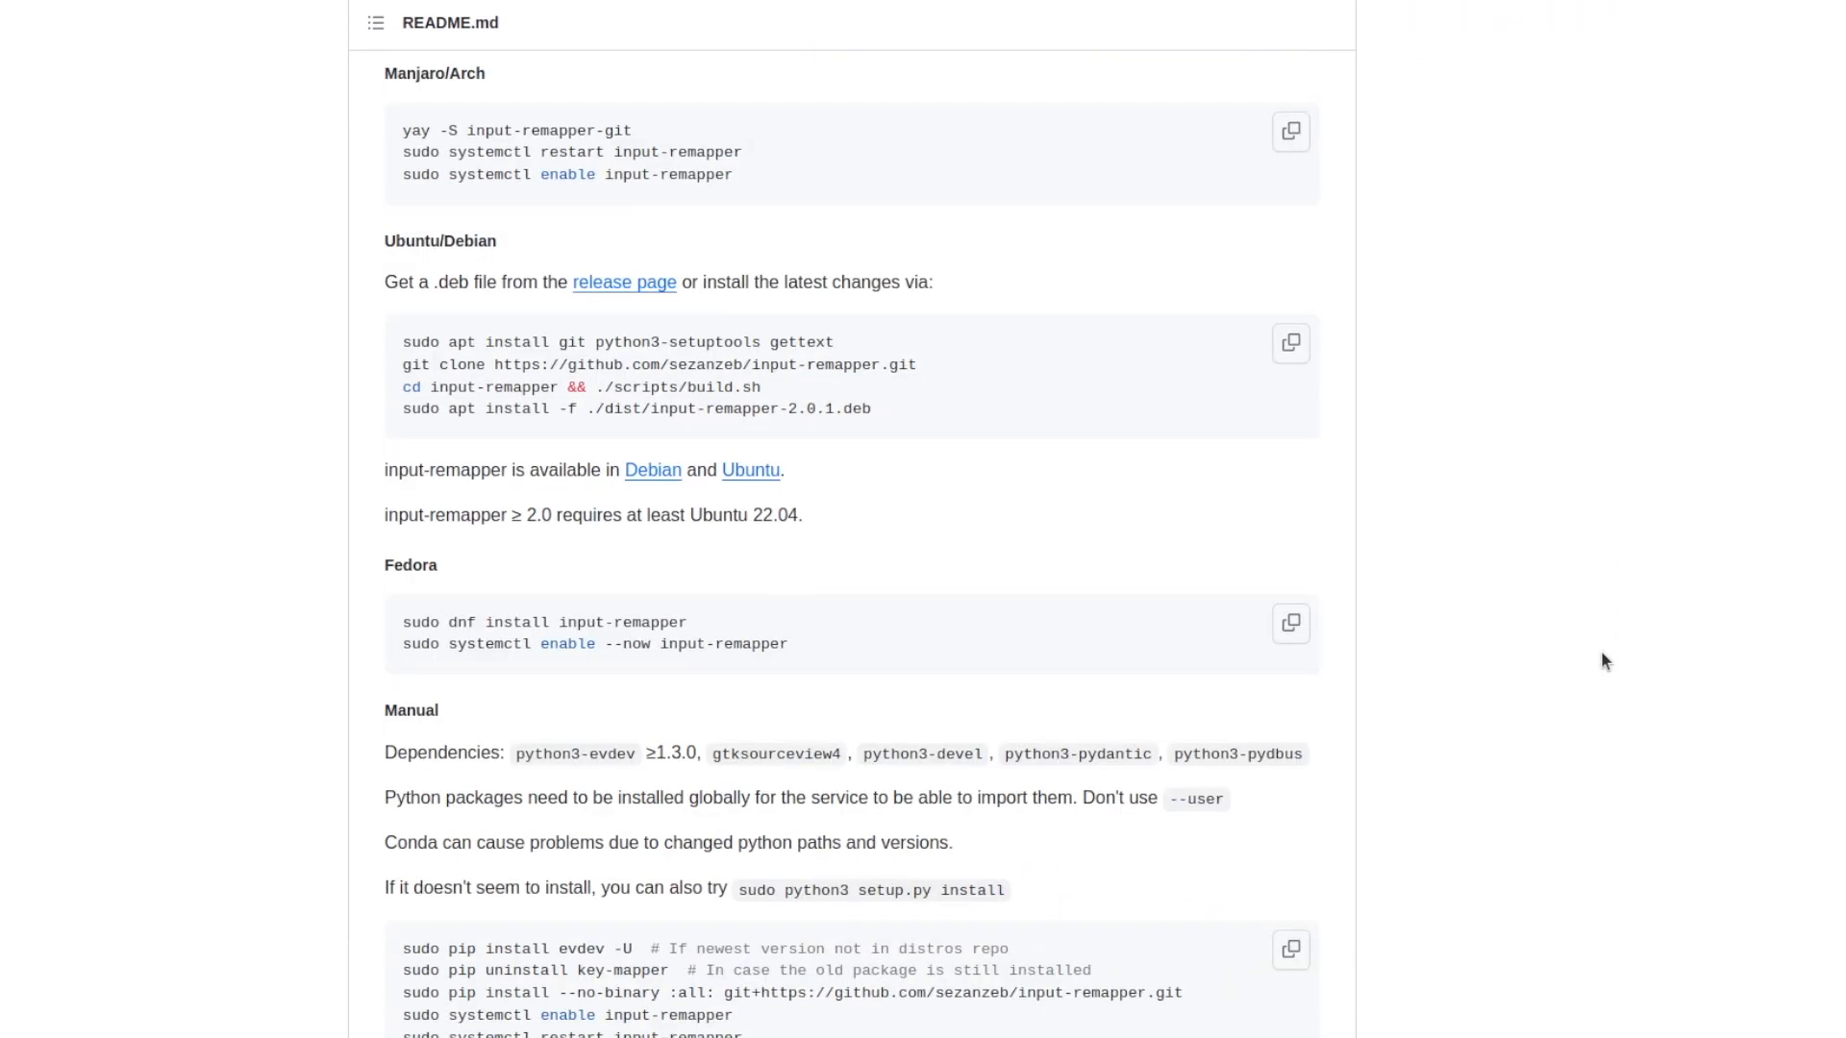
scroll("down", 3)
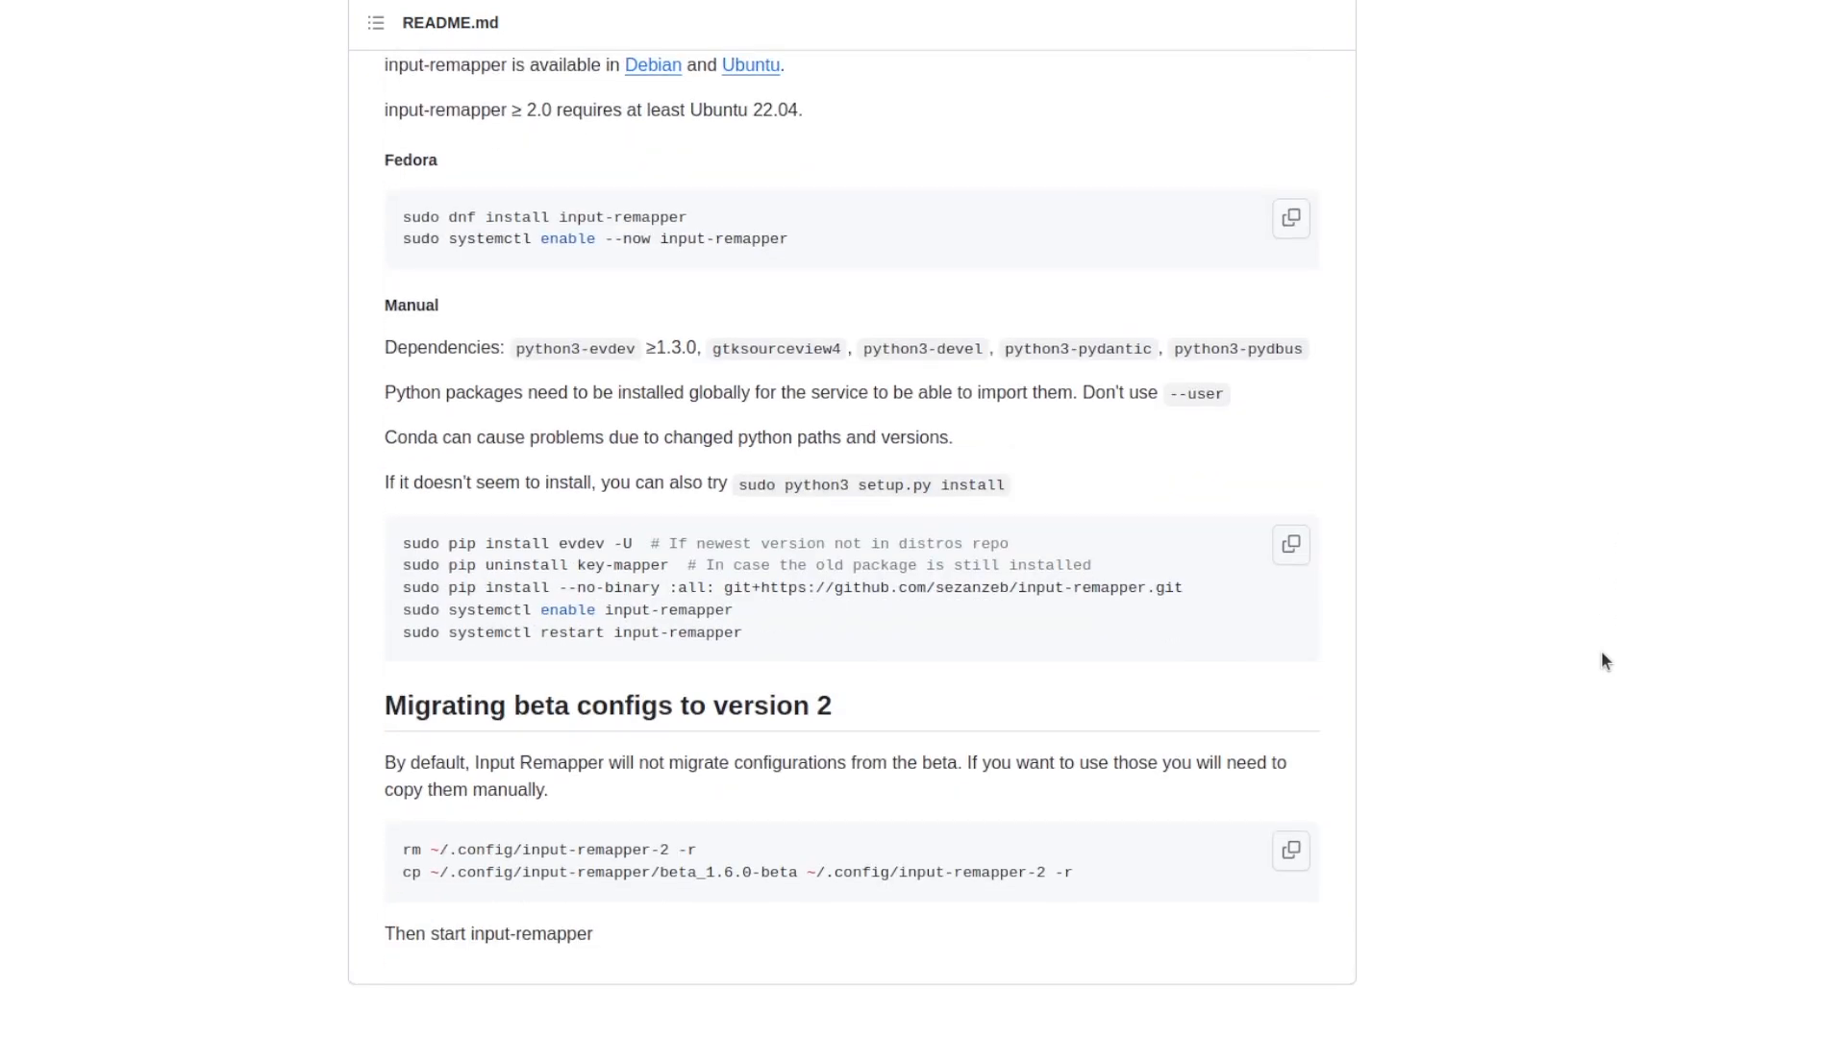
scroll("up", 3)
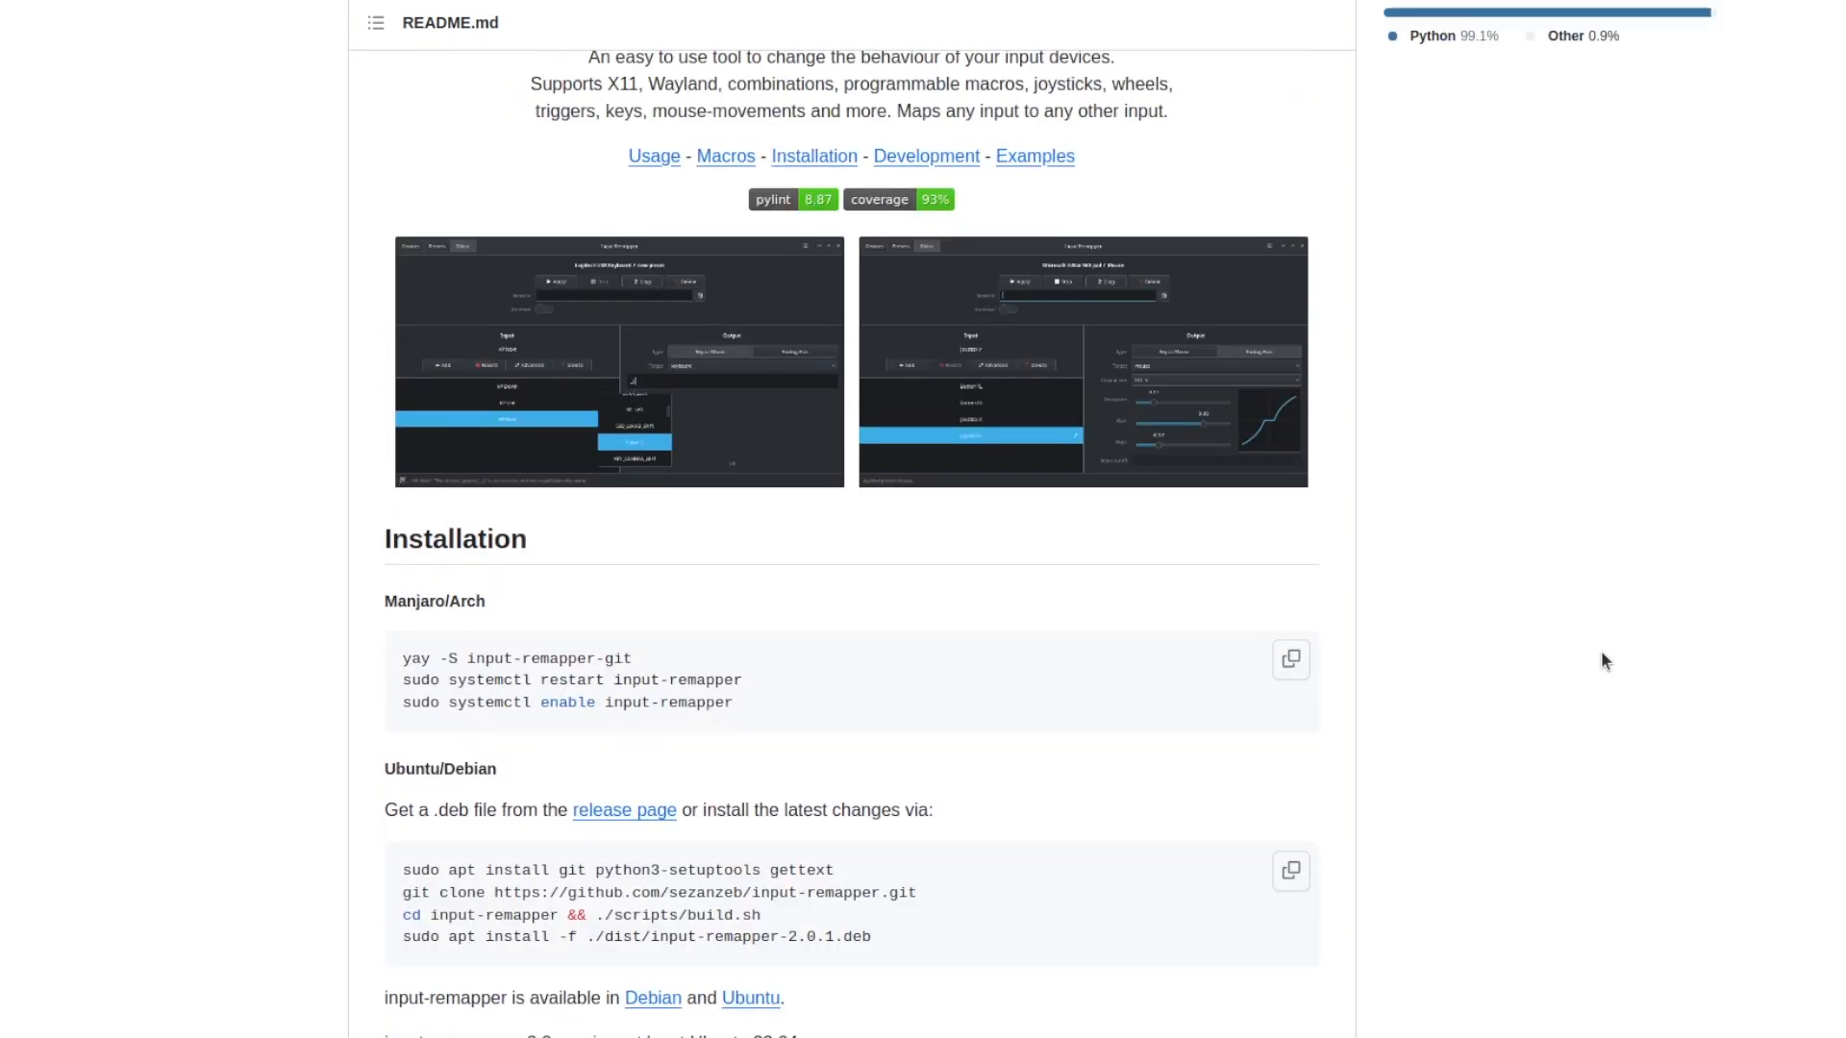
scroll("up", 3)
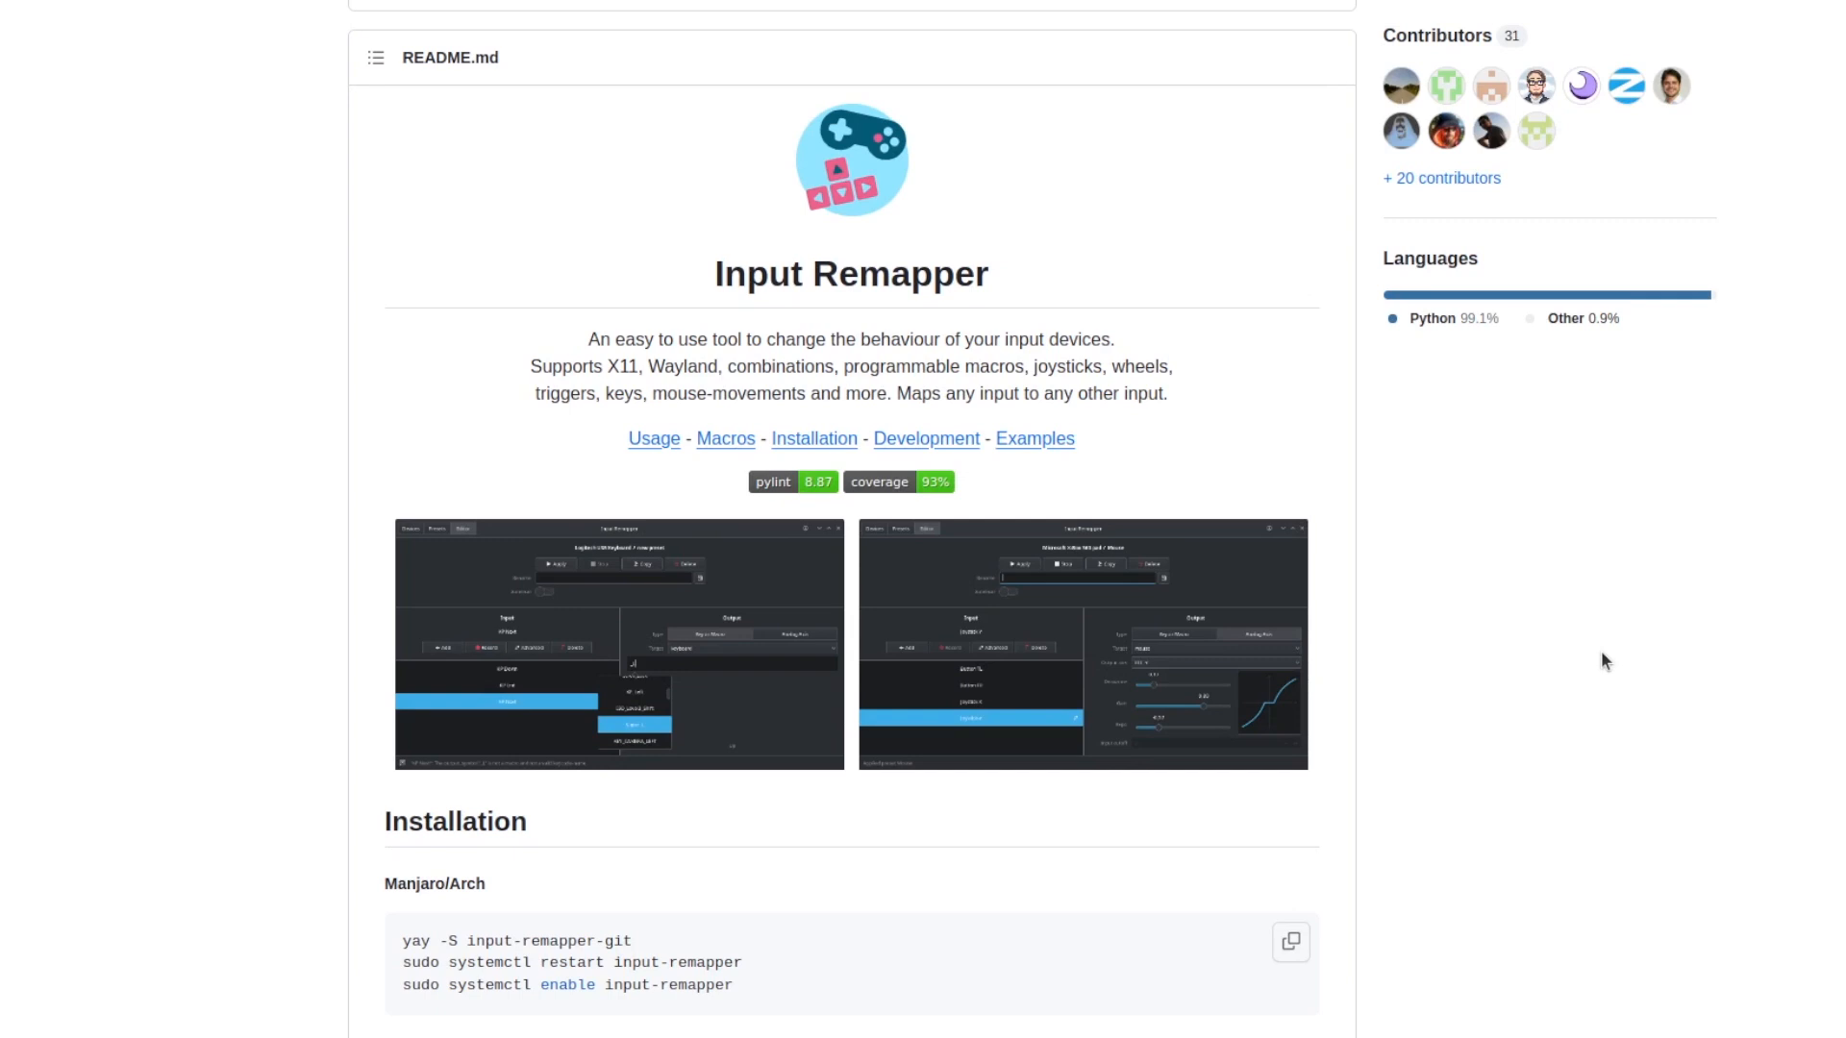
mouse_move(1435, 325)
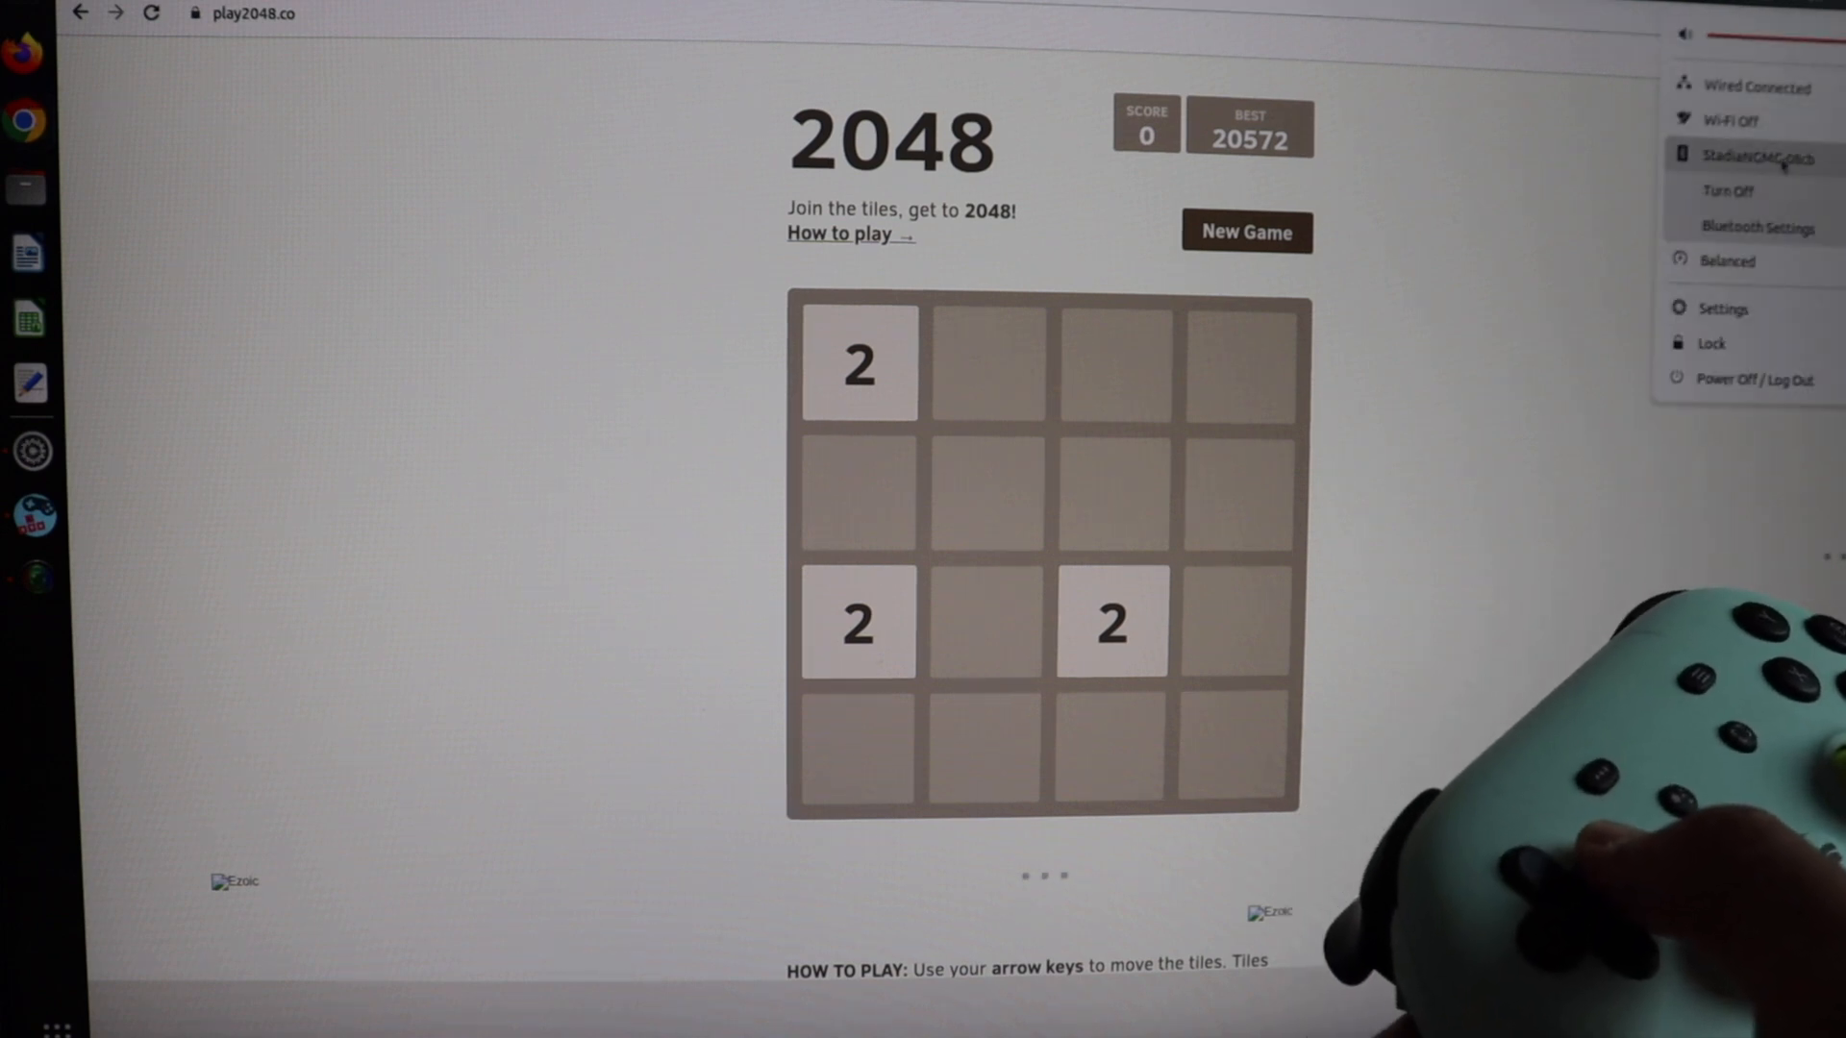
Open the Stadia Controller's Bluetooth connection options from the top-bar system menu.
left_click(1757, 226)
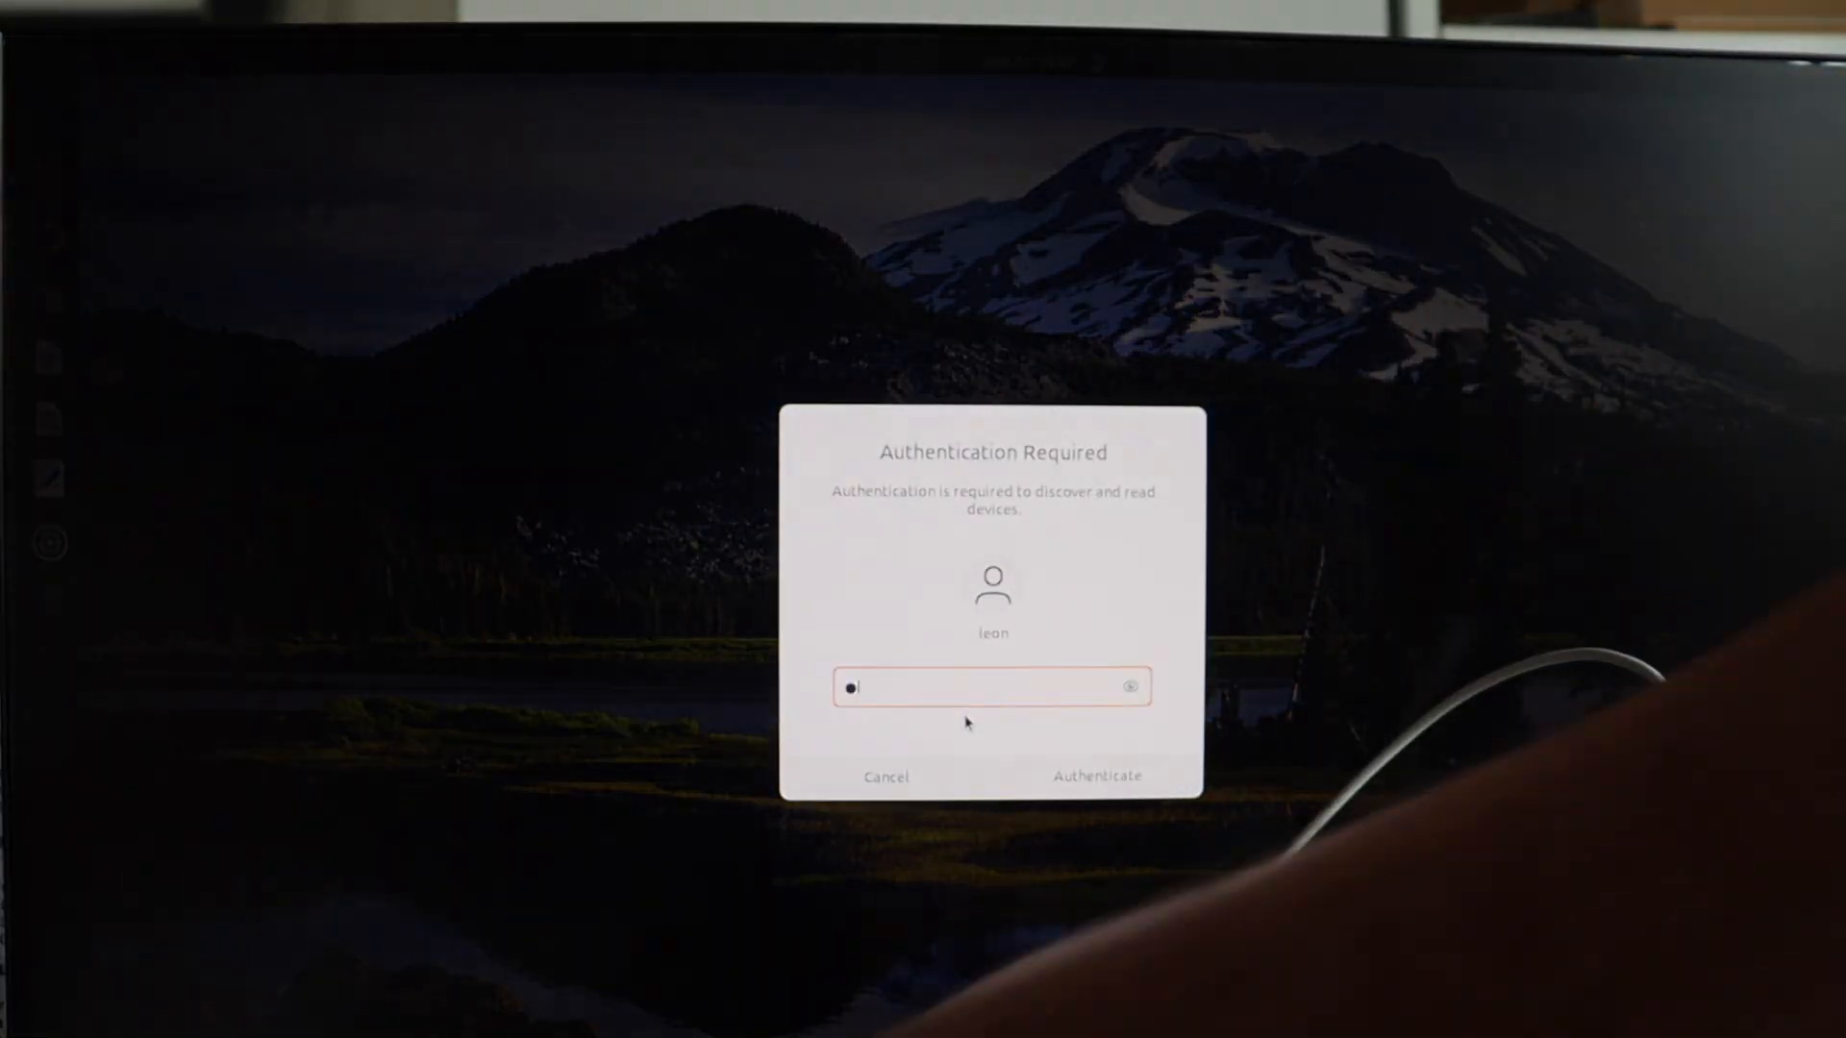
Authenticate, create a 'game' preset mapping D-pad up to KEY_UP, and apply it.
left_click(1097, 776)
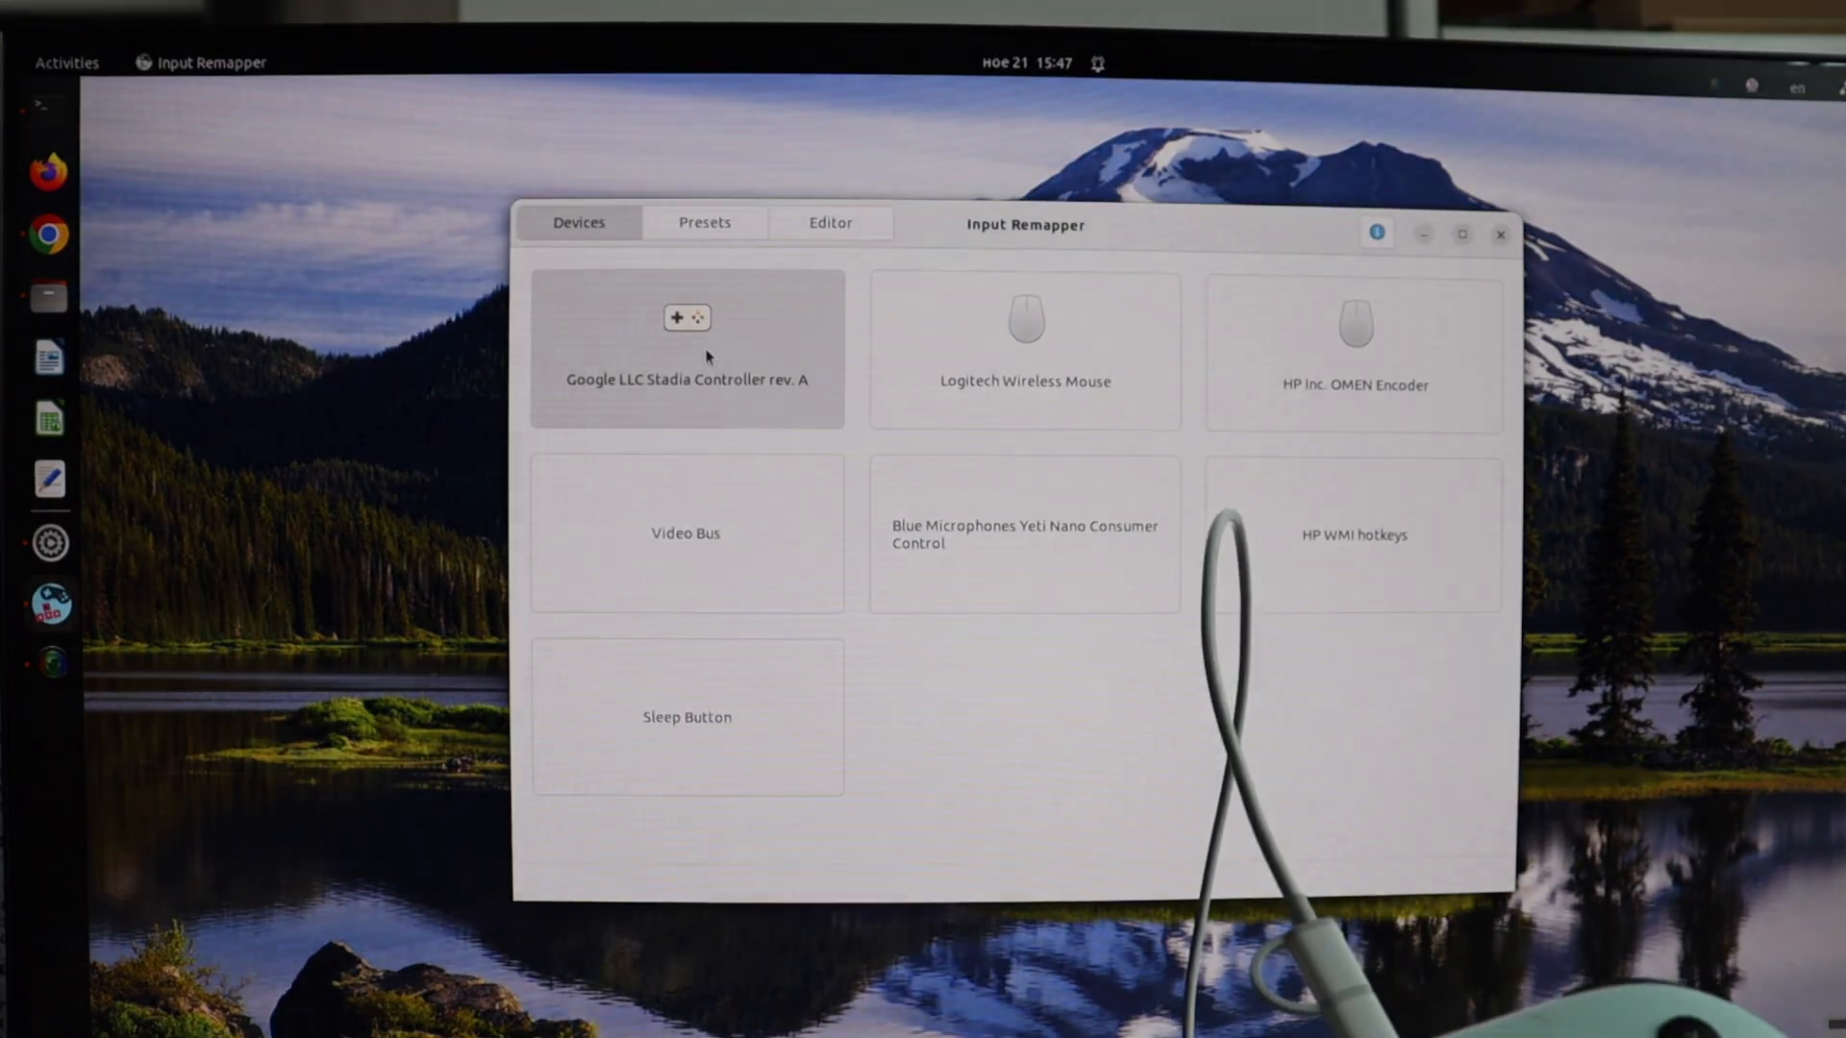
left_click(687, 352)
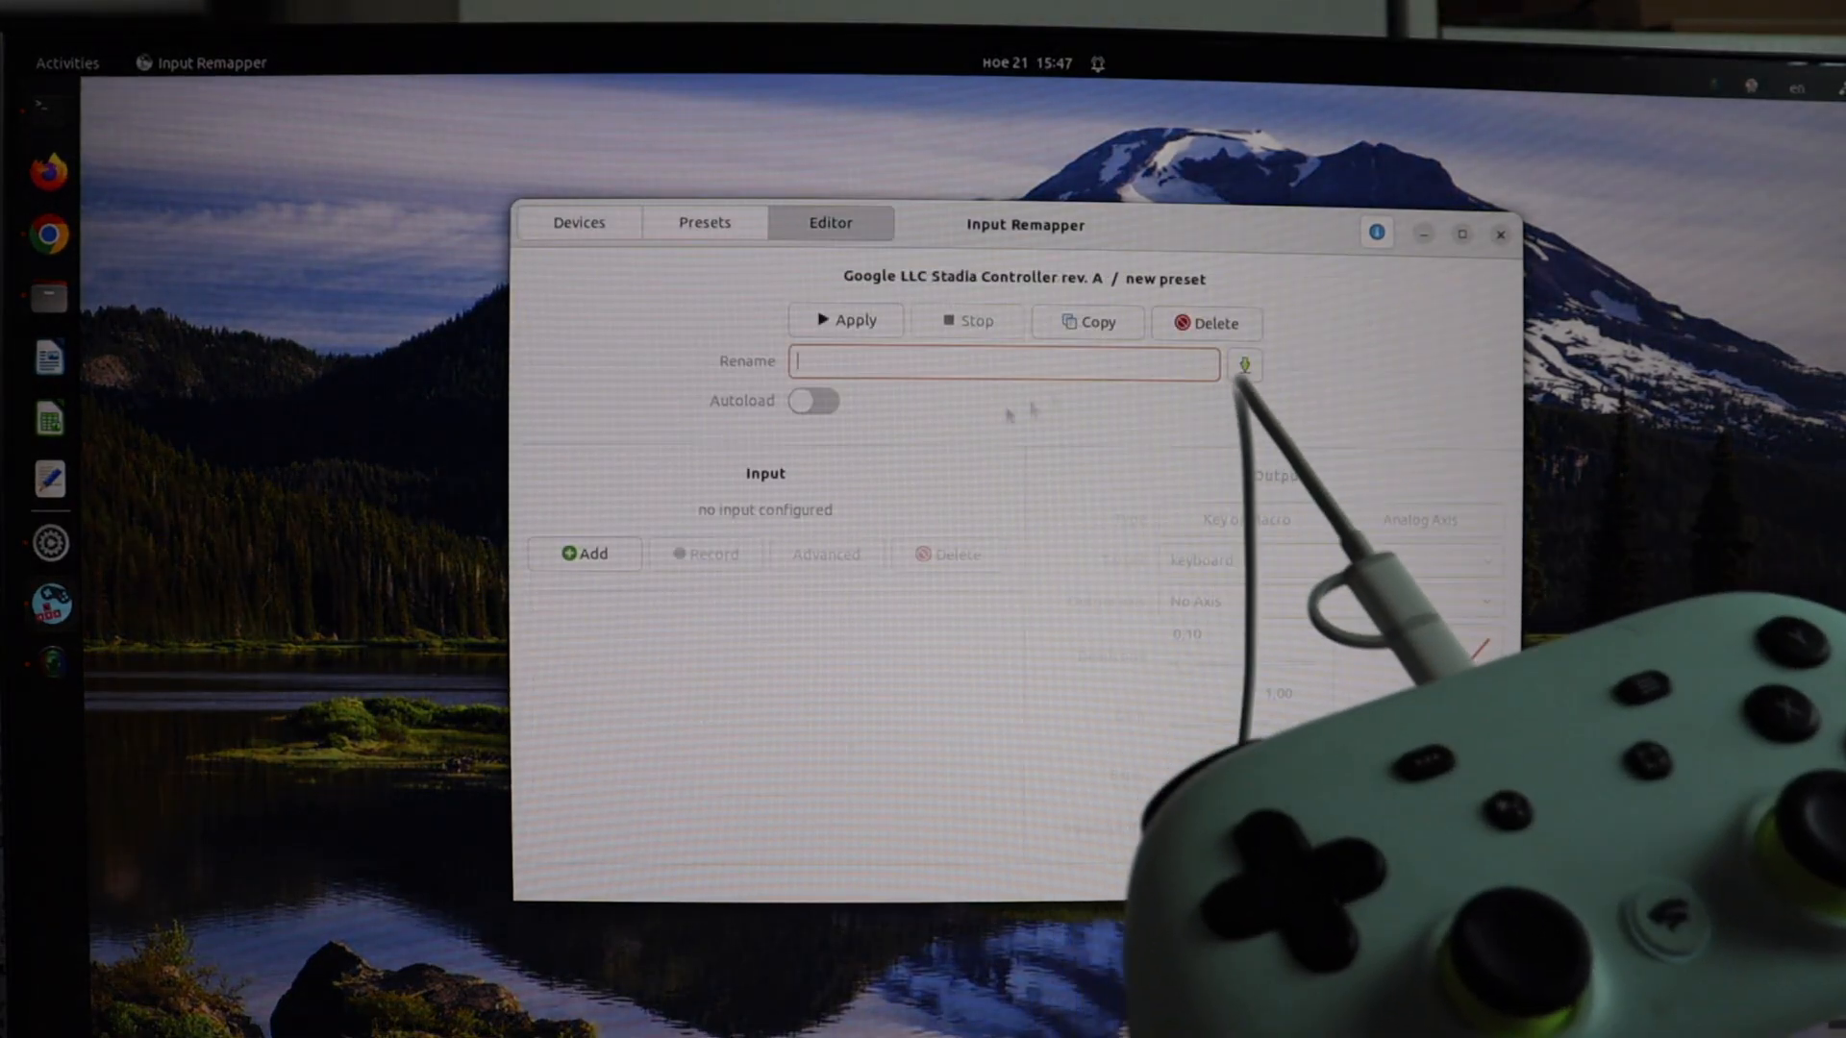
type("game")
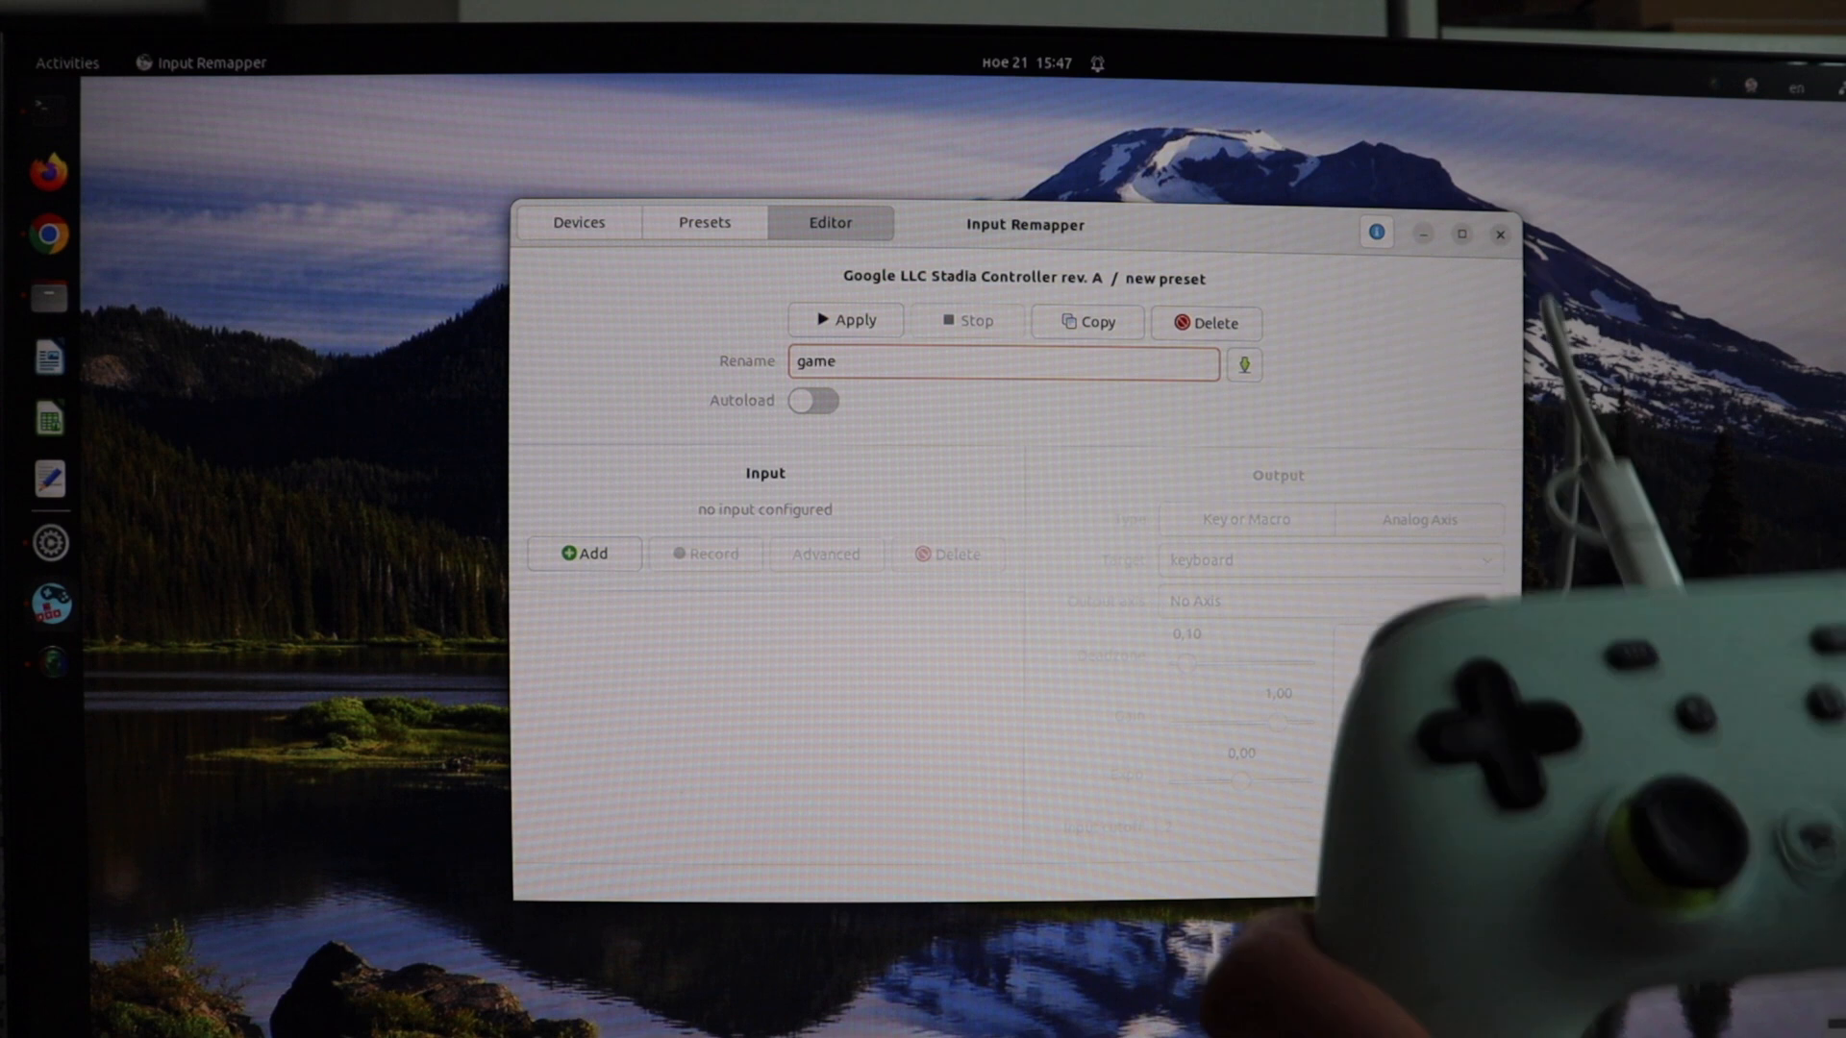
left_click(585, 554)
type("K")
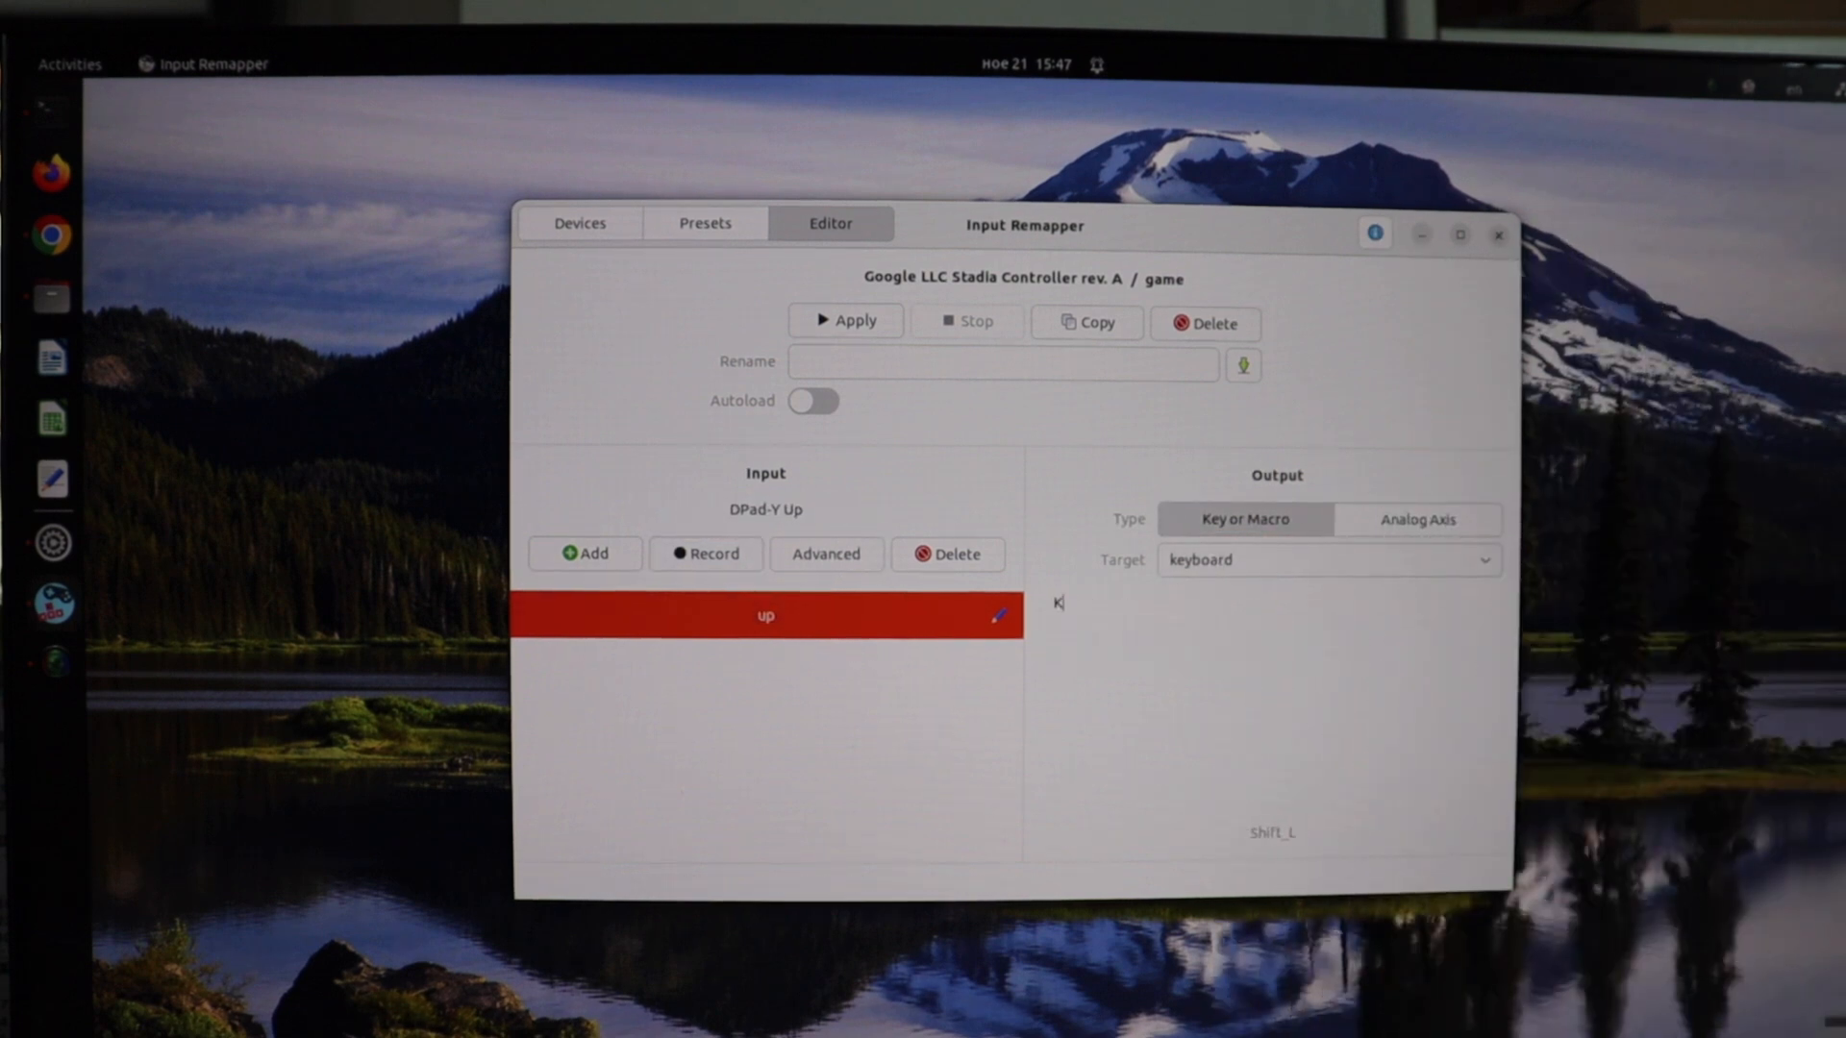
type("EY_UP")
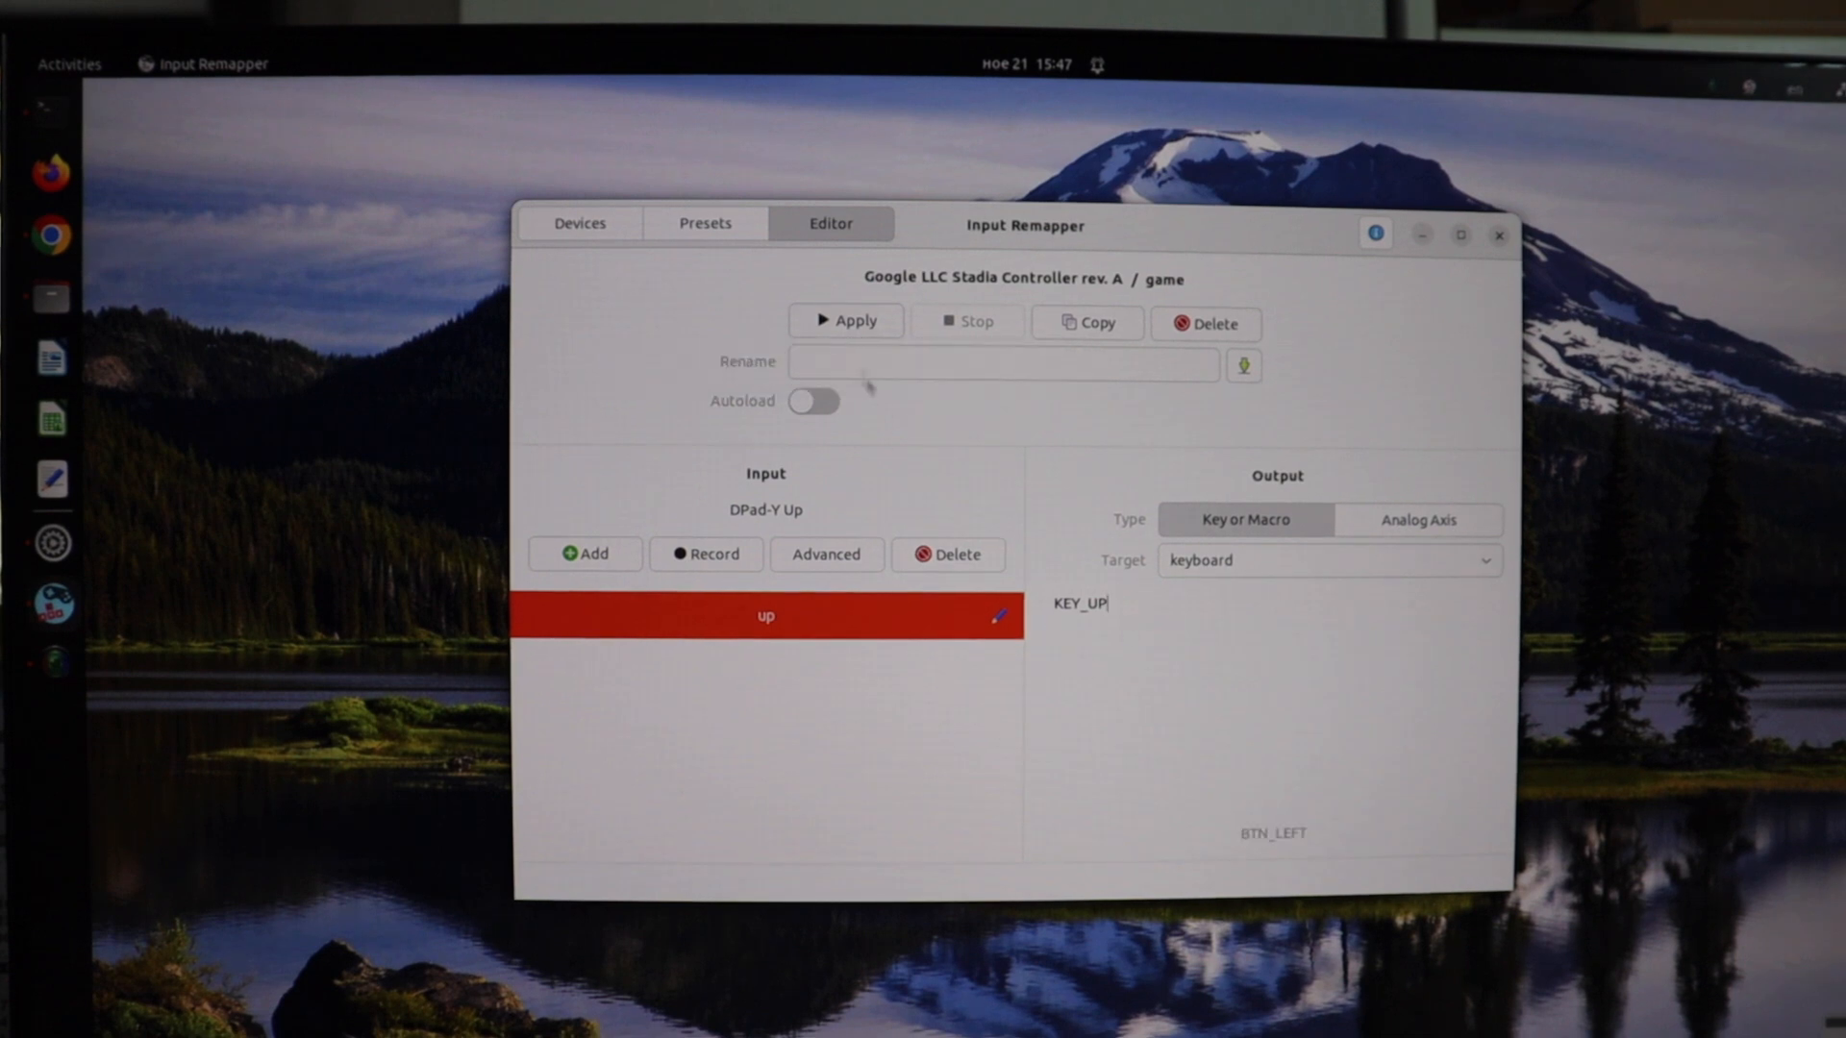
left_click(846, 321)
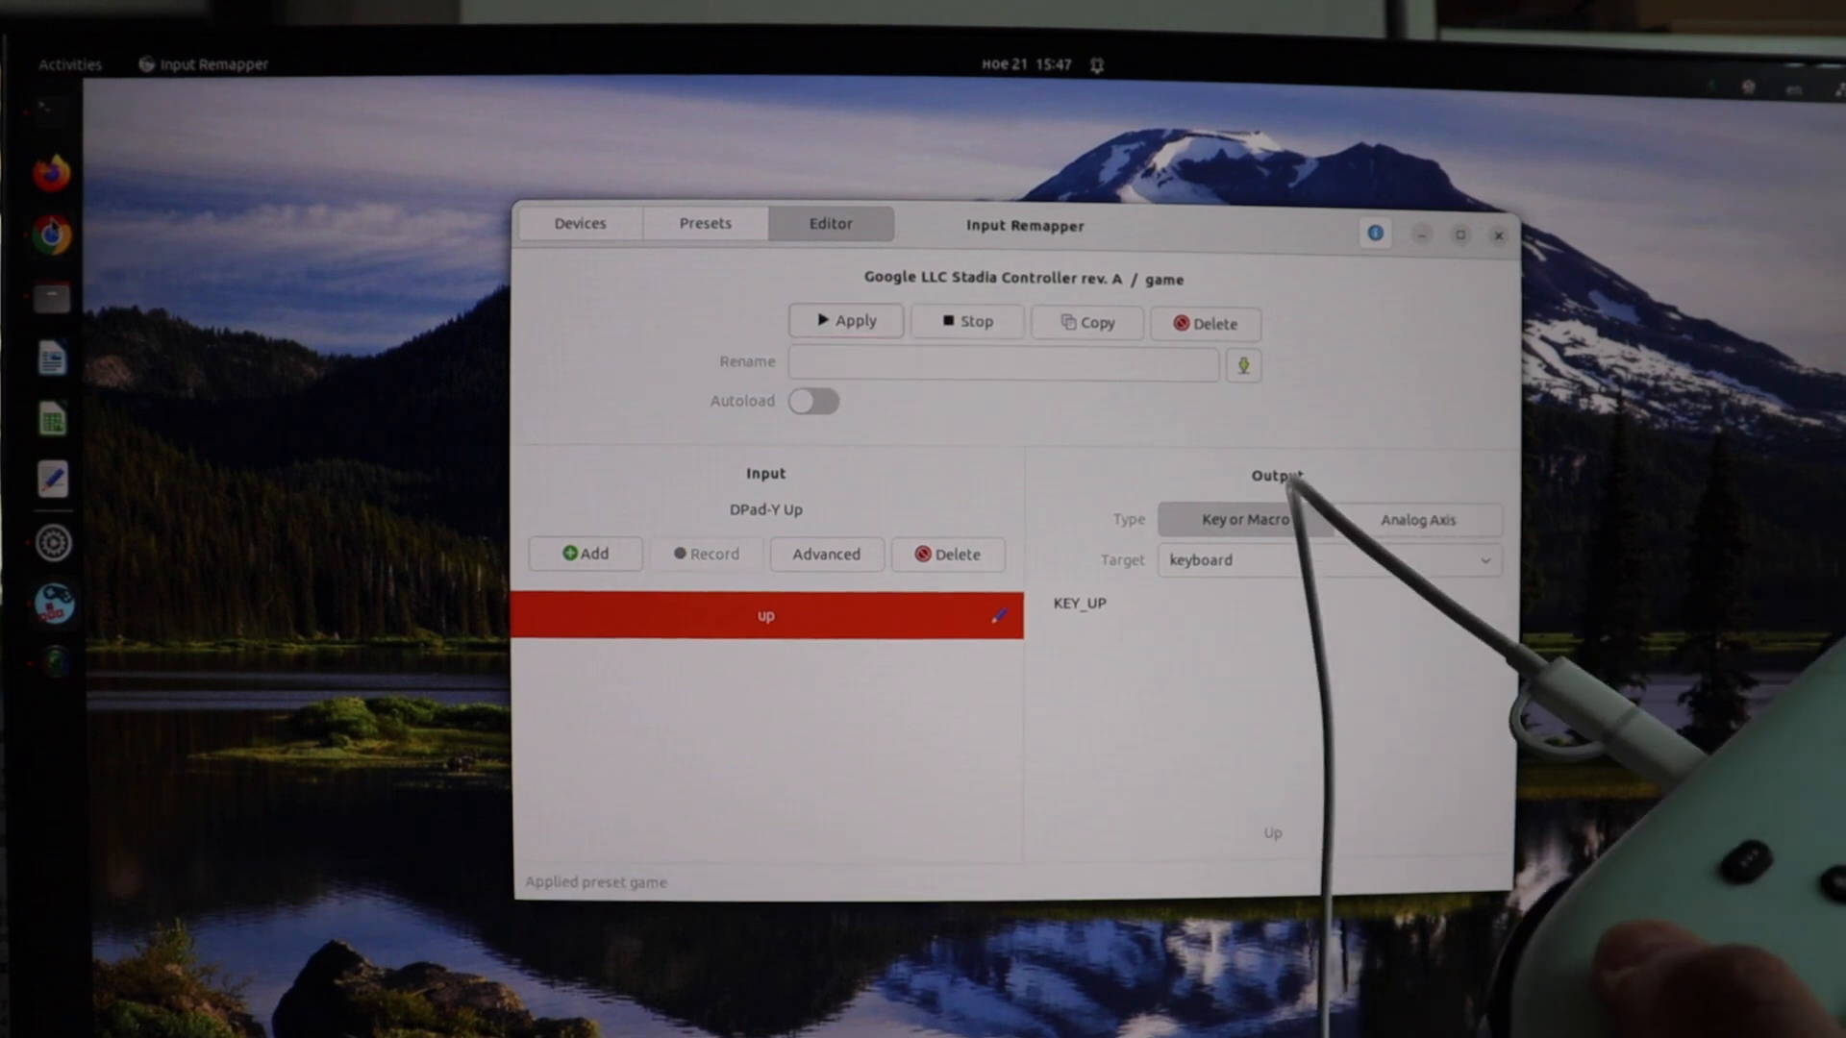